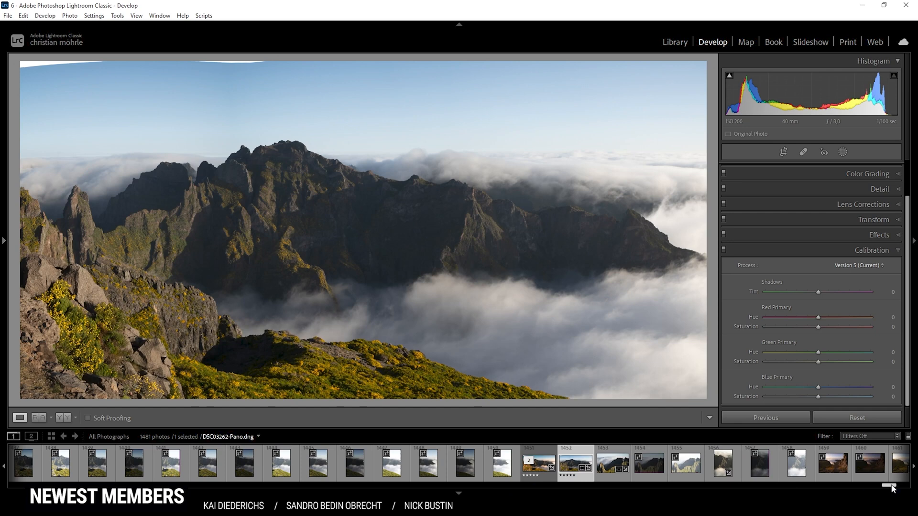
Select all seven panorama source frames in the filmstrip.
{"action": "left_click", "coordinate": [722, 462]}
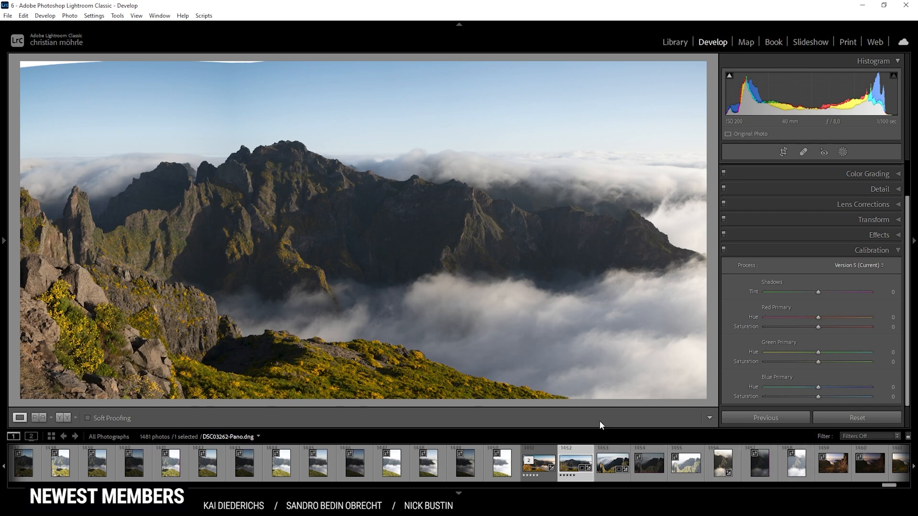
{"action": "left_click", "coordinate": [575, 463]}
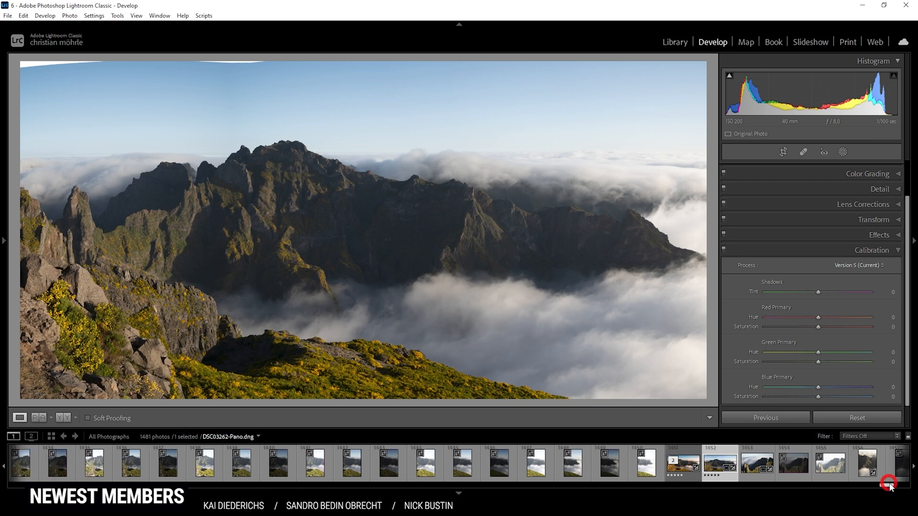
{"action": "left_click", "coordinate": [571, 462]}
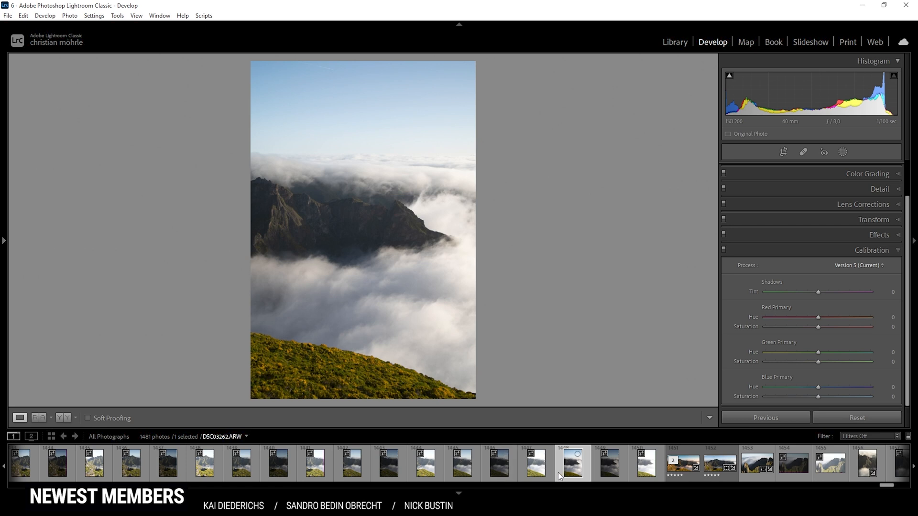
{"action": "left_click", "coordinate": [351, 463]}
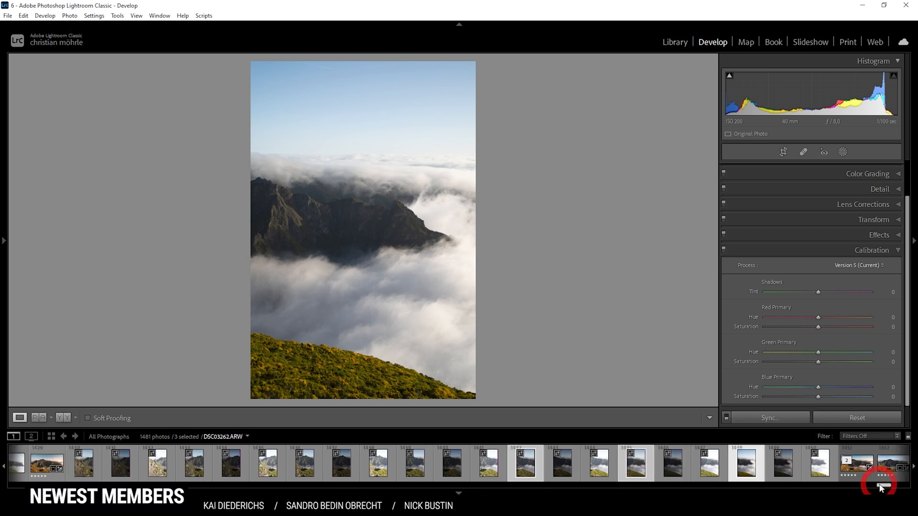
{"action": "left_click", "coordinate": [414, 463]}
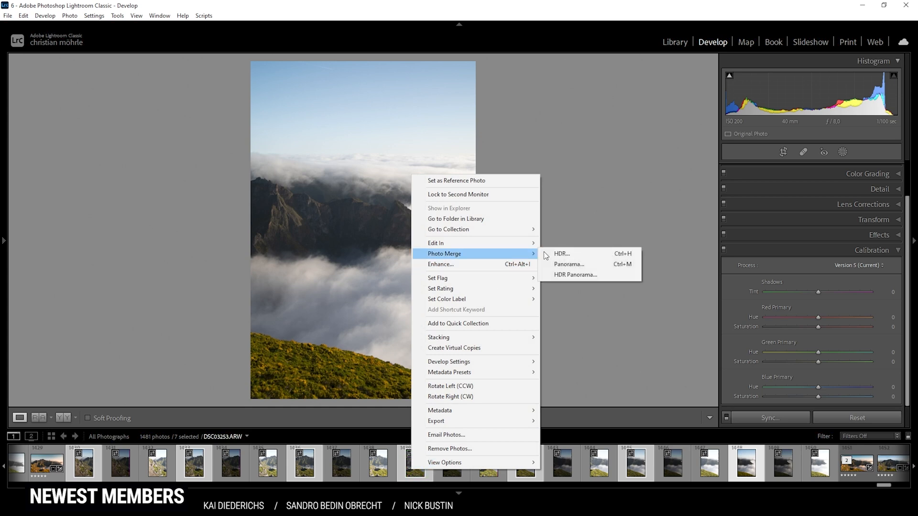
Merge the selected frames into a spherical-projection panorama.
{"action": "left_click", "coordinate": [568, 264]}
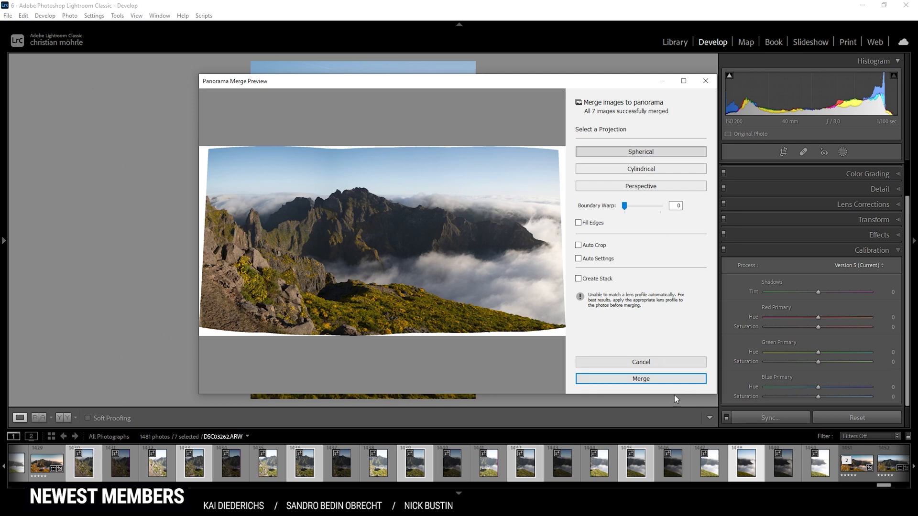
{"action": "left_click", "coordinate": [641, 378]}
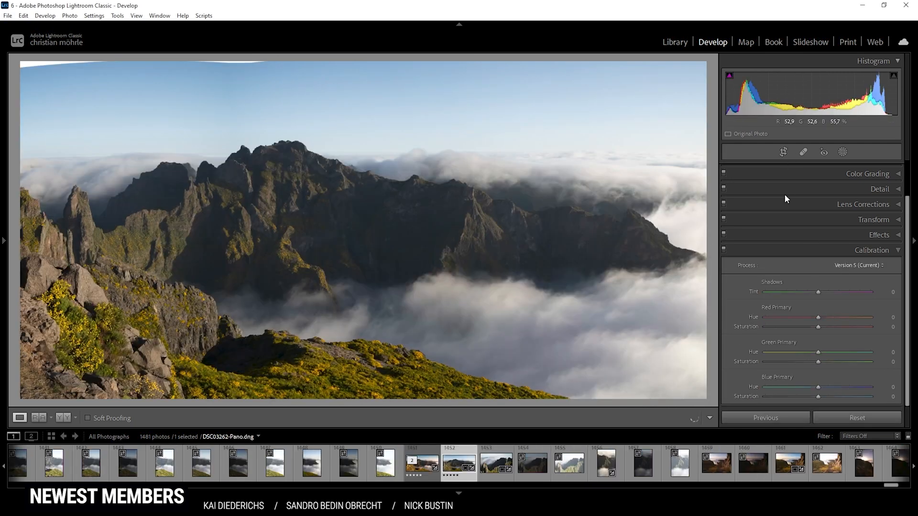
{"action": "left_click", "coordinate": [783, 152]}
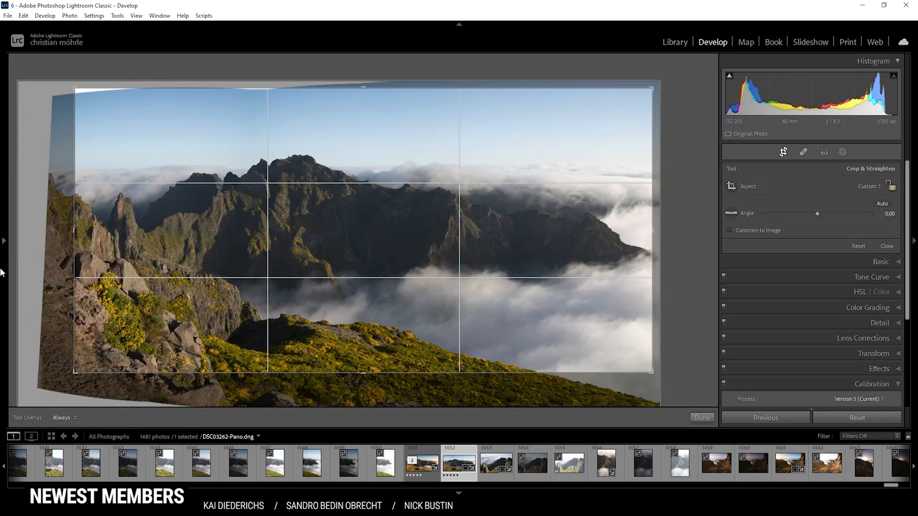
{"action": "mouse_move", "coordinate": [92, 107]}
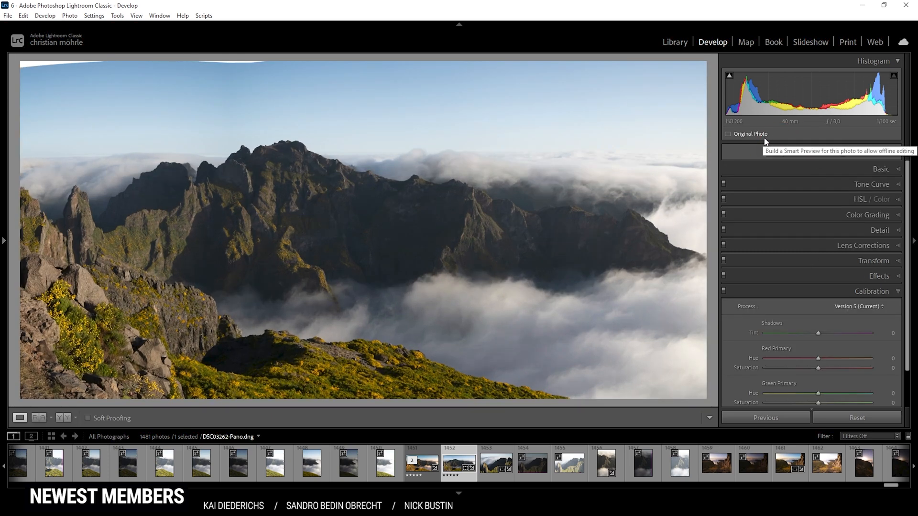
{"action": "mouse_move", "coordinate": [761, 268]}
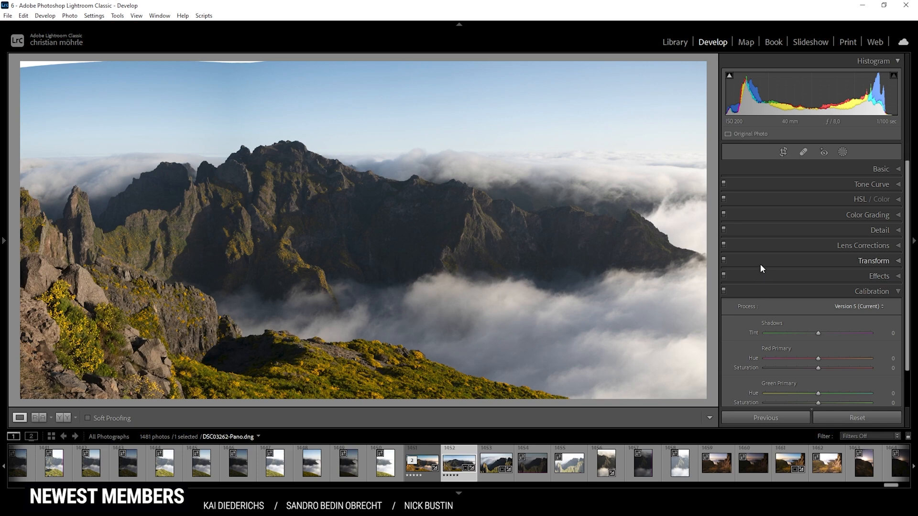
{"action": "mouse_move", "coordinate": [789, 121]}
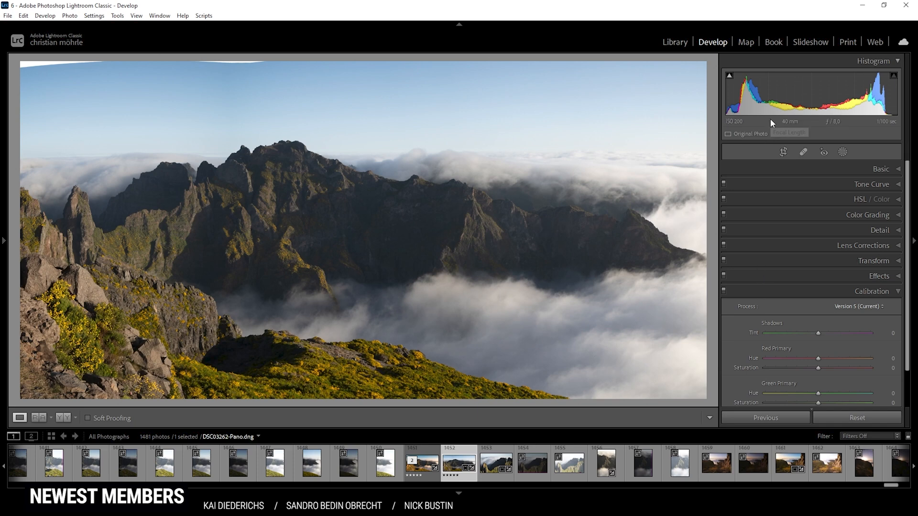
{"action": "mouse_move", "coordinate": [790, 122]}
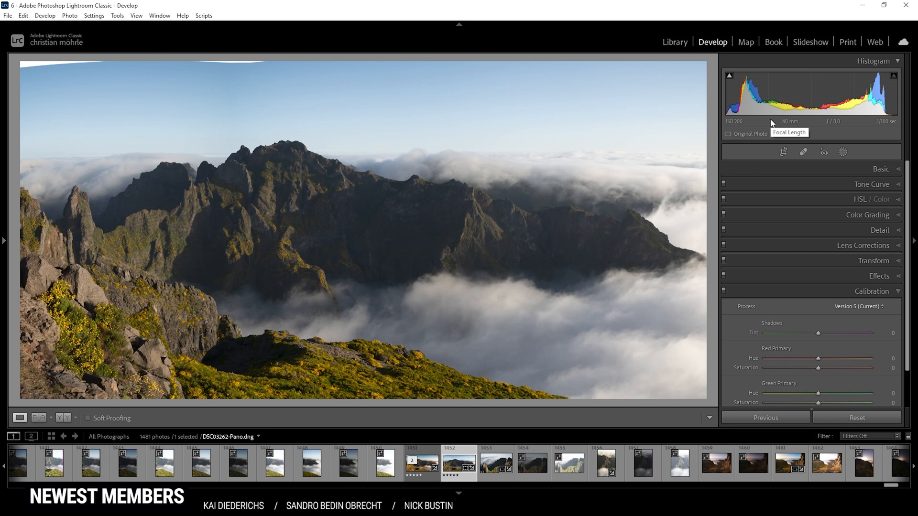
{"action": "mouse_move", "coordinate": [767, 181]}
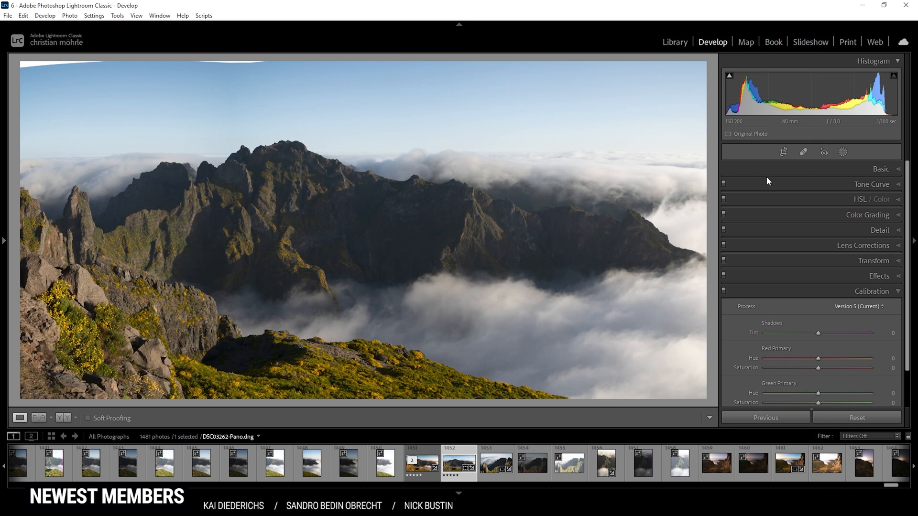
{"action": "left_click", "coordinate": [199, 461]}
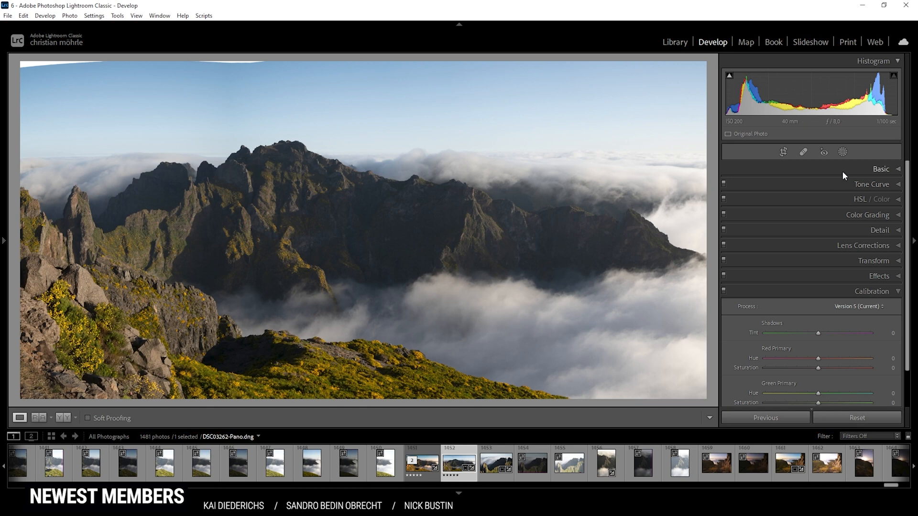
Switch the panorama's colour profile to Adobe Standard in the Basic panel.
{"action": "left_click", "coordinate": [880, 169]}
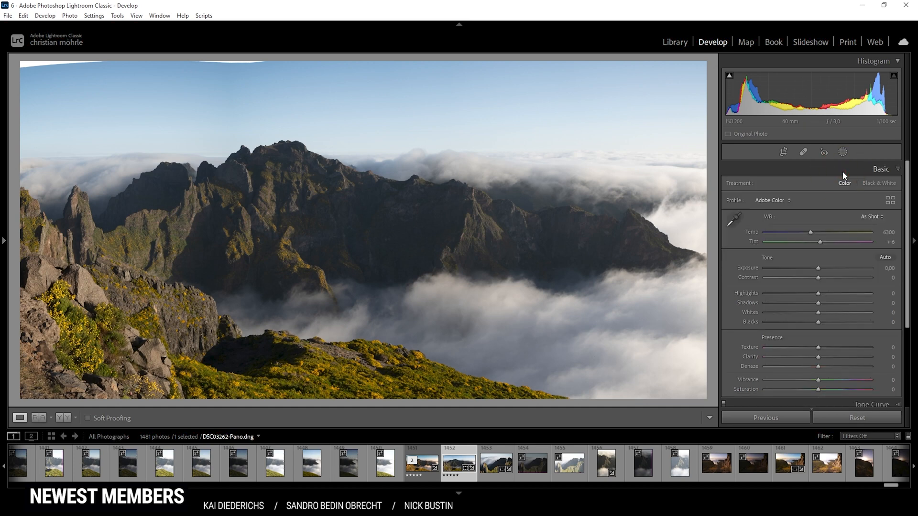
{"action": "left_click", "coordinate": [773, 200]}
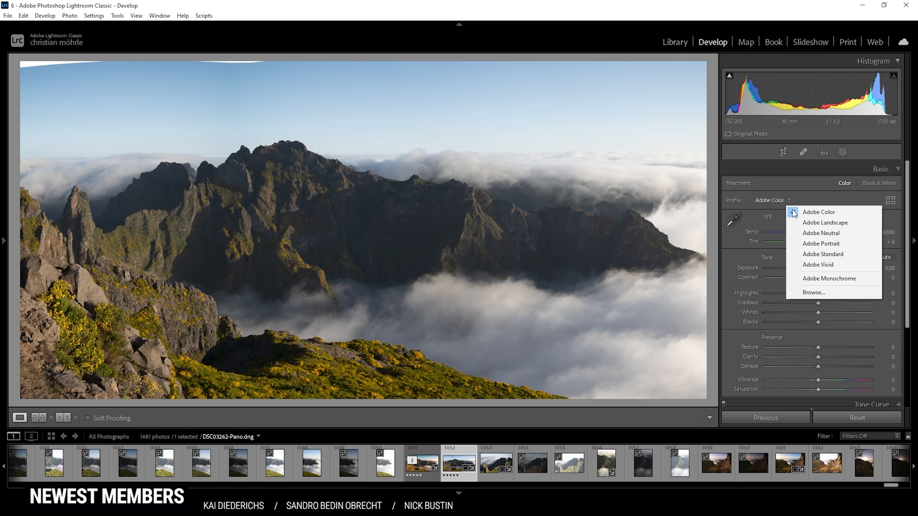
{"action": "left_click", "coordinate": [822, 254]}
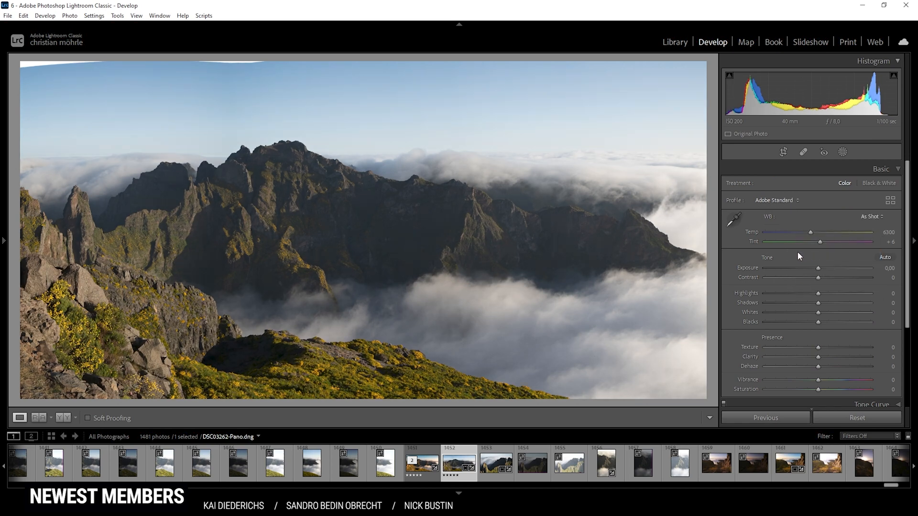
{"action": "mouse_move", "coordinate": [617, 268]}
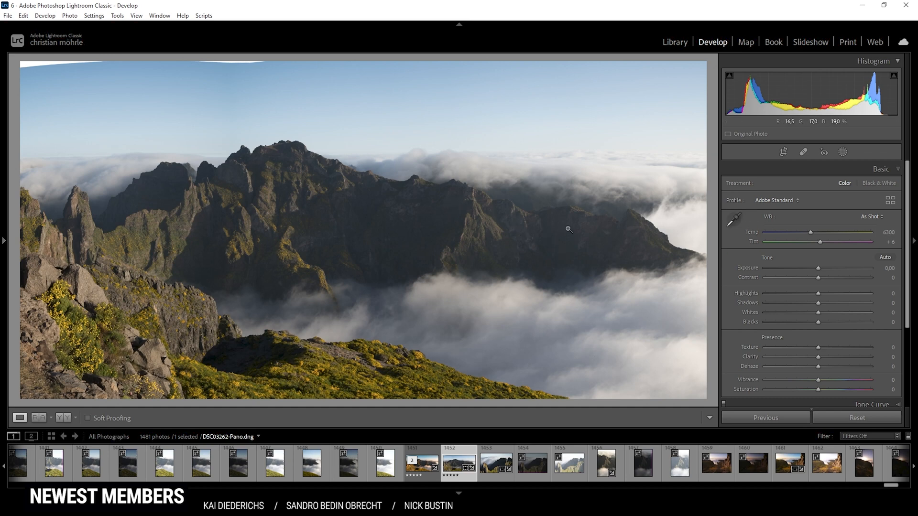
{"action": "mouse_move", "coordinate": [603, 252]}
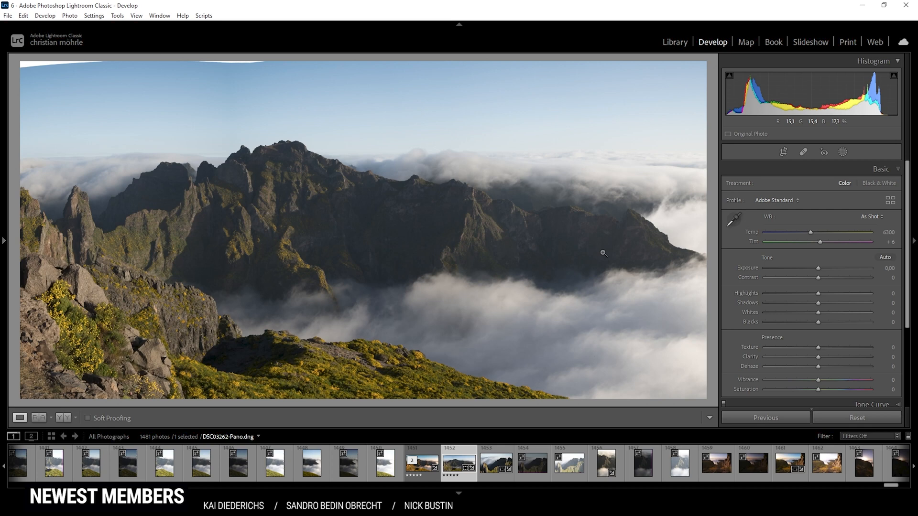
{"action": "mouse_move", "coordinate": [777, 221]}
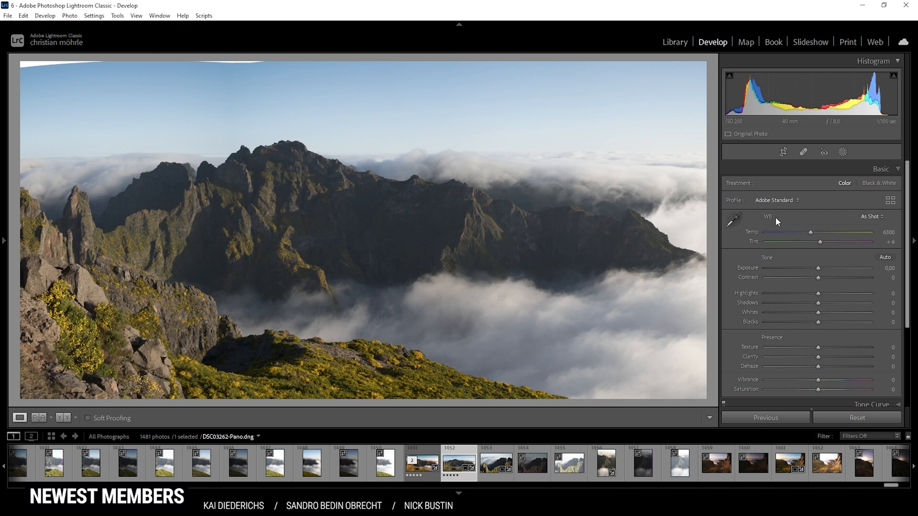
Set white balance to Auto, giving temperature 7500 and tint +10.
{"action": "left_click", "coordinate": [873, 217]}
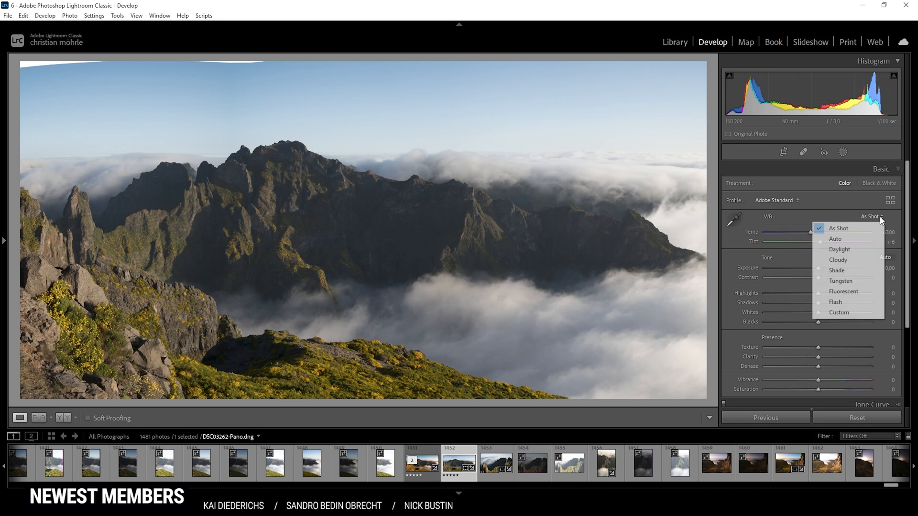
{"action": "left_click", "coordinate": [836, 239]}
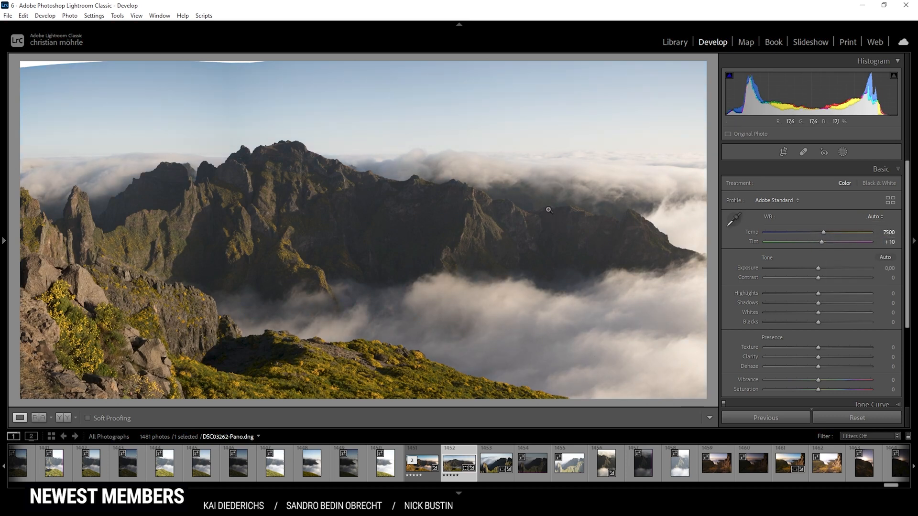
{"action": "mouse_move", "coordinate": [385, 207]}
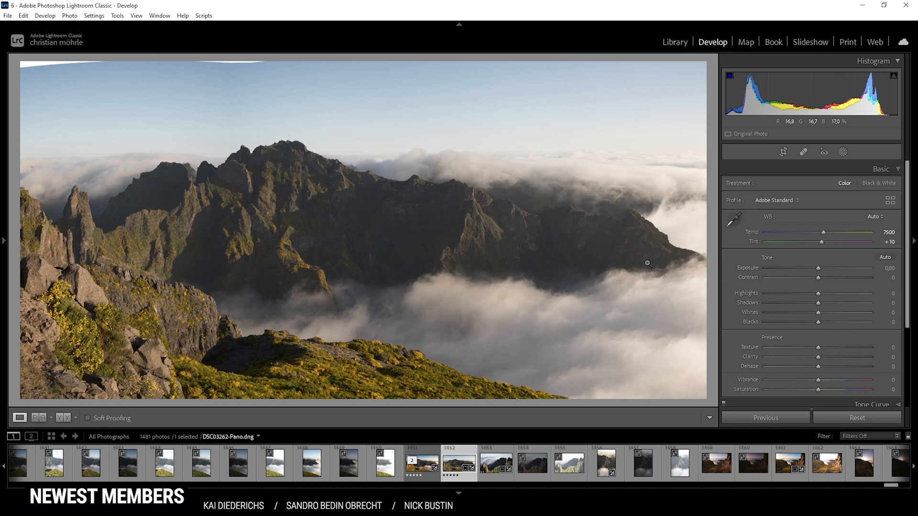
{"action": "mouse_move", "coordinate": [819, 293]}
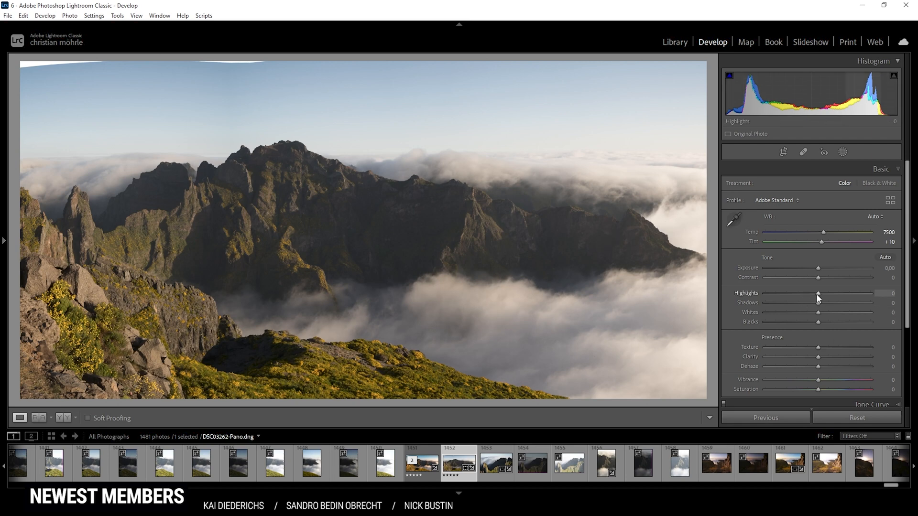
Pull highlights to −100, raise whites to +42 and lift blacks to +16.
{"action": "left_click_drag", "start_coordinate": [819, 293], "coordinate": [764, 293]}
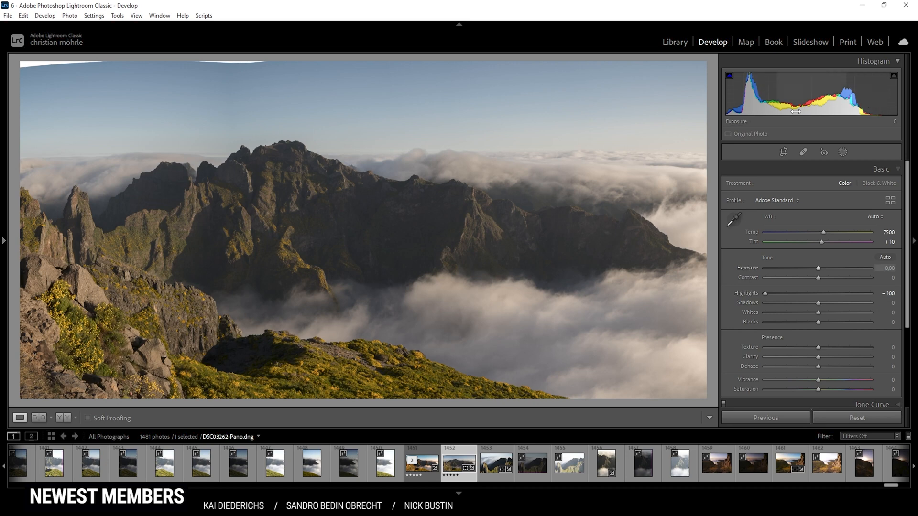
{"action": "left_click_drag", "start_coordinate": [828, 312], "coordinate": [820, 311]}
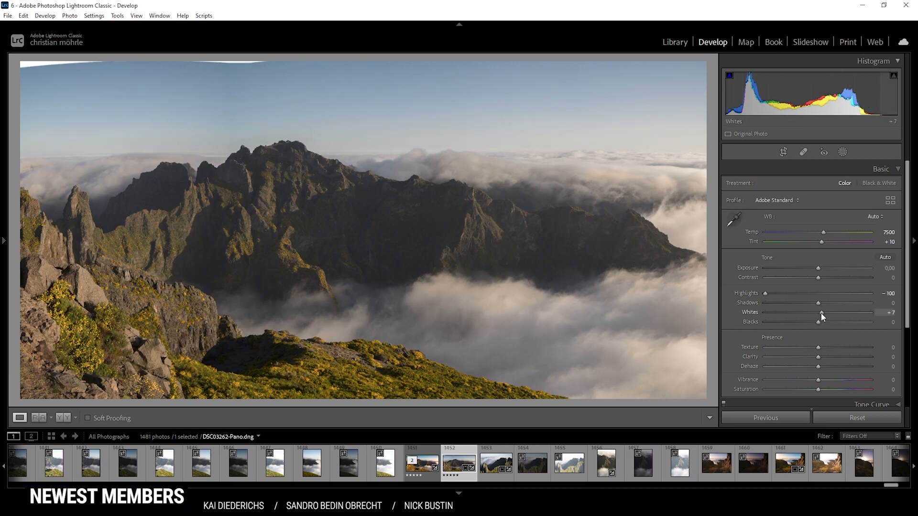
{"action": "left_click_drag", "start_coordinate": [821, 312], "coordinate": [839, 312]}
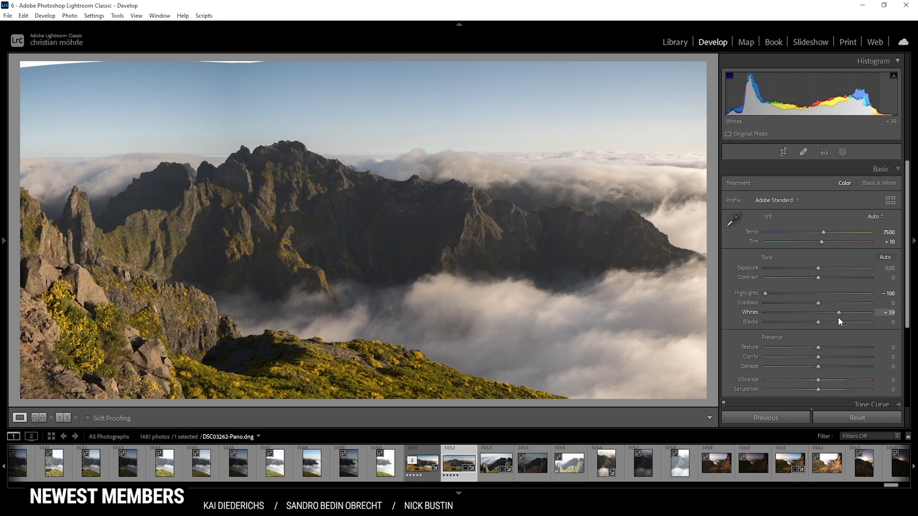
{"action": "left_click_drag", "start_coordinate": [839, 312], "coordinate": [843, 312]}
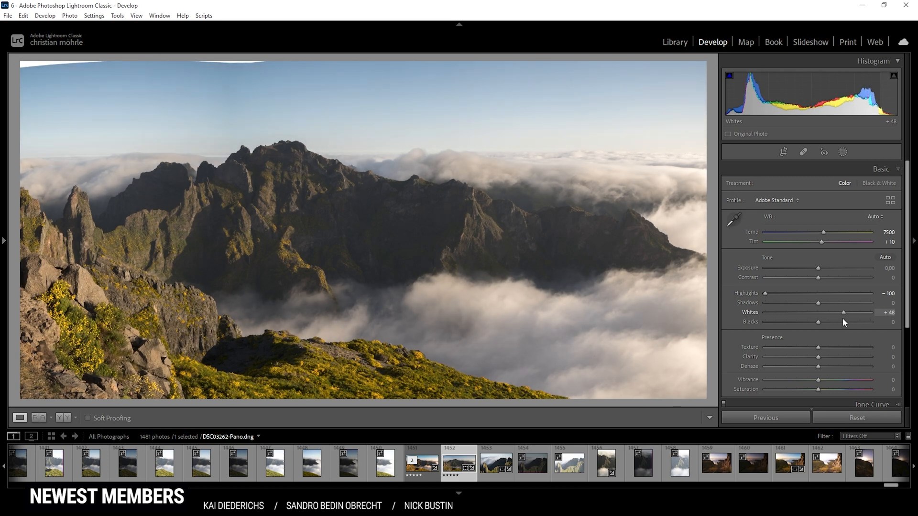
{"action": "left_click_drag", "start_coordinate": [844, 312], "coordinate": [841, 312]}
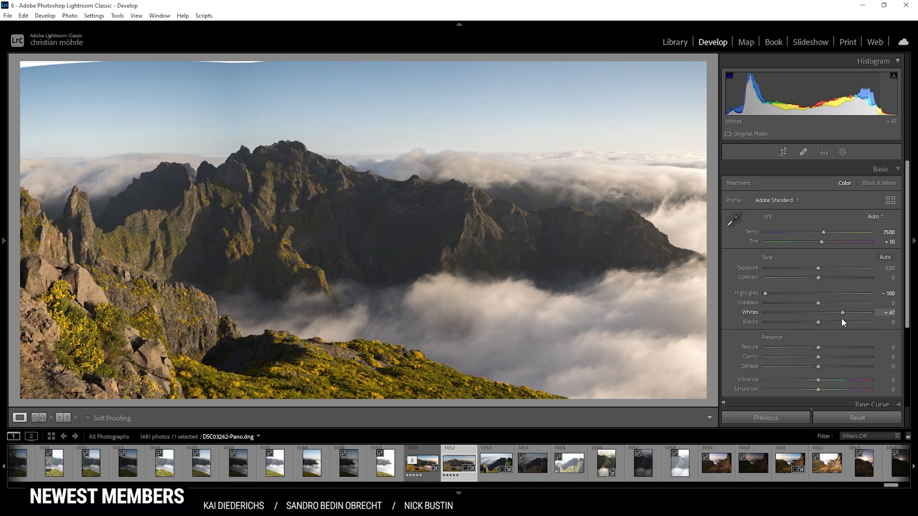
{"action": "left_click_drag", "start_coordinate": [844, 312], "coordinate": [835, 312]}
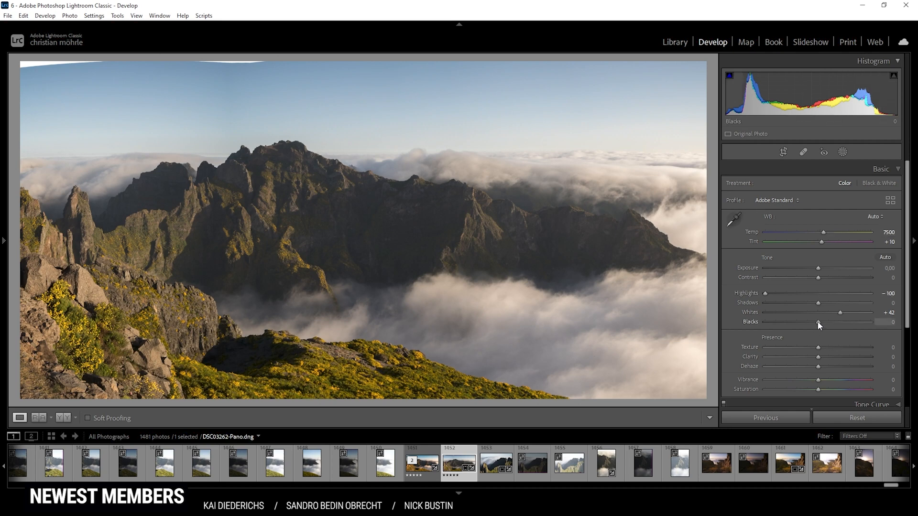
{"action": "left_click_drag", "start_coordinate": [819, 324], "coordinate": [828, 324]}
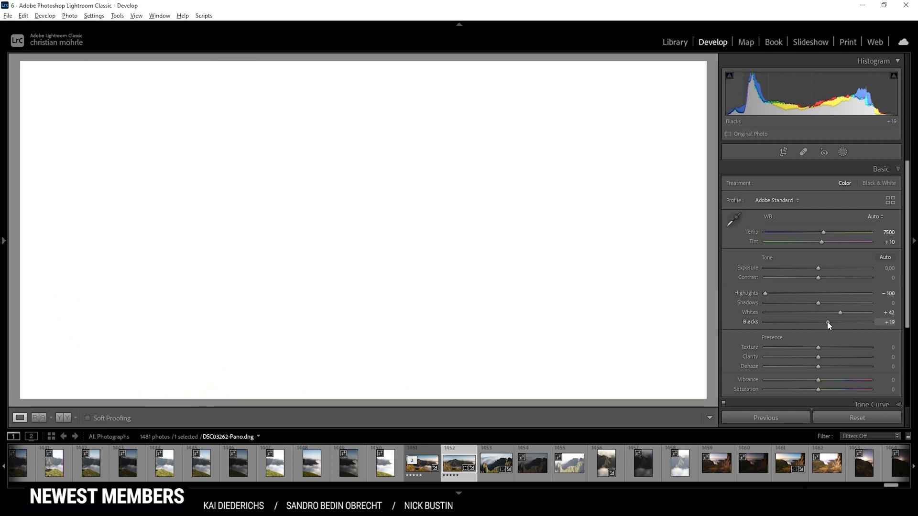
{"action": "left_click_drag", "start_coordinate": [828, 325], "coordinate": [825, 325]}
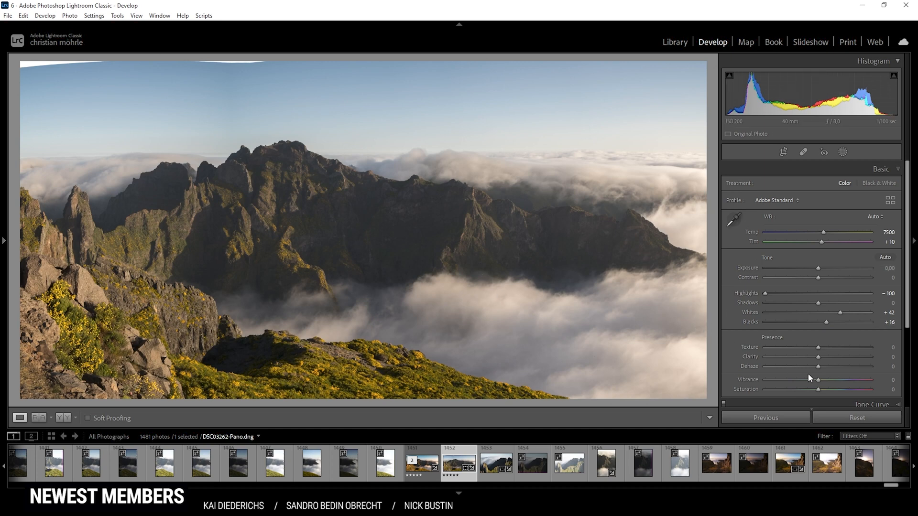
{"action": "mouse_move", "coordinate": [822, 364]}
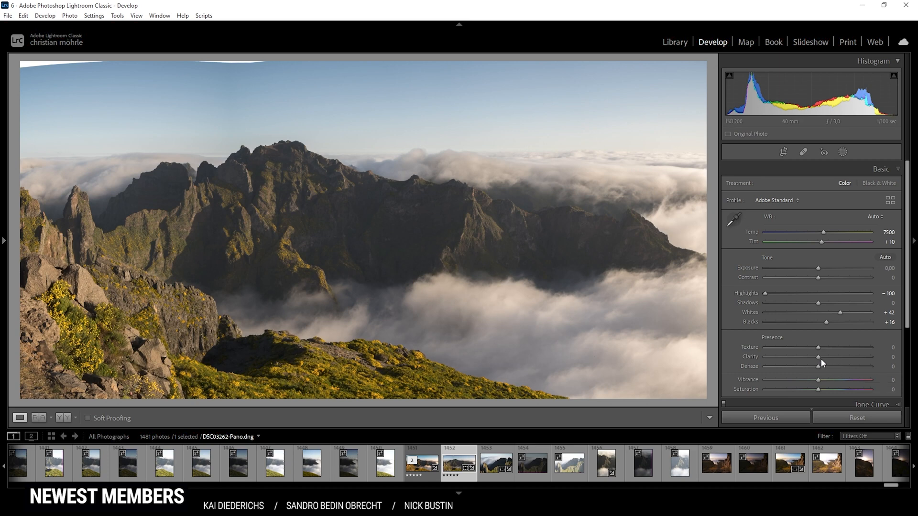
Set texture +6, clarity +11, dehaze +5 and vibrance +27.
{"action": "left_click_drag", "start_coordinate": [817, 346], "coordinate": [820, 347]}
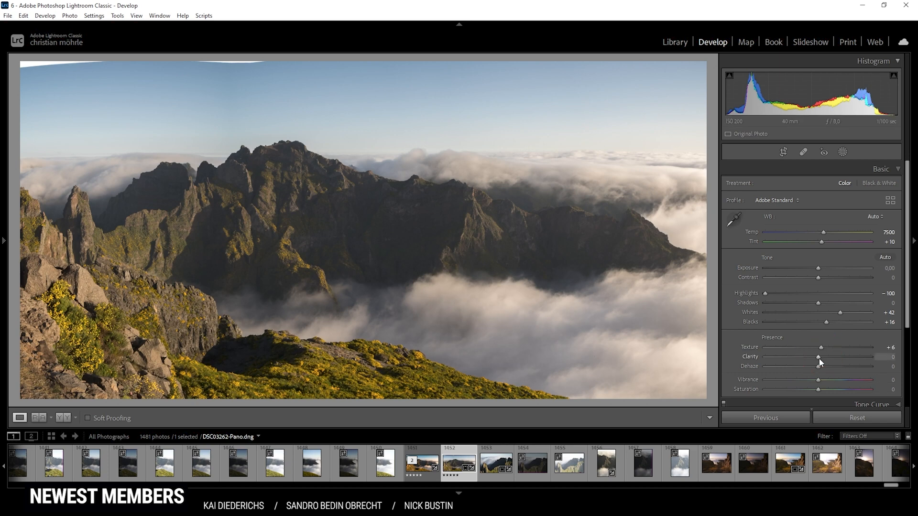
{"action": "left_click_drag", "start_coordinate": [818, 357], "coordinate": [820, 357]}
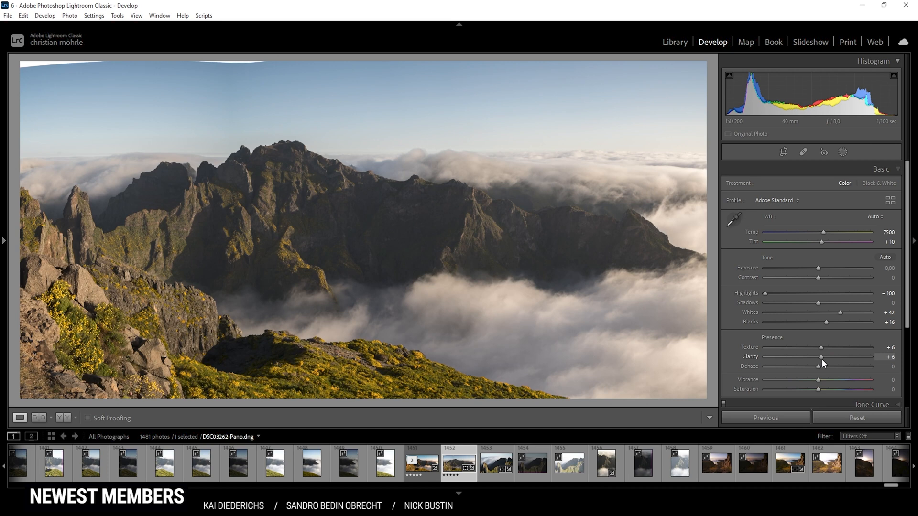
{"action": "left_click_drag", "start_coordinate": [820, 356], "coordinate": [824, 357]}
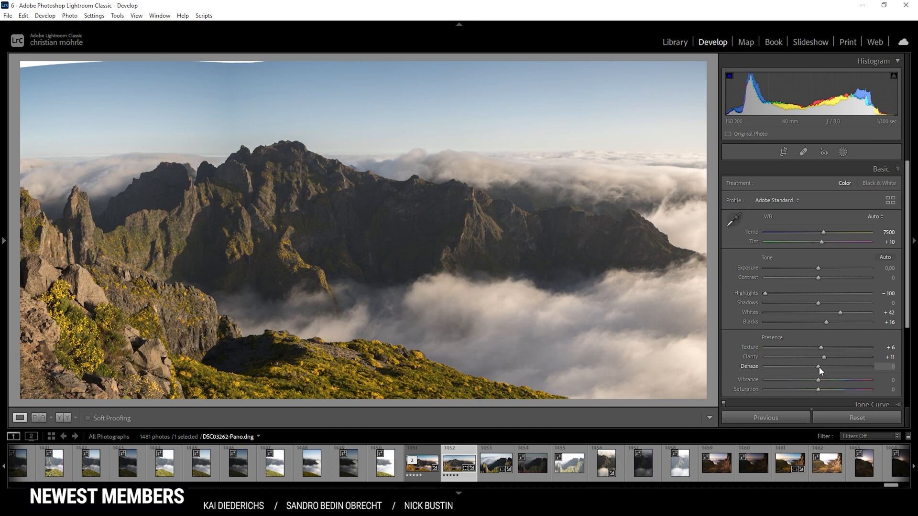
{"action": "left_click_drag", "start_coordinate": [820, 367], "coordinate": [822, 367]}
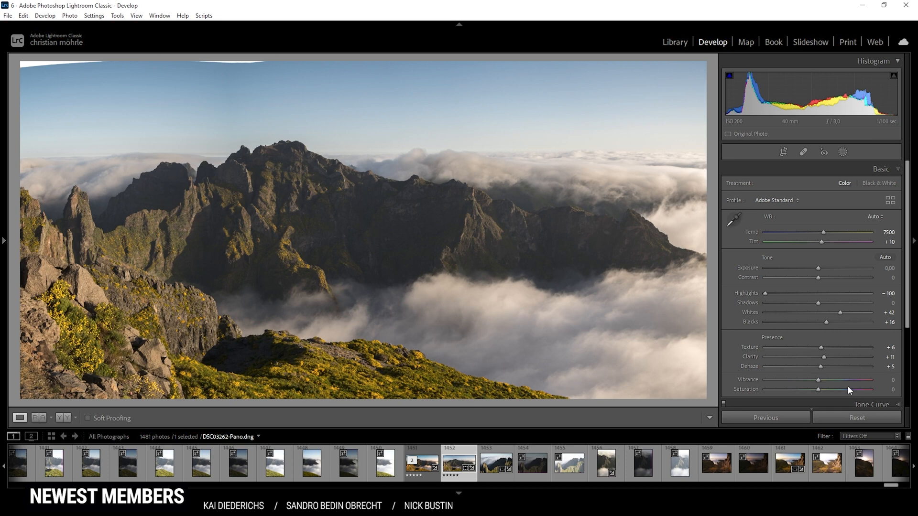
{"action": "left_click_drag", "start_coordinate": [818, 380], "coordinate": [825, 379]}
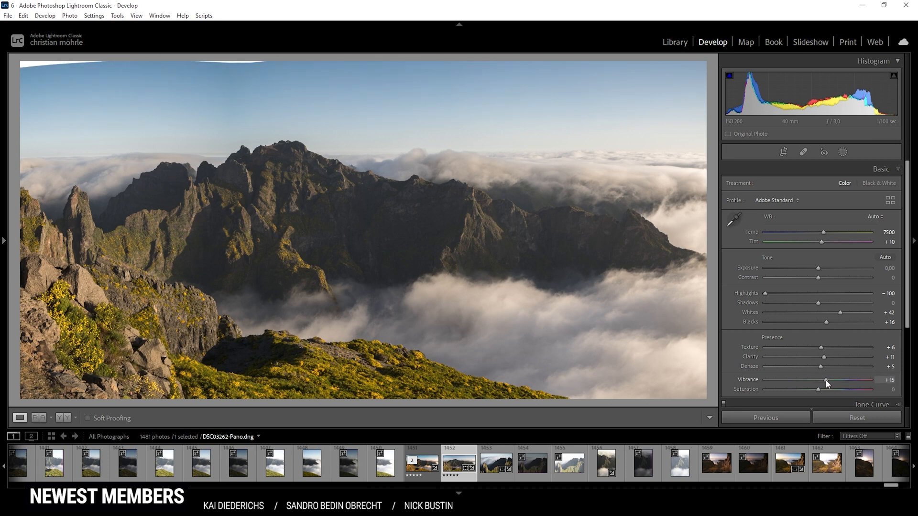
{"action": "left_click_drag", "start_coordinate": [827, 389], "coordinate": [837, 389]}
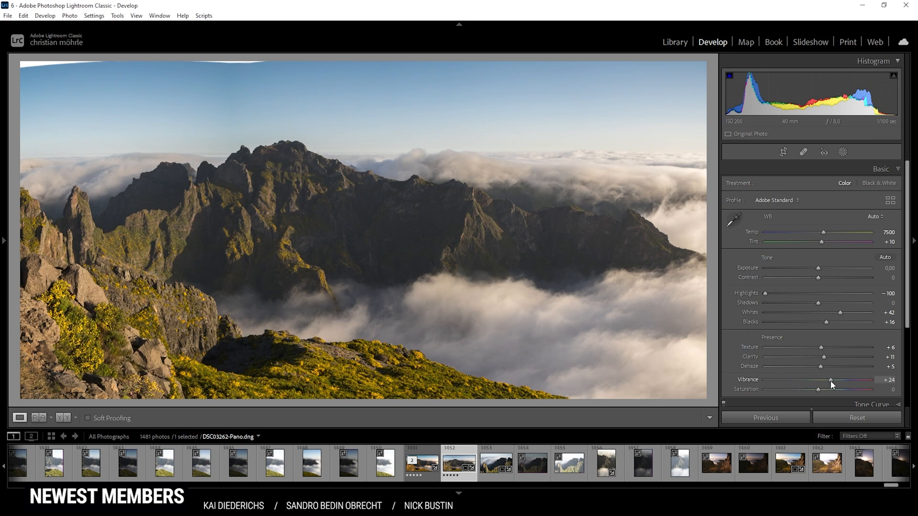
{"action": "left_click_drag", "start_coordinate": [831, 384], "coordinate": [834, 379]}
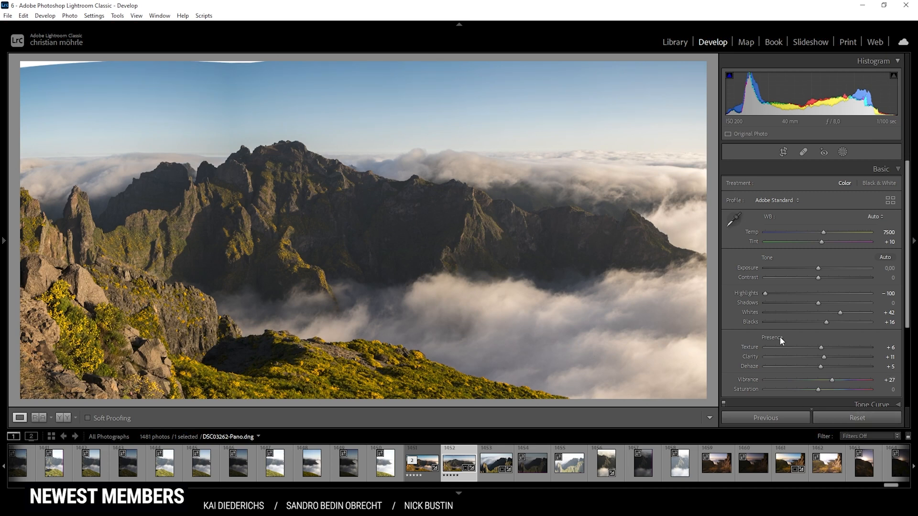
{"action": "mouse_move", "coordinate": [643, 254]}
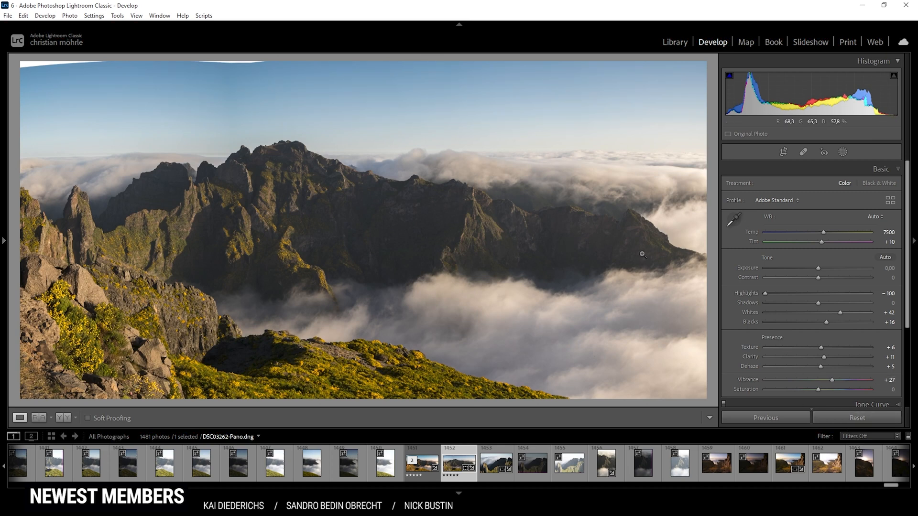
{"action": "left_click", "coordinate": [38, 417]}
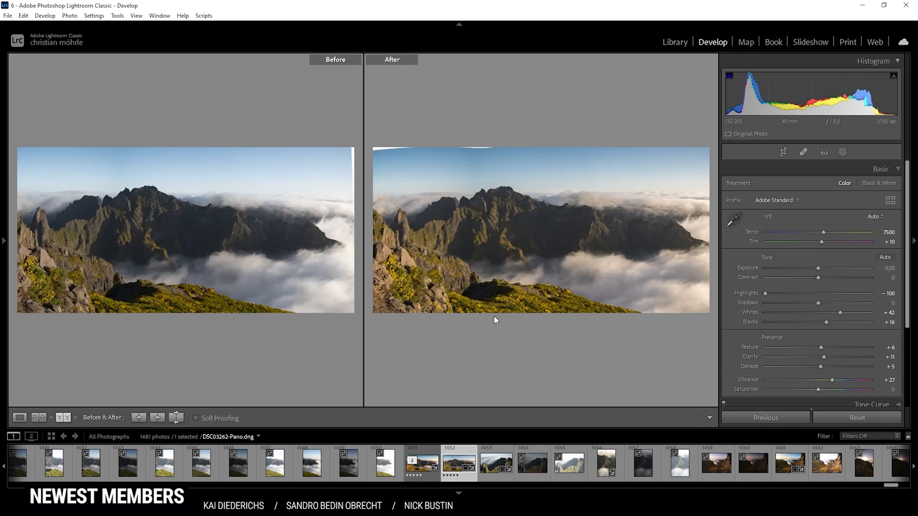
{"action": "mouse_move", "coordinate": [544, 247]}
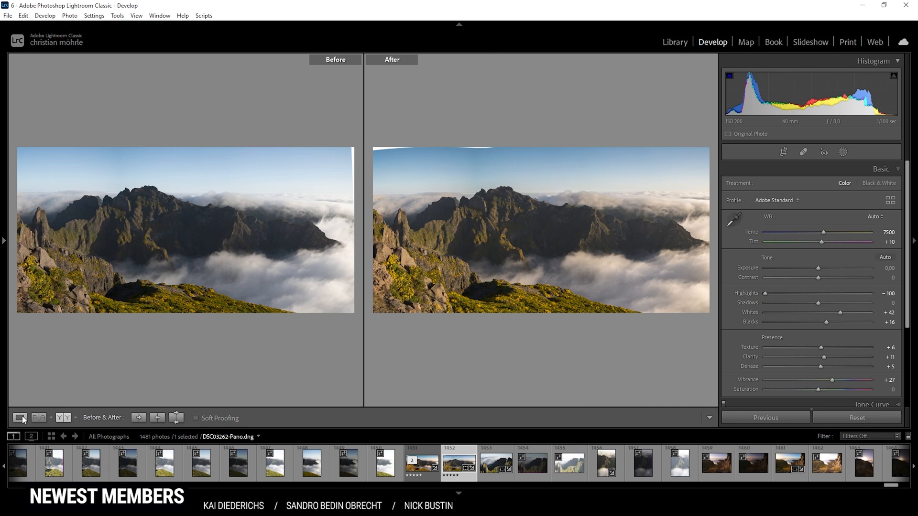
{"action": "left_click", "coordinate": [19, 417]}
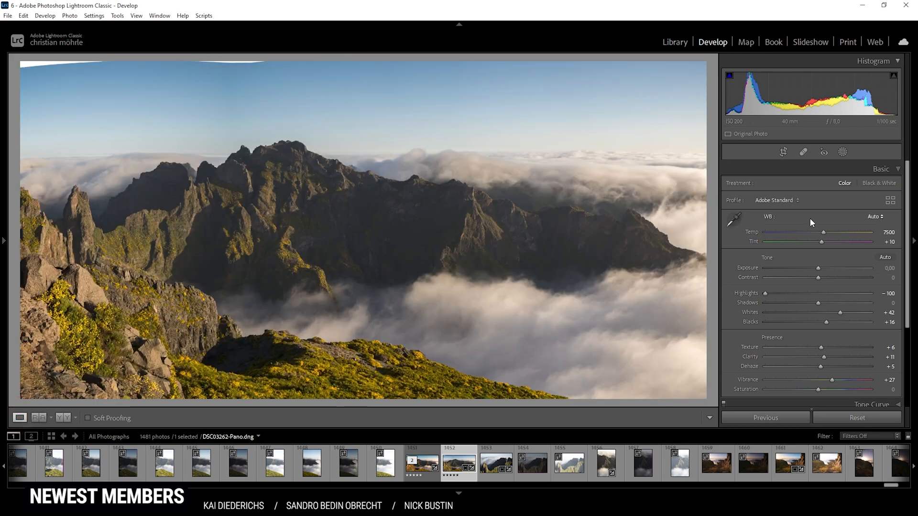
{"action": "left_click", "coordinate": [842, 152]}
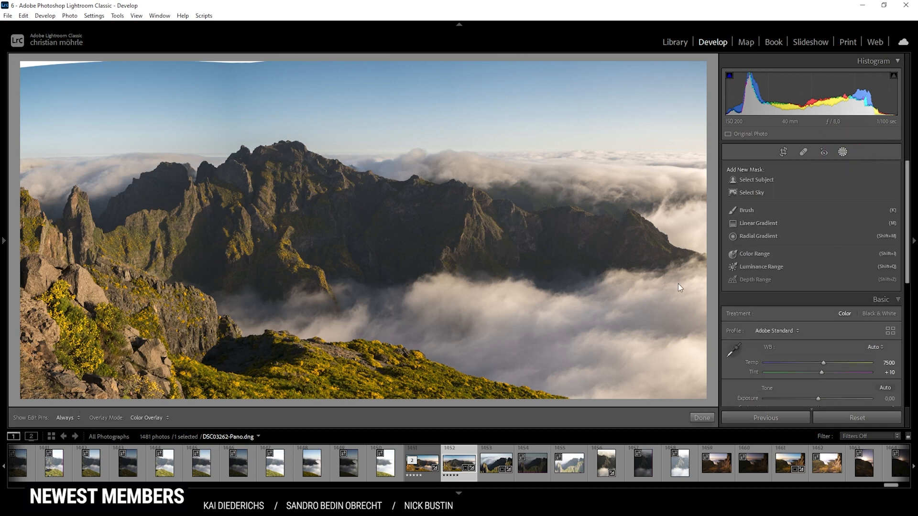
{"action": "mouse_move", "coordinate": [237, 155]}
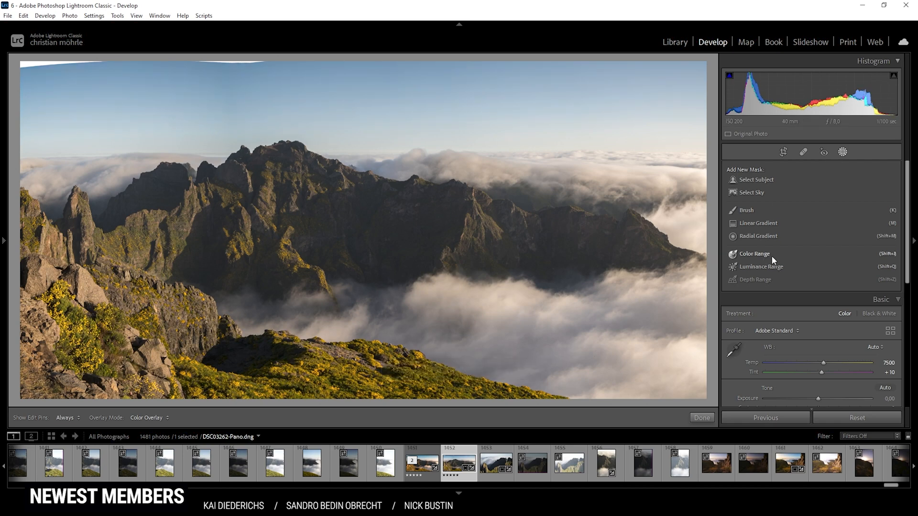
Paint a brush mask over the central mountain ridge, peak and left slopes.
{"action": "left_click", "coordinate": [745, 210]}
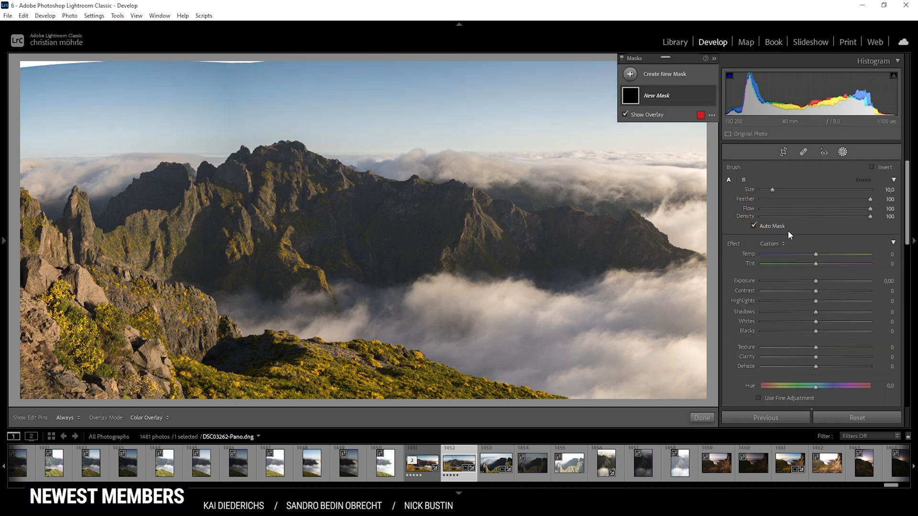
{"action": "mouse_move", "coordinate": [776, 228]}
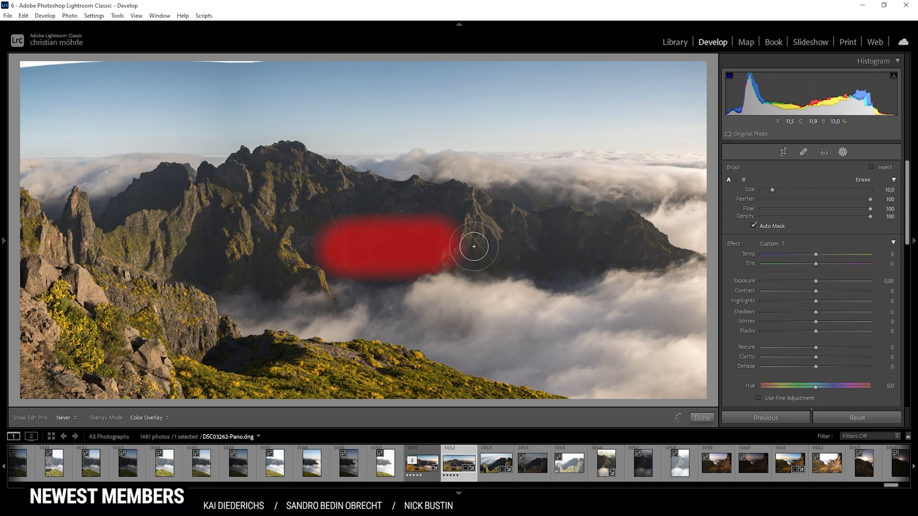
{"action": "left_click_drag", "start_coordinate": [474, 245], "coordinate": [629, 230]}
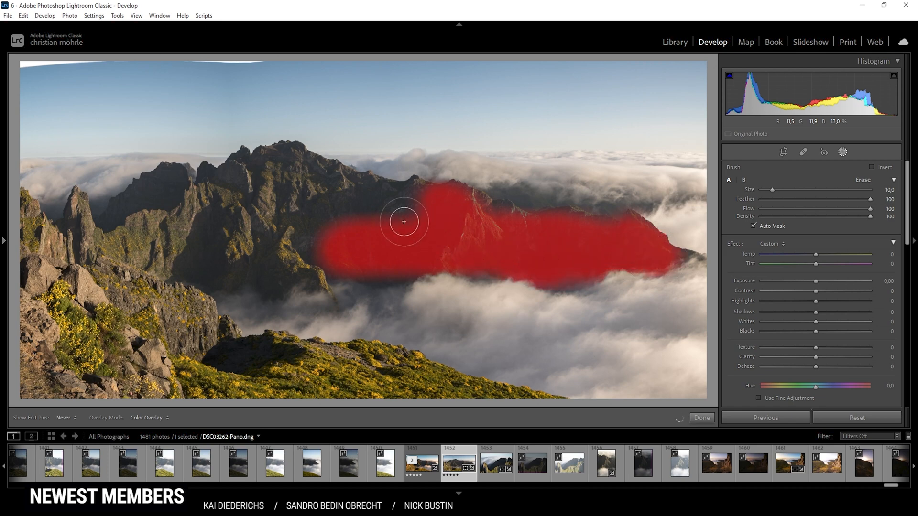
{"action": "left_click_drag", "start_coordinate": [404, 220], "coordinate": [180, 259]}
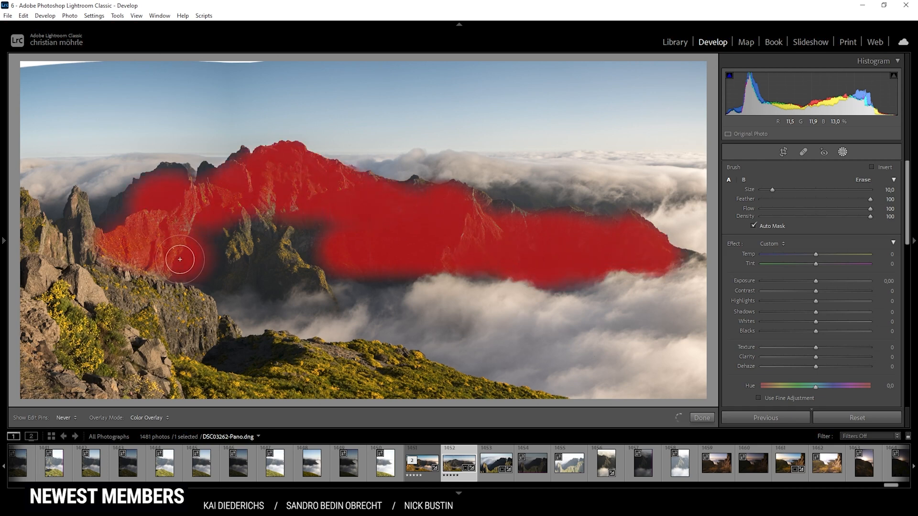
{"action": "left_click_drag", "start_coordinate": [180, 259], "coordinate": [263, 273]}
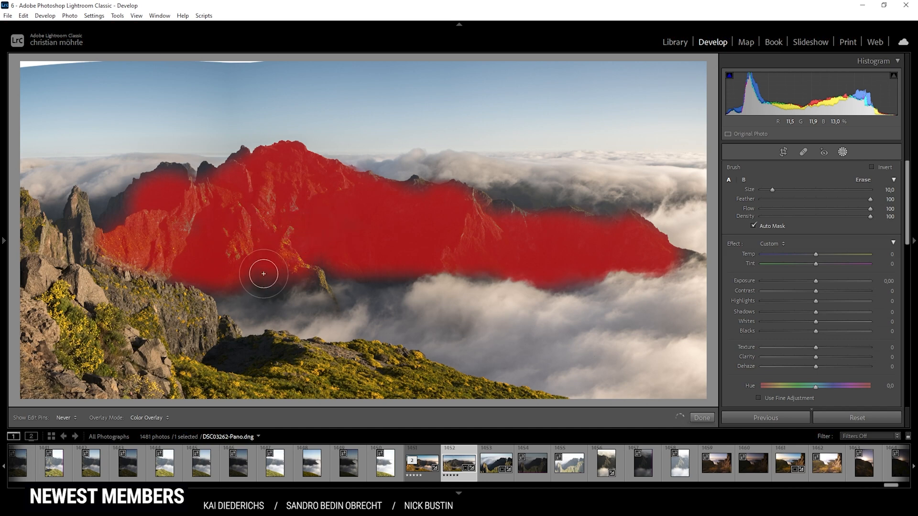
{"action": "left_click_drag", "start_coordinate": [262, 275], "coordinate": [122, 227]}
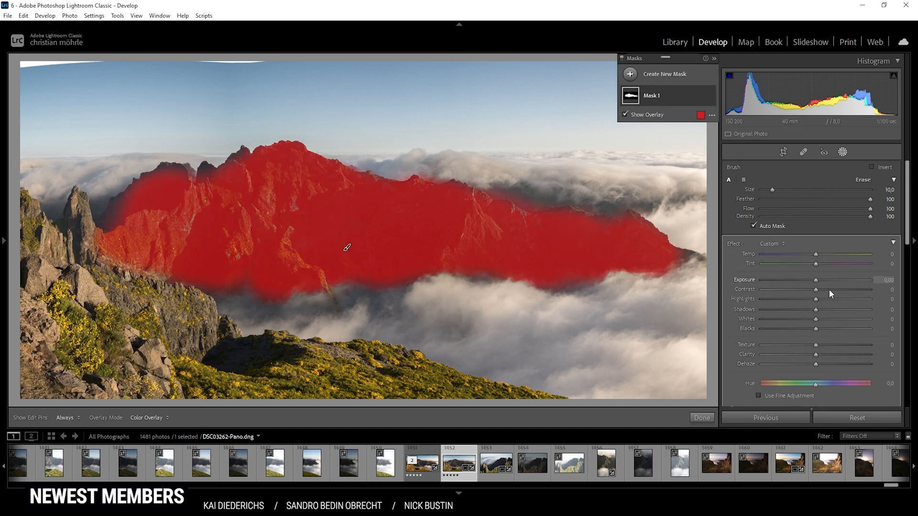
Hide the overlay and give the brushed ridge +0.46 exposure and +30 contrast.
{"action": "left_click", "coordinate": [626, 114]}
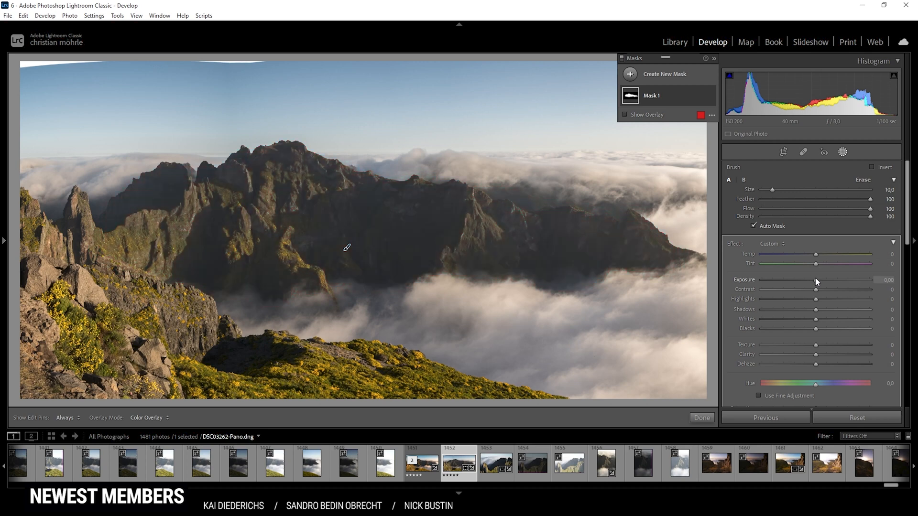
{"action": "left_click_drag", "start_coordinate": [816, 279], "coordinate": [818, 279]}
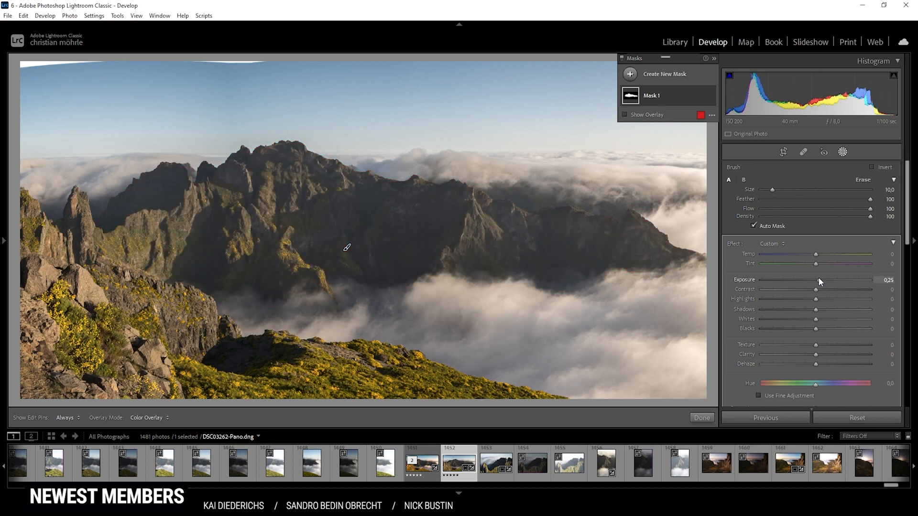
{"action": "left_click_drag", "start_coordinate": [816, 280], "coordinate": [819, 280]}
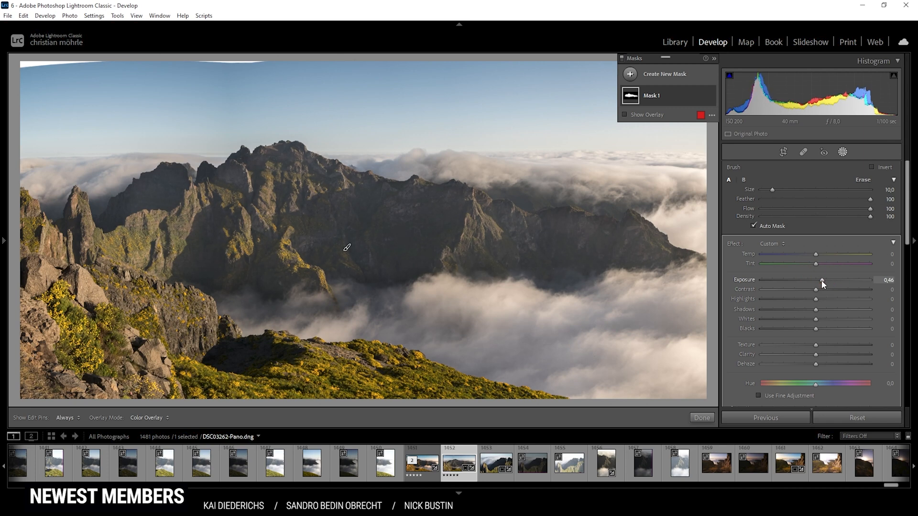
{"action": "mouse_move", "coordinate": [815, 296]}
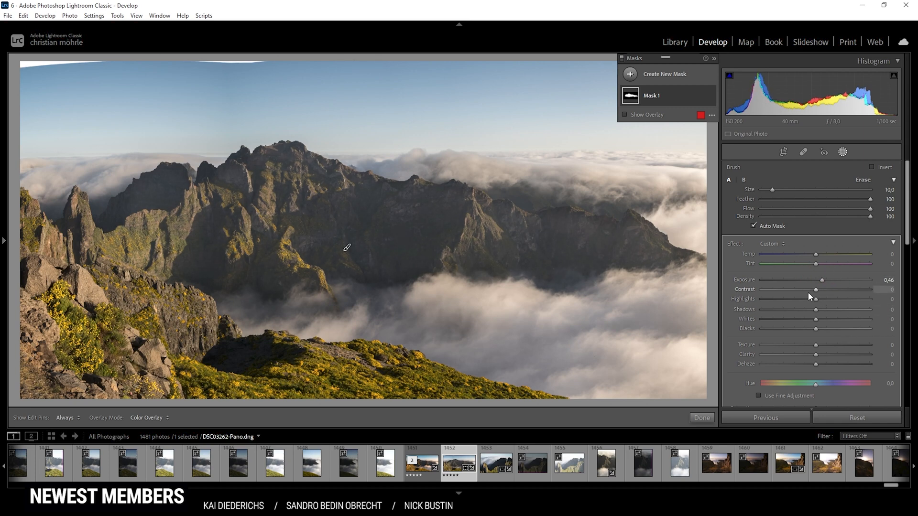
{"action": "left_click_drag", "start_coordinate": [816, 289], "coordinate": [825, 289]}
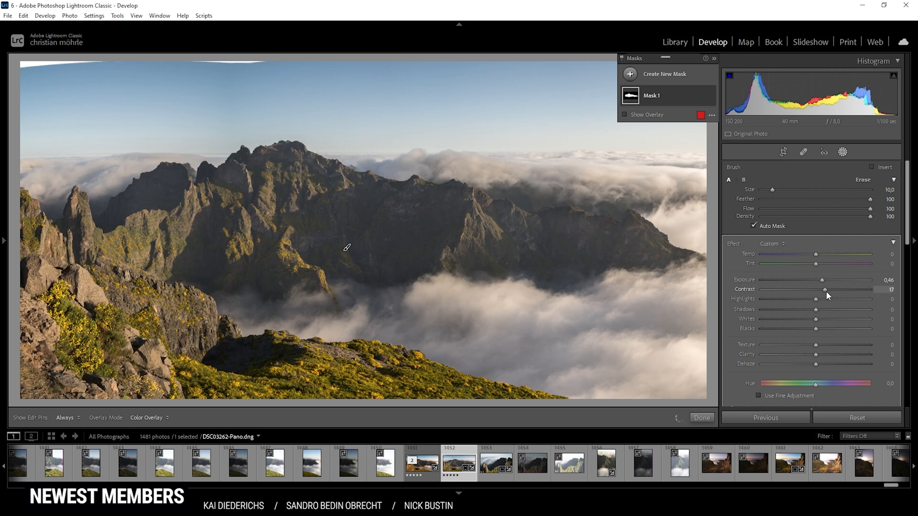
{"action": "left_click_drag", "start_coordinate": [826, 289], "coordinate": [832, 289]}
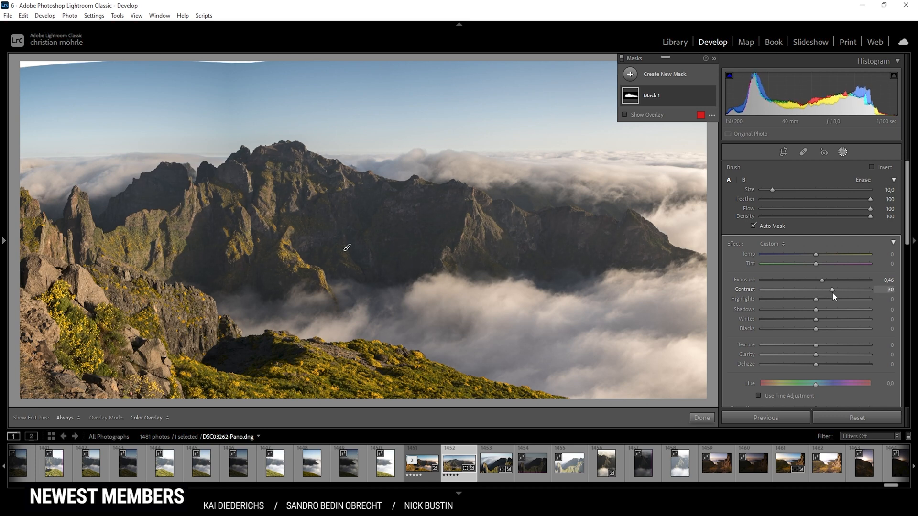
Raise the brushed area's whites to +30 and clarity to +26.
{"action": "left_click_drag", "start_coordinate": [816, 320], "coordinate": [822, 320]}
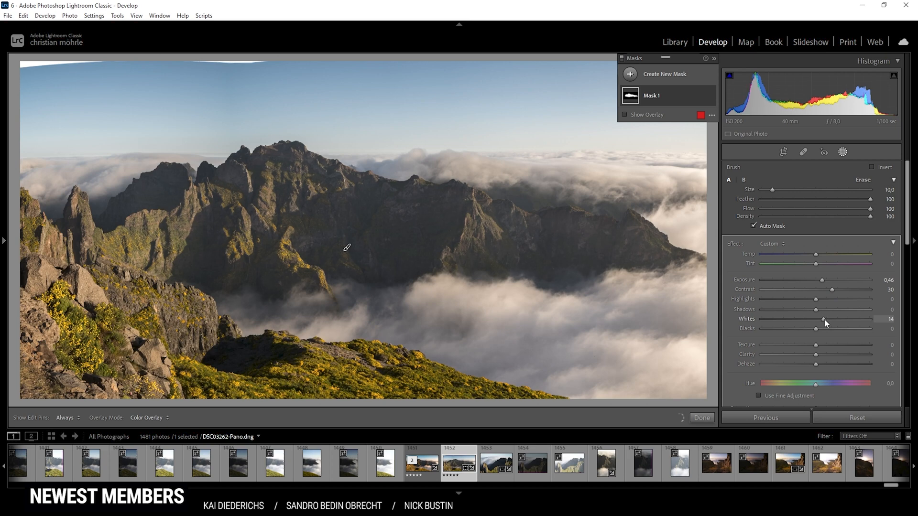
{"action": "left_click_drag", "start_coordinate": [820, 318], "coordinate": [826, 318]}
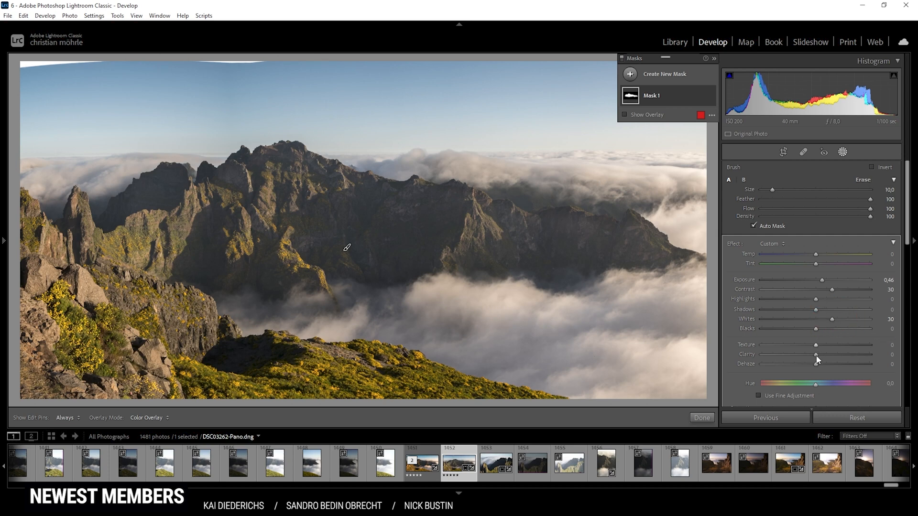
{"action": "left_click_drag", "start_coordinate": [815, 359], "coordinate": [831, 358]}
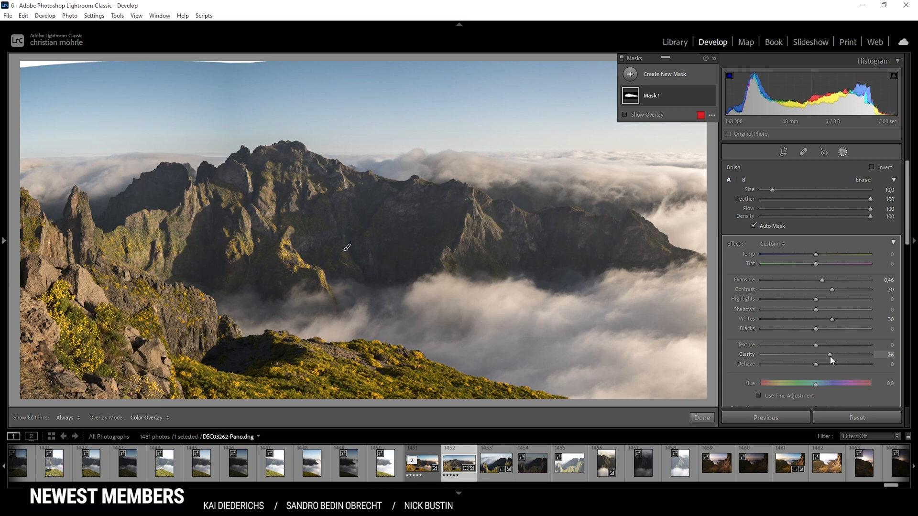
{"action": "left_click_drag", "start_coordinate": [830, 354], "coordinate": [828, 355]}
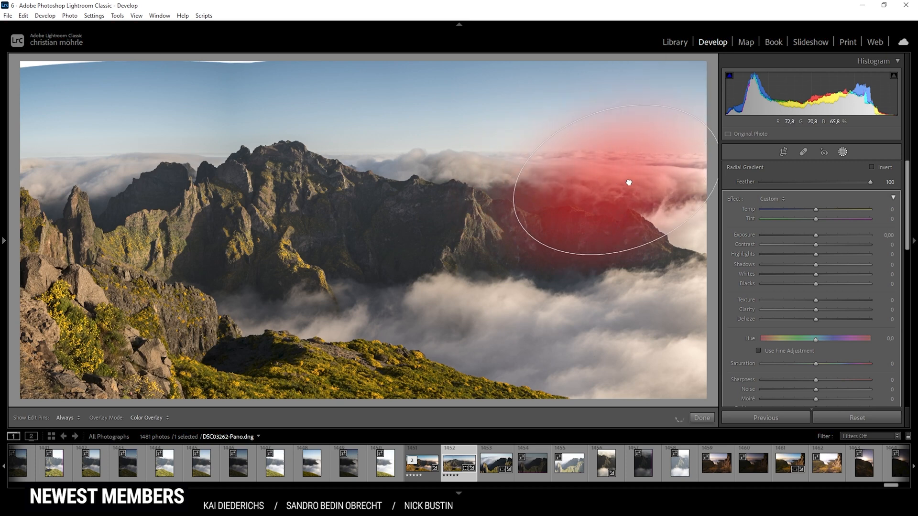
Position the radial mask over the right-hand ridge, lifting blacks to +84 and temp to +8.
{"action": "left_click_drag", "start_coordinate": [630, 182], "coordinate": [597, 221]}
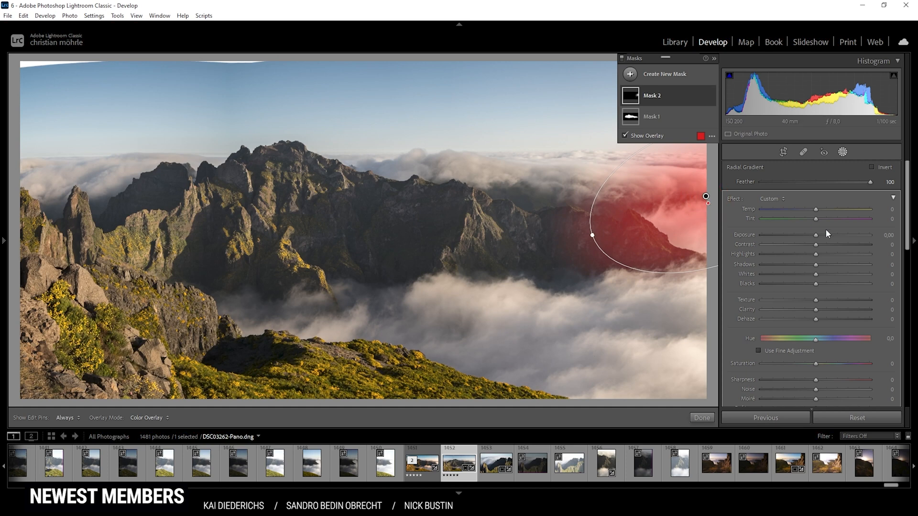
{"action": "mouse_move", "coordinate": [844, 312]}
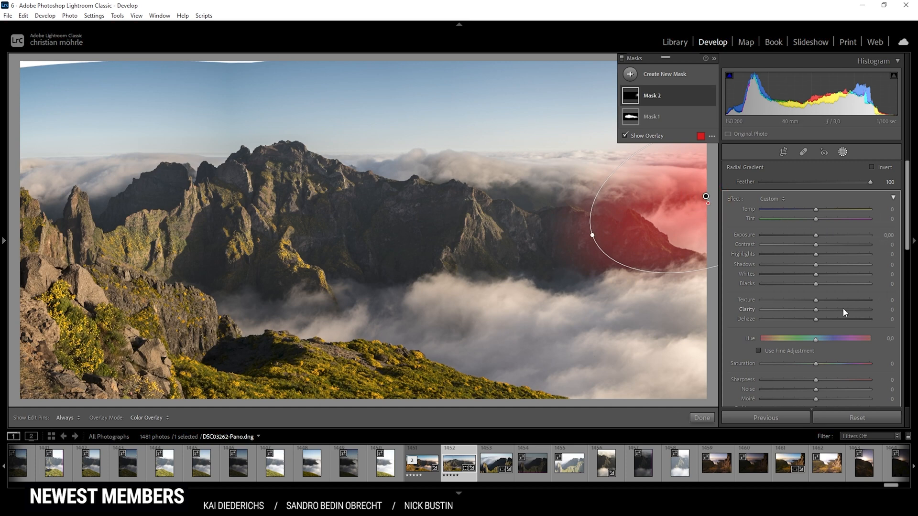
{"action": "left_click_drag", "start_coordinate": [815, 284], "coordinate": [851, 284]}
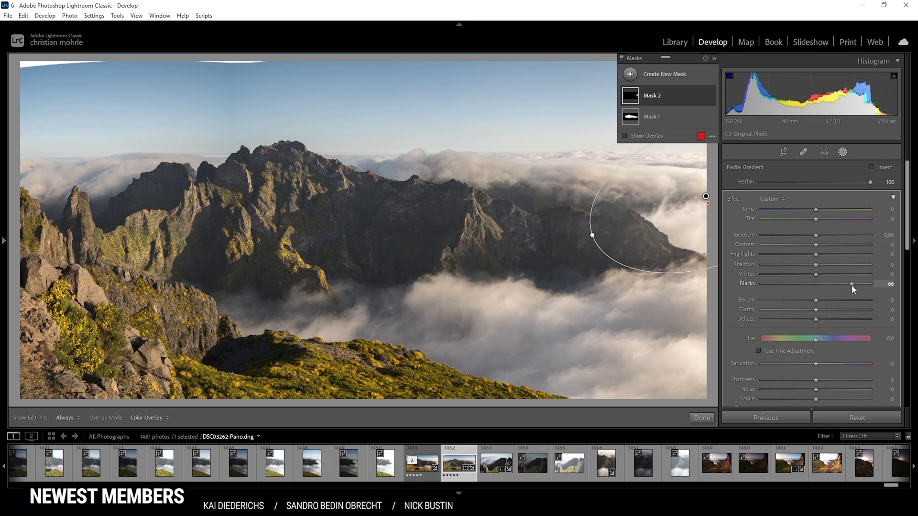
{"action": "left_click_drag", "start_coordinate": [851, 283], "coordinate": [861, 283]}
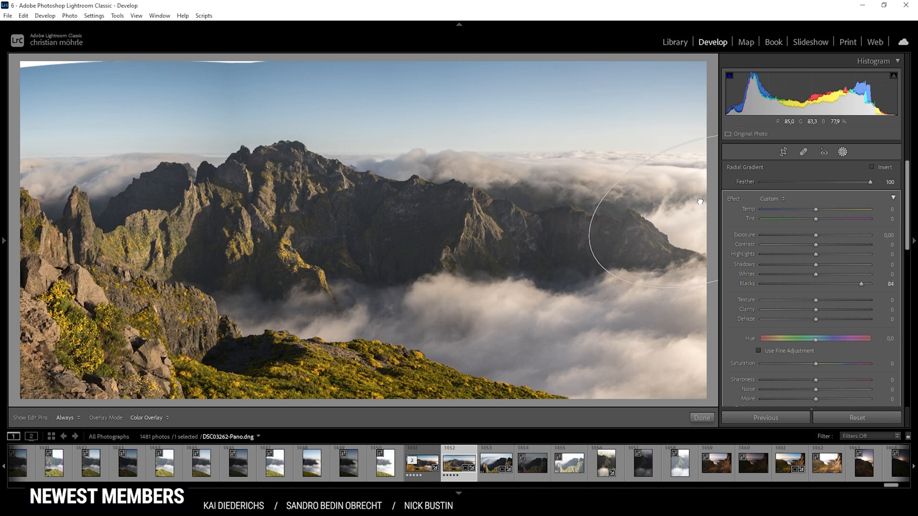
{"action": "left_click", "coordinate": [704, 212]}
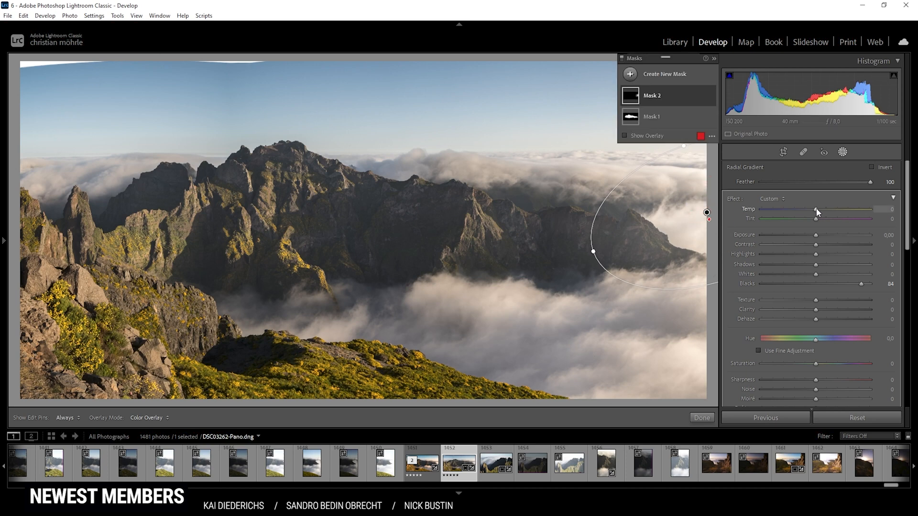
{"action": "left_click_drag", "start_coordinate": [816, 209], "coordinate": [820, 210]}
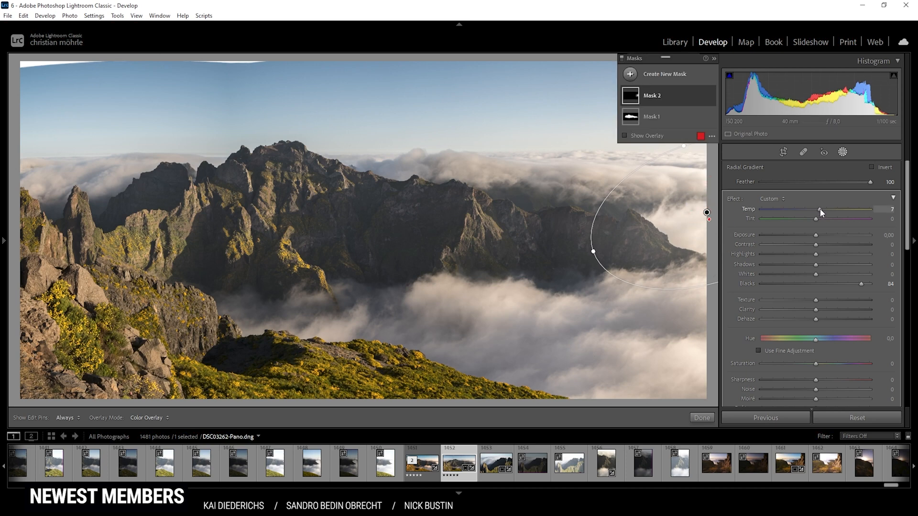
{"action": "left_click_drag", "start_coordinate": [819, 209], "coordinate": [822, 210]}
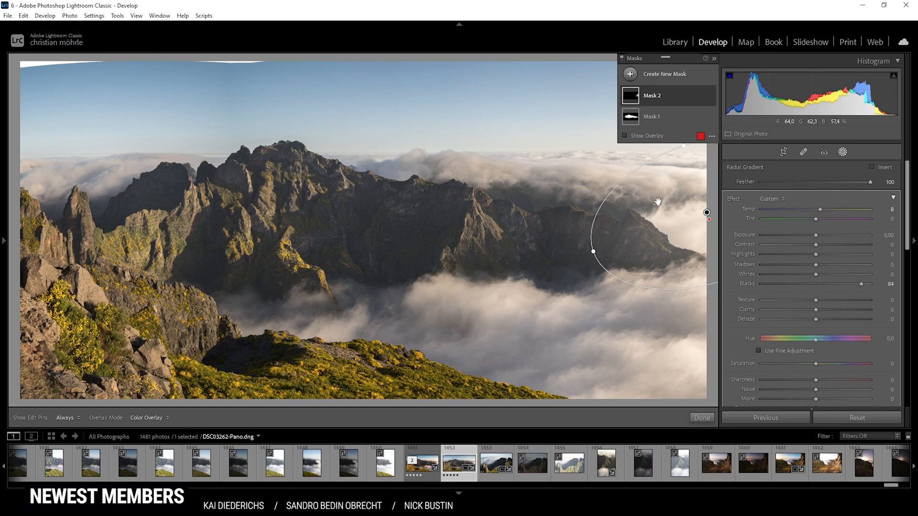
{"action": "mouse_move", "coordinate": [642, 238]}
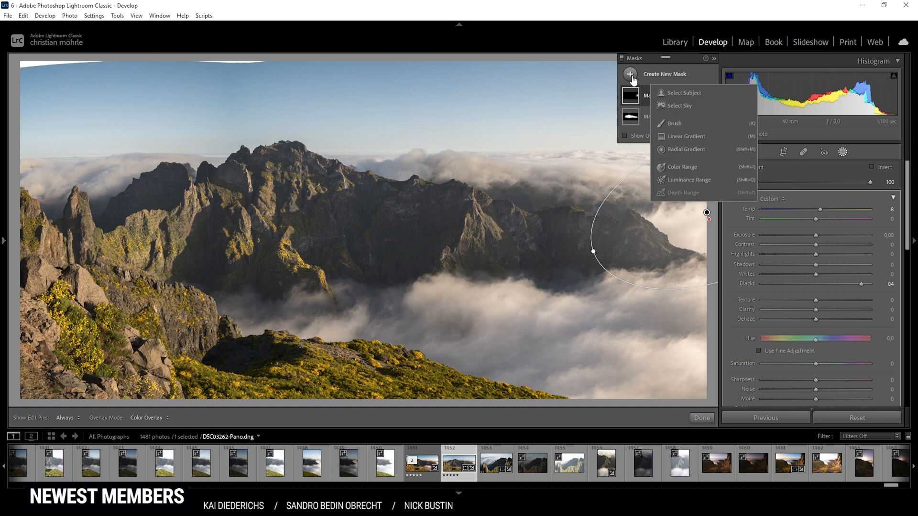
Add a linear gradient mask over the lower-left slope and slightly lower its blacks.
{"action": "left_click", "coordinate": [673, 136]}
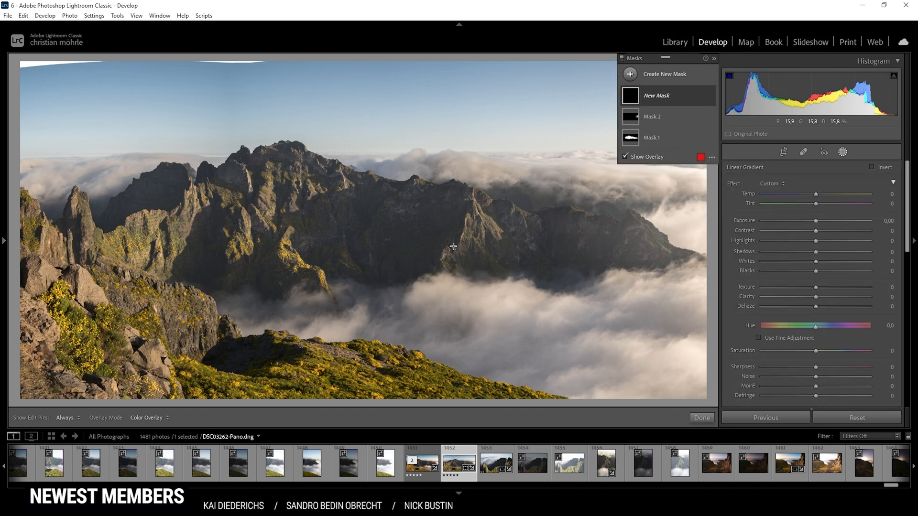
{"action": "mouse_move", "coordinate": [354, 232]}
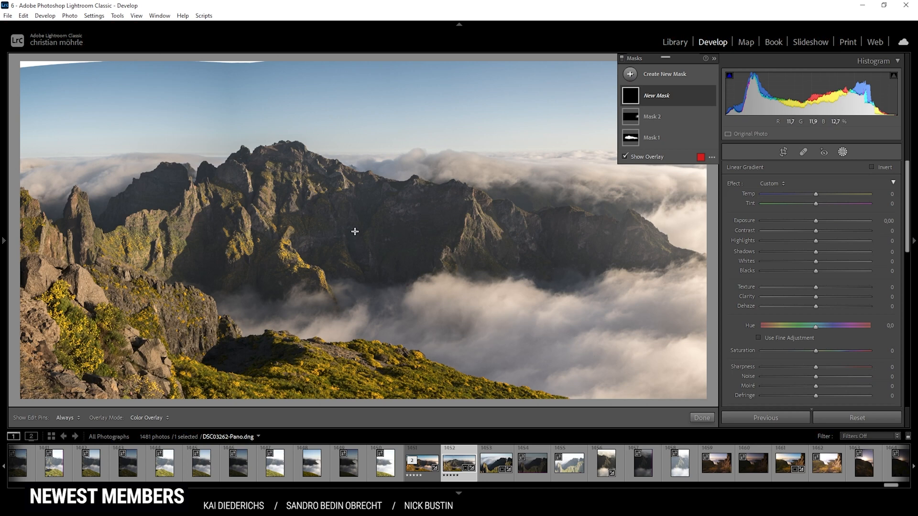
{"action": "mouse_move", "coordinate": [365, 245]}
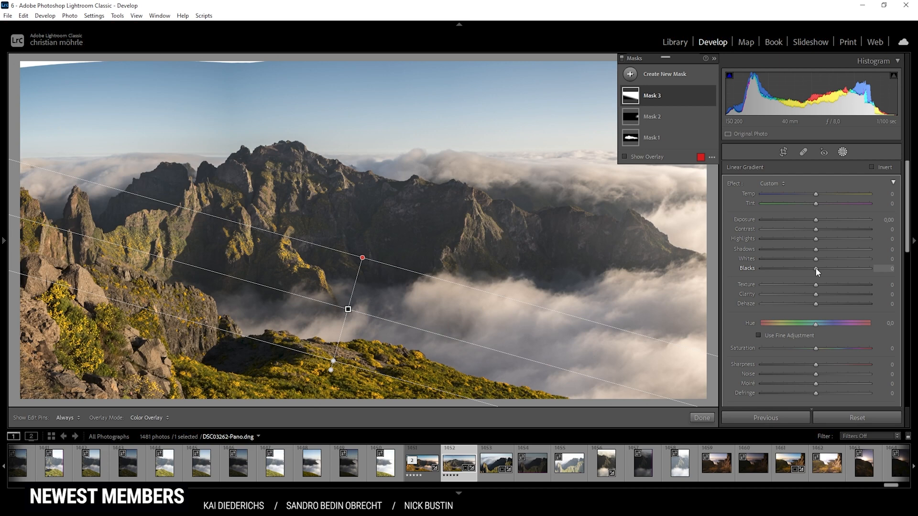
{"action": "left_click_drag", "start_coordinate": [815, 269], "coordinate": [813, 268]}
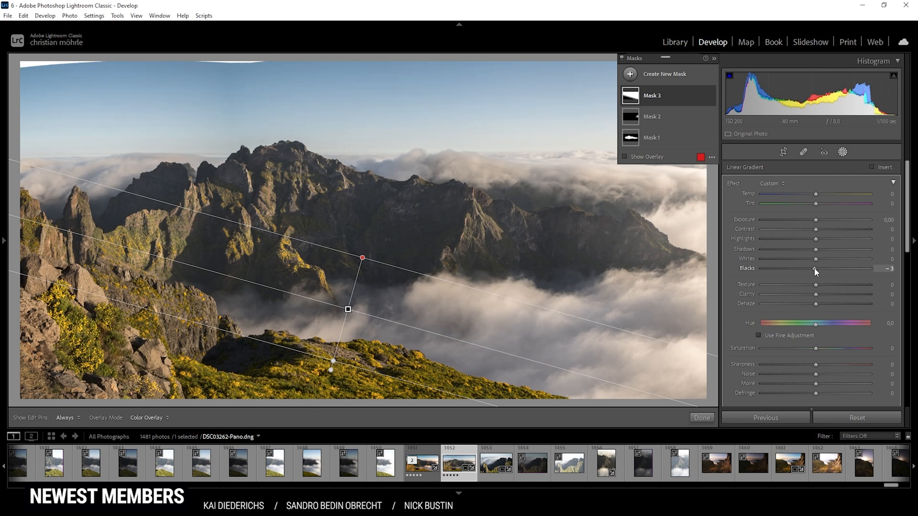
{"action": "left_click_drag", "start_coordinate": [816, 267], "coordinate": [811, 268]}
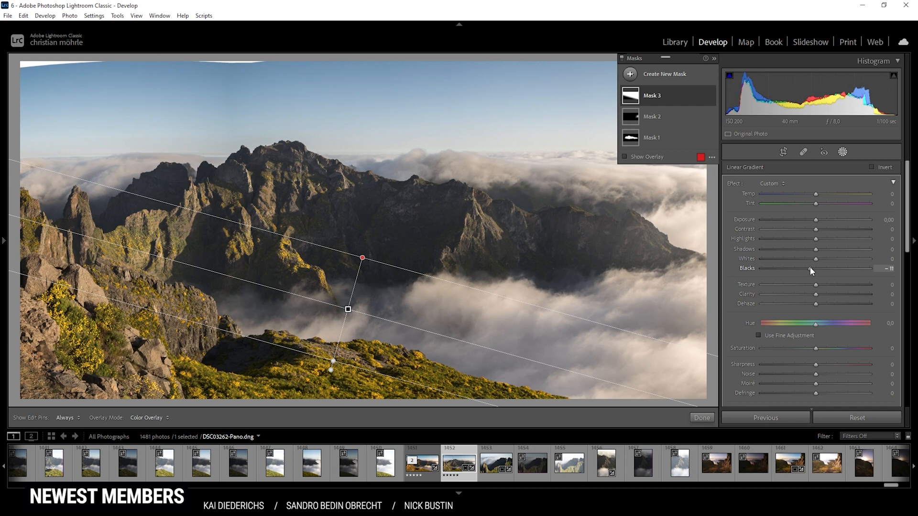
{"action": "left_click_drag", "start_coordinate": [813, 269], "coordinate": [814, 269]}
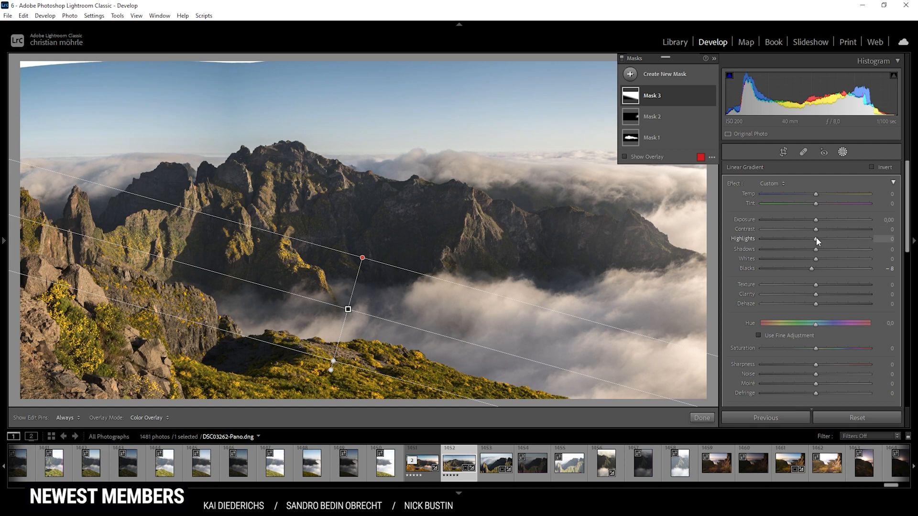
{"action": "left_click_drag", "start_coordinate": [830, 239], "coordinate": [820, 239]}
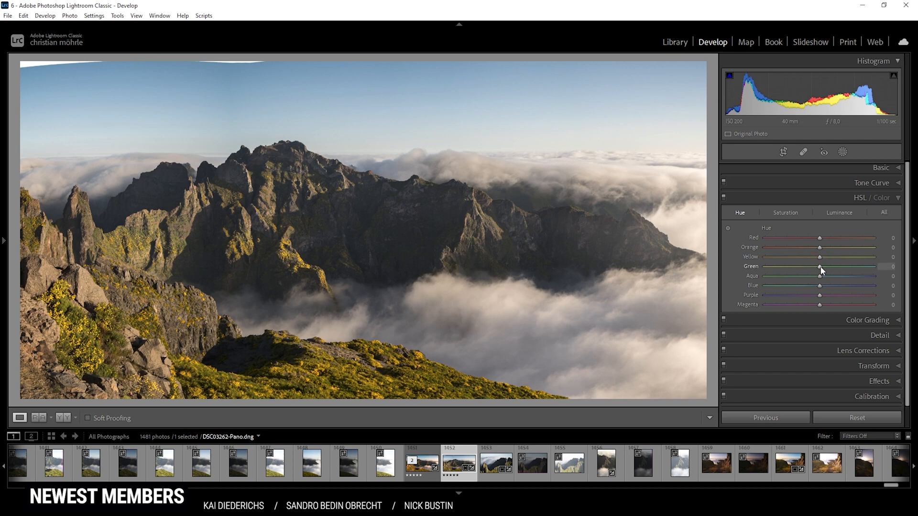
Shift the Green hue all the way to -100.
{"action": "left_click_drag", "start_coordinate": [819, 267], "coordinate": [803, 267]}
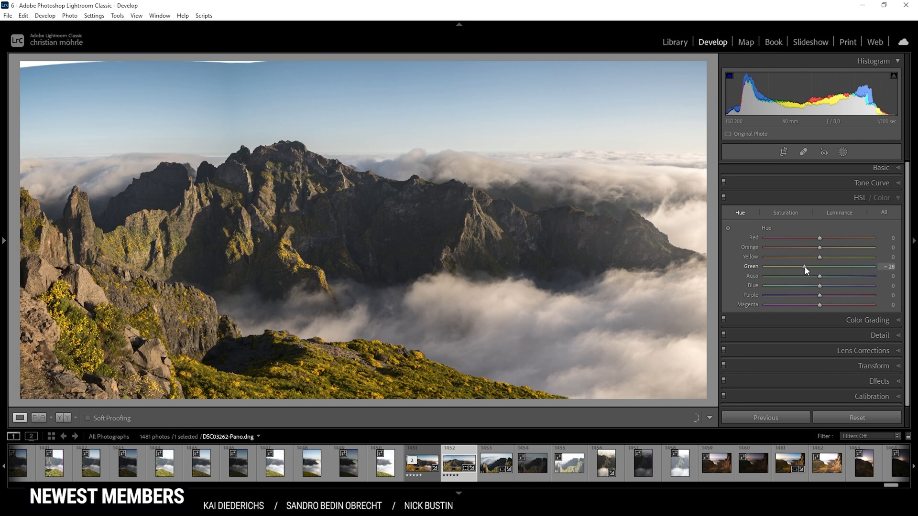
{"action": "left_click_drag", "start_coordinate": [804, 267], "coordinate": [764, 267]}
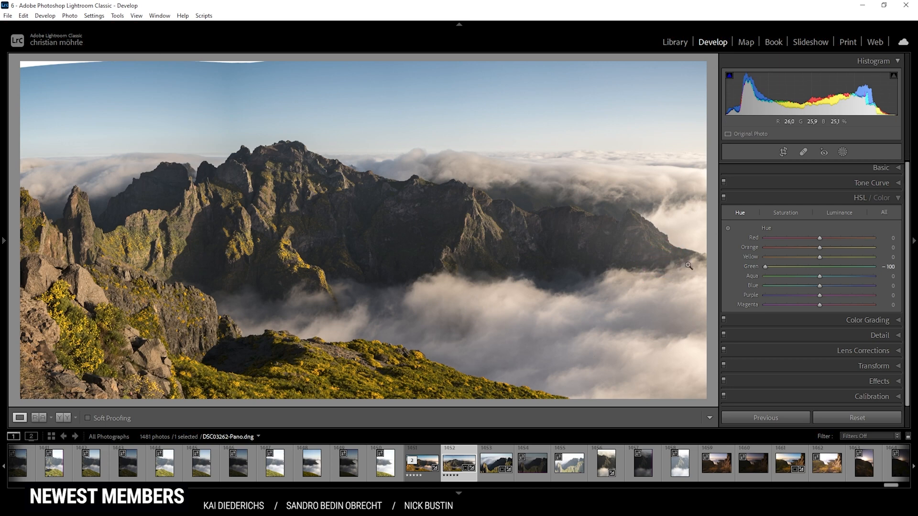
{"action": "mouse_move", "coordinate": [283, 320]}
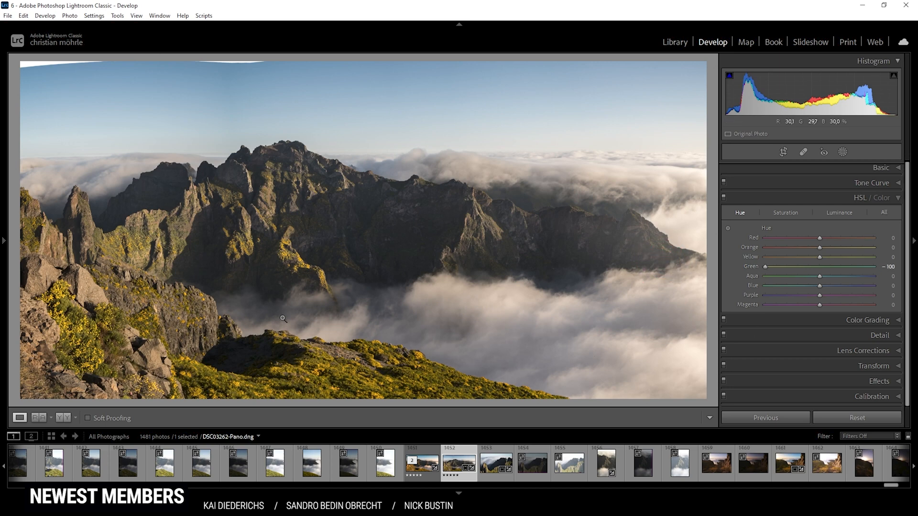
Shift the Yellow hue toward orange, settling it at -30.
{"action": "left_click_drag", "start_coordinate": [819, 257], "coordinate": [817, 257]}
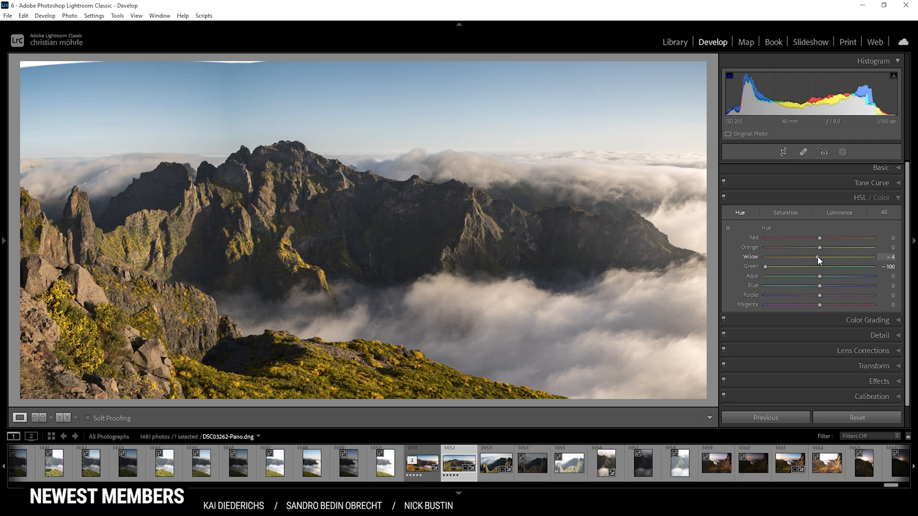
{"action": "left_click_drag", "start_coordinate": [820, 257], "coordinate": [808, 258]}
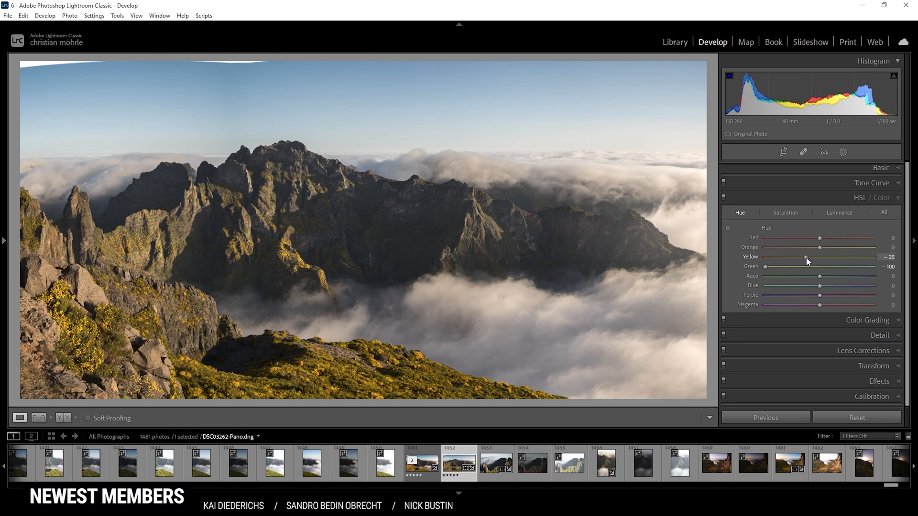
{"action": "left_click_drag", "start_coordinate": [807, 257], "coordinate": [803, 258]}
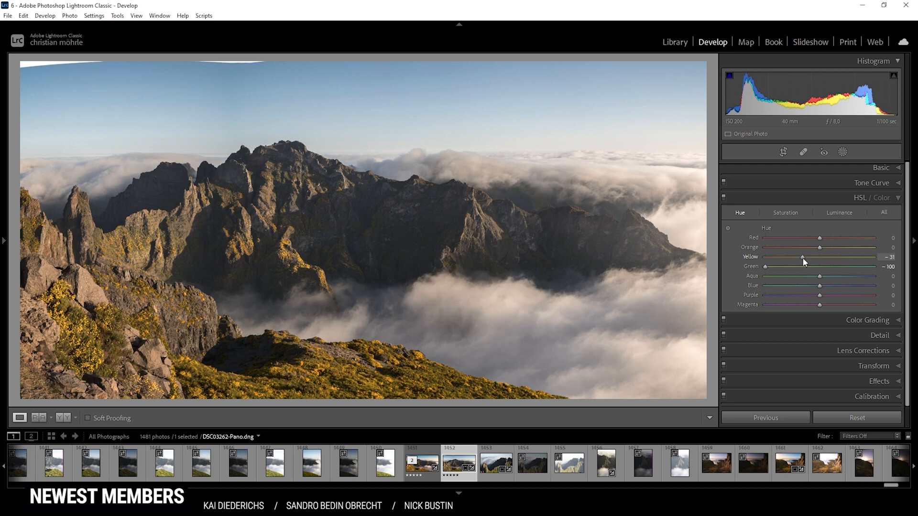
{"action": "left_click_drag", "start_coordinate": [819, 258], "coordinate": [821, 257]}
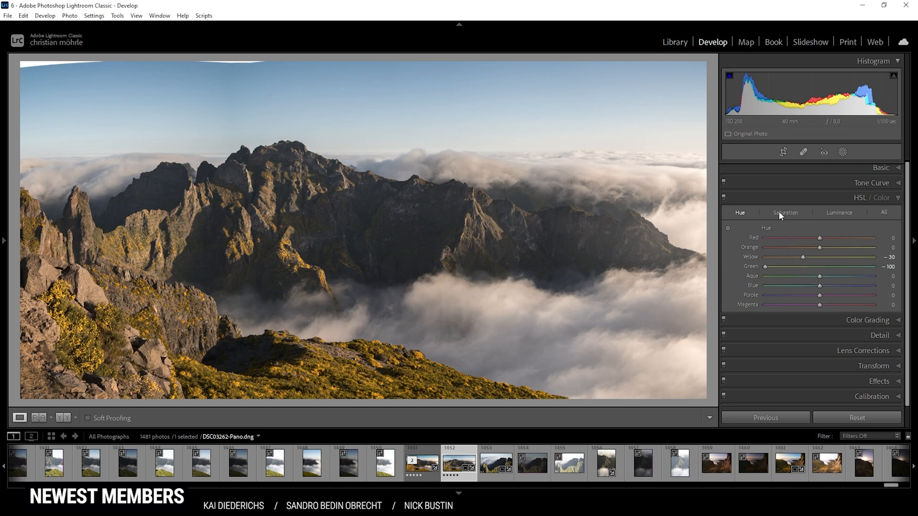
In HSL Saturation, raise orange to +9 and desaturate yellow to −15.
{"action": "left_click", "coordinate": [785, 212]}
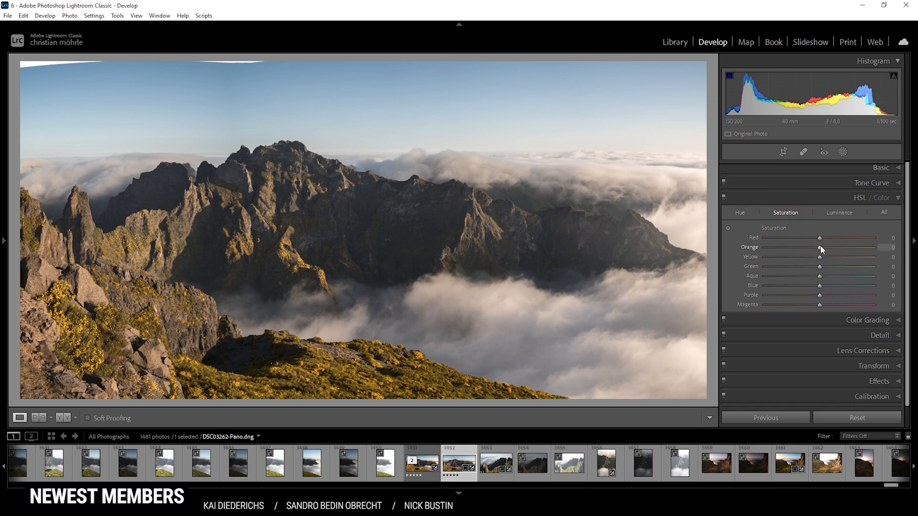
{"action": "left_click_drag", "start_coordinate": [819, 246], "coordinate": [826, 246]}
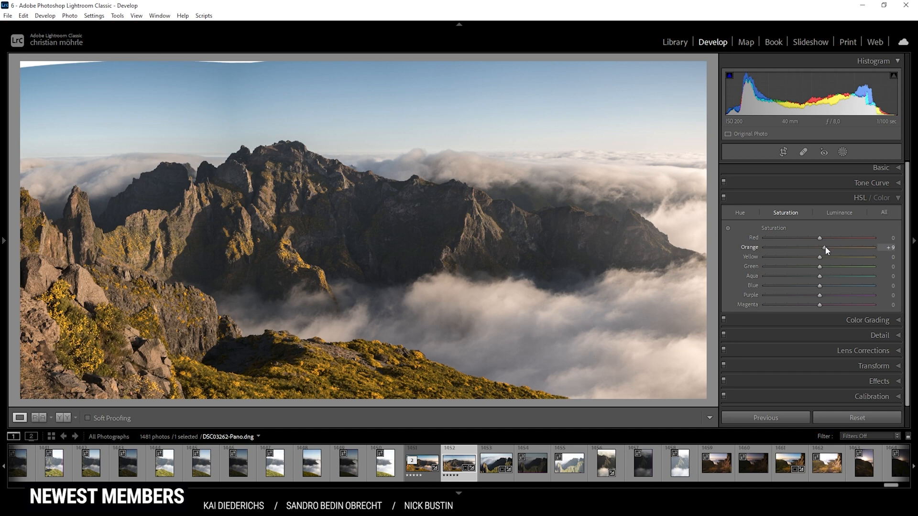
{"action": "left_click_drag", "start_coordinate": [819, 256], "coordinate": [810, 257]}
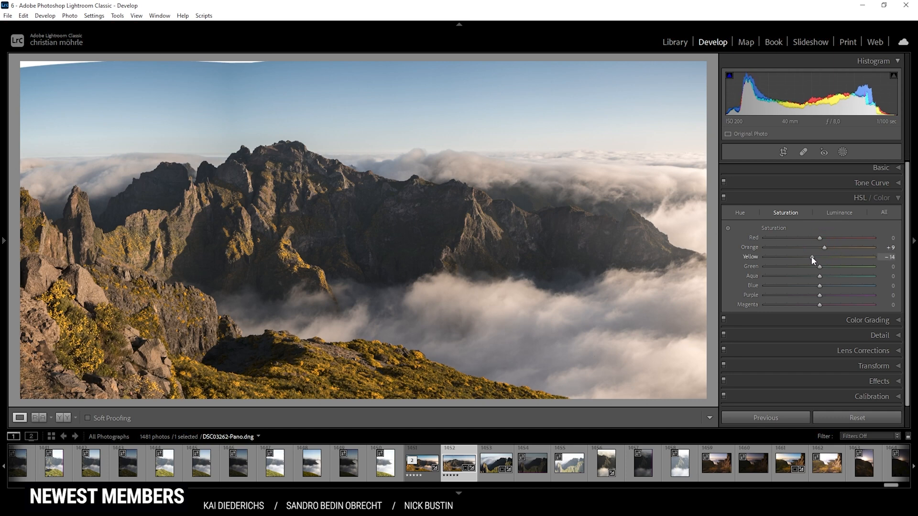
{"action": "left_click_drag", "start_coordinate": [812, 256], "coordinate": [811, 256]}
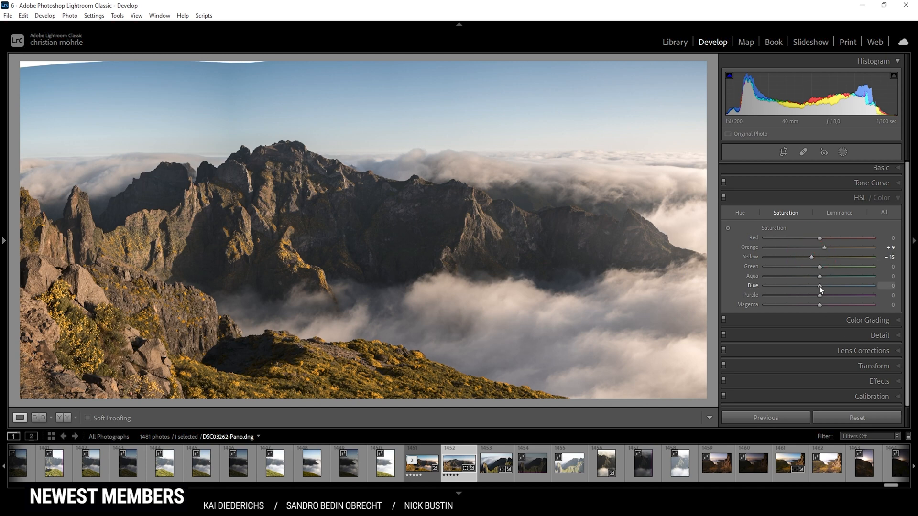
Boost blue saturation to +30, then move on to Luminance.
{"action": "left_click_drag", "start_coordinate": [820, 286], "coordinate": [833, 286]}
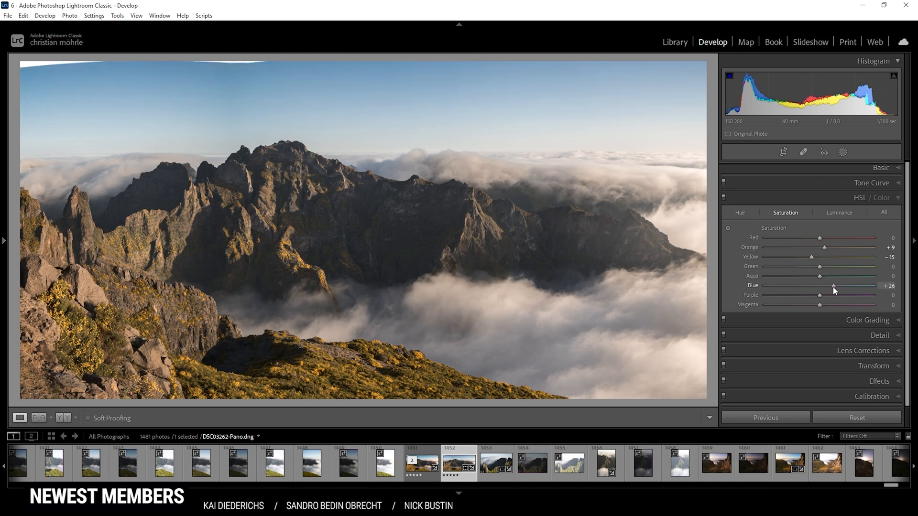
{"action": "left_click_drag", "start_coordinate": [830, 286], "coordinate": [836, 286]}
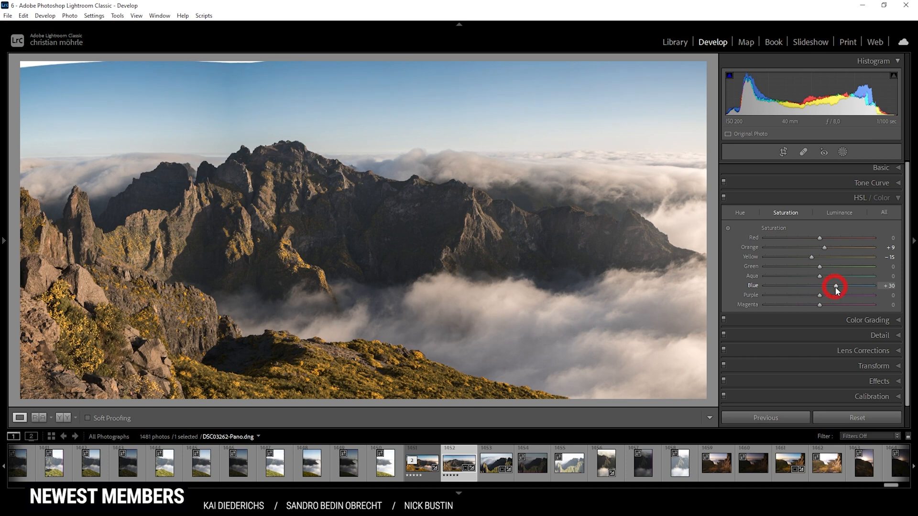
{"action": "mouse_move", "coordinate": [859, 283]}
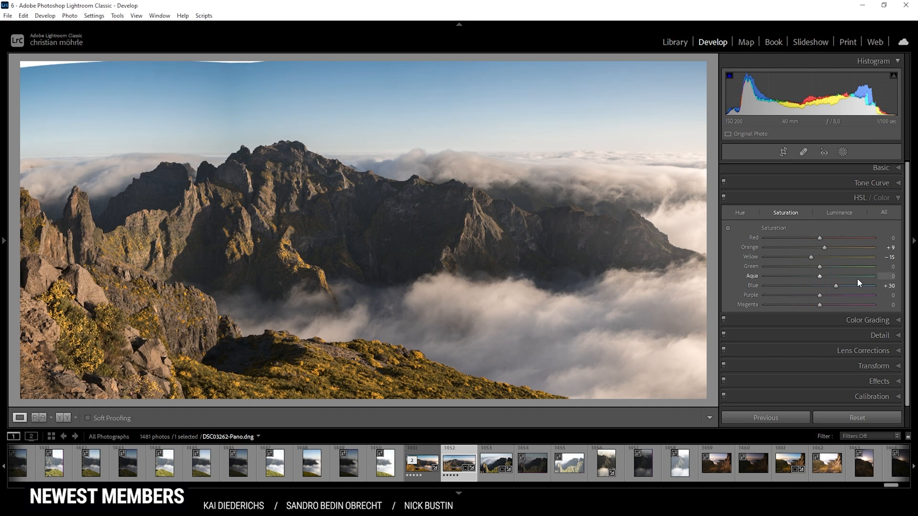
{"action": "left_click", "coordinate": [838, 212]}
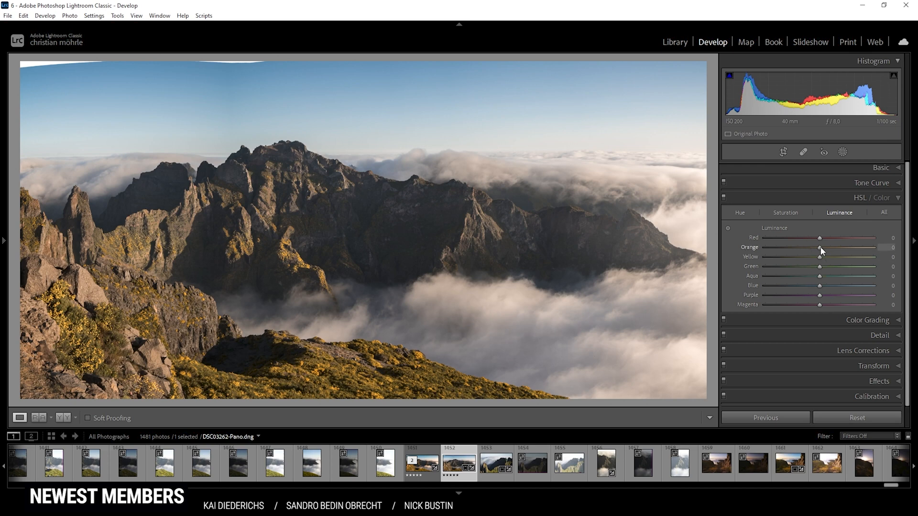
Raise Orange luminance to +32 and nudge the Yellow luminance.
{"action": "left_click_drag", "start_coordinate": [819, 246], "coordinate": [831, 247]}
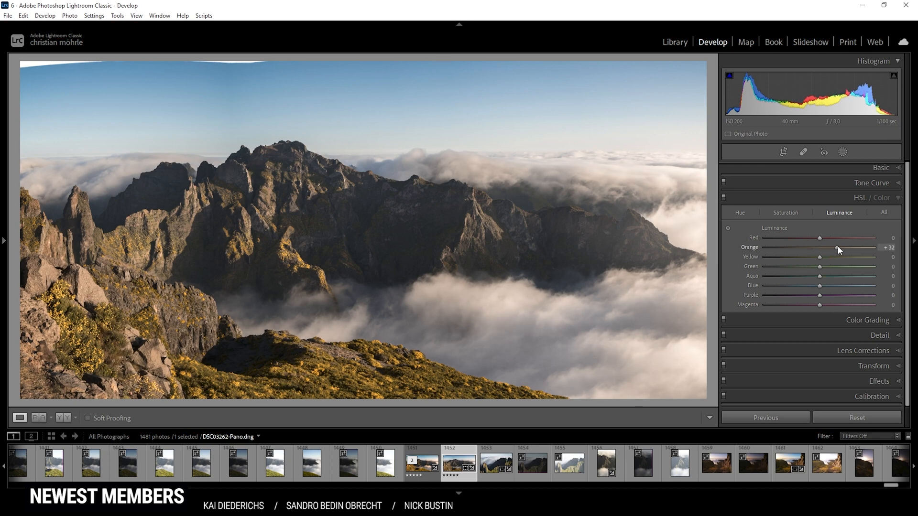
{"action": "left_click_drag", "start_coordinate": [820, 247], "coordinate": [825, 247]}
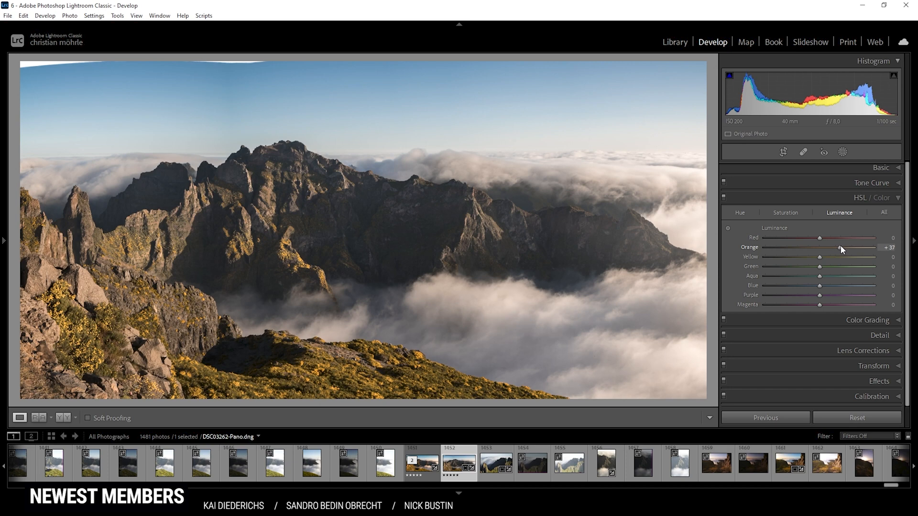
{"action": "left_click_drag", "start_coordinate": [841, 247], "coordinate": [849, 247]}
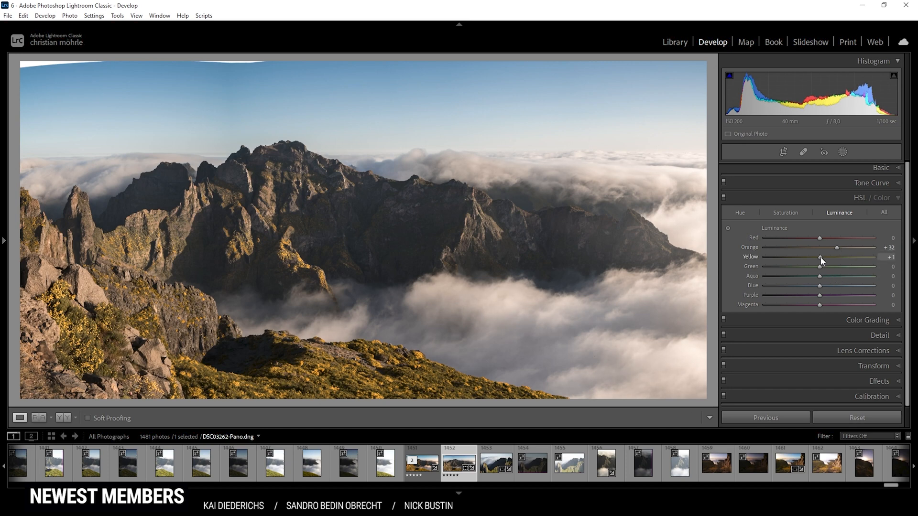
{"action": "left_click_drag", "start_coordinate": [819, 256], "coordinate": [831, 257]}
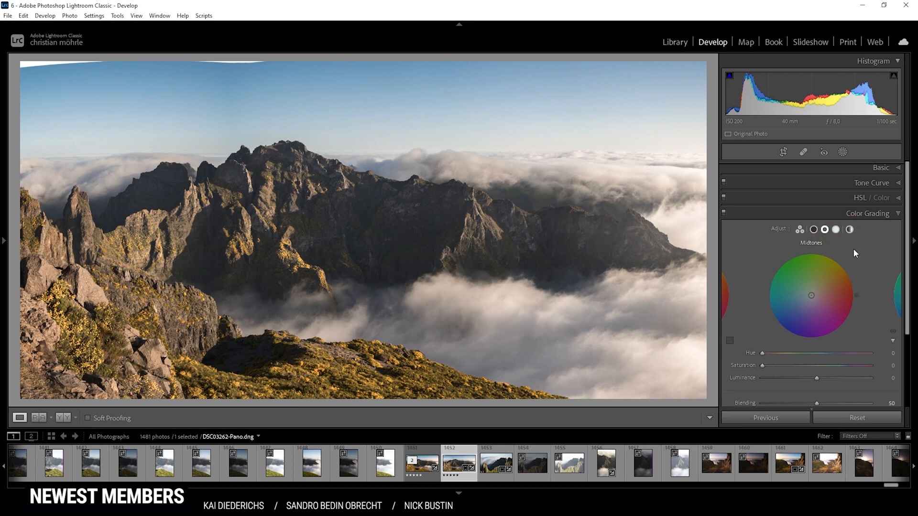
Colour-grade the highlights golden with hue 41 and saturation 19.
{"action": "left_click", "coordinate": [836, 228]}
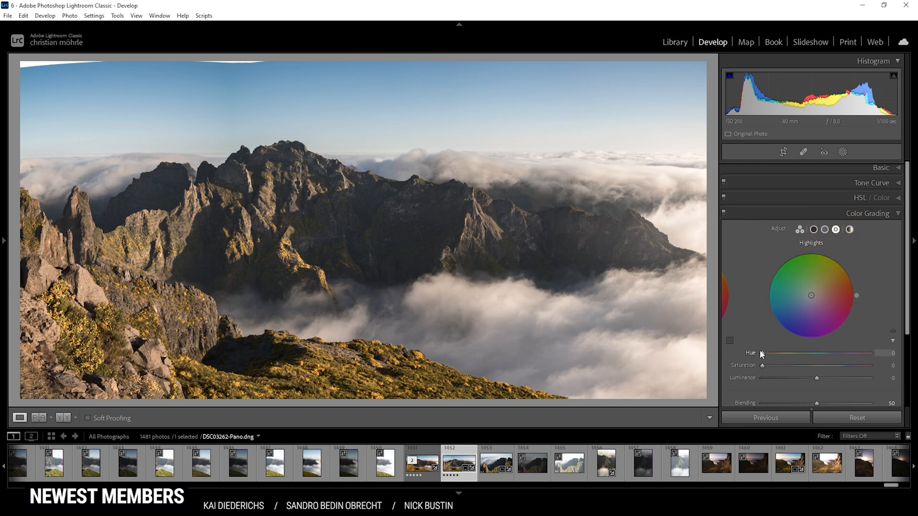
{"action": "left_click_drag", "start_coordinate": [761, 353], "coordinate": [771, 353]}
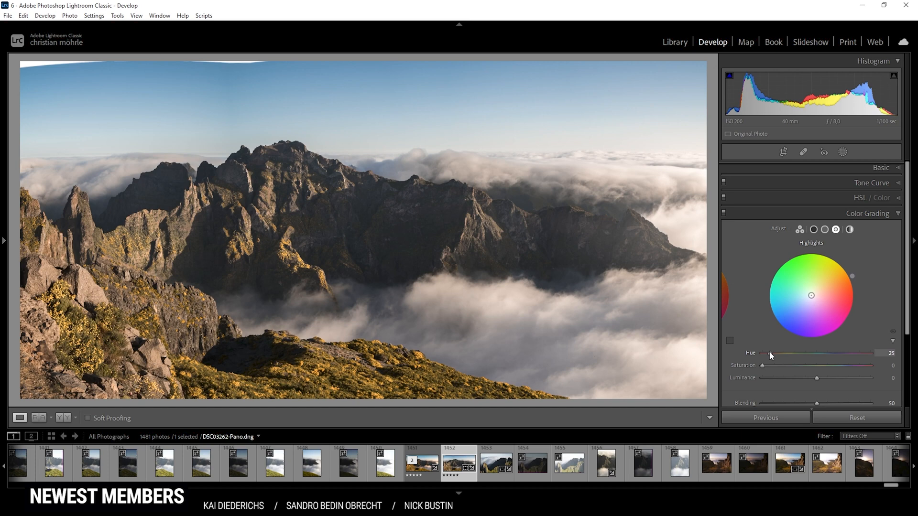
{"action": "left_click_drag", "start_coordinate": [770, 354], "coordinate": [777, 354]}
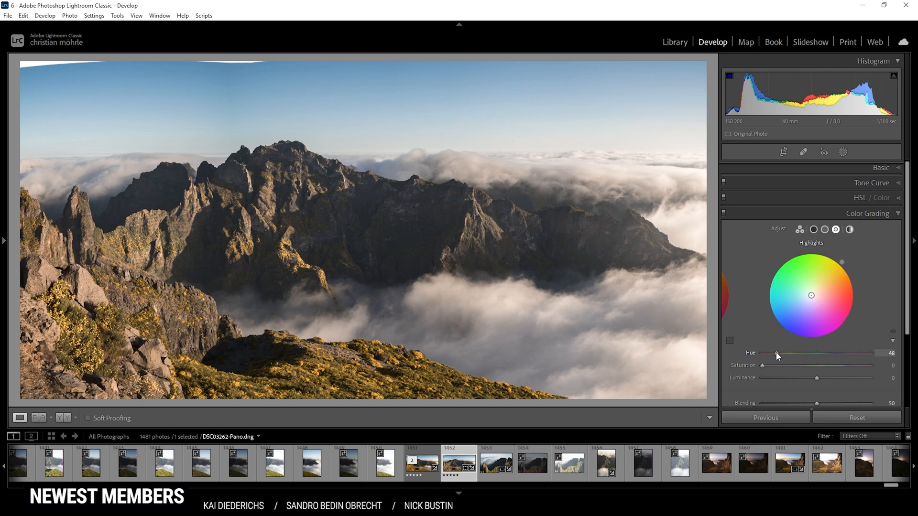
{"action": "left_click_drag", "start_coordinate": [781, 354], "coordinate": [773, 354]}
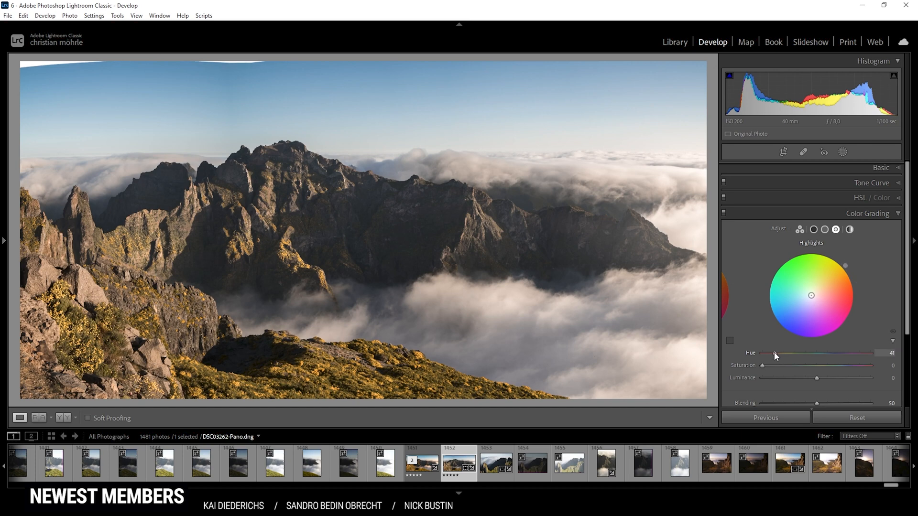
{"action": "left_click_drag", "start_coordinate": [774, 366], "coordinate": [771, 368]}
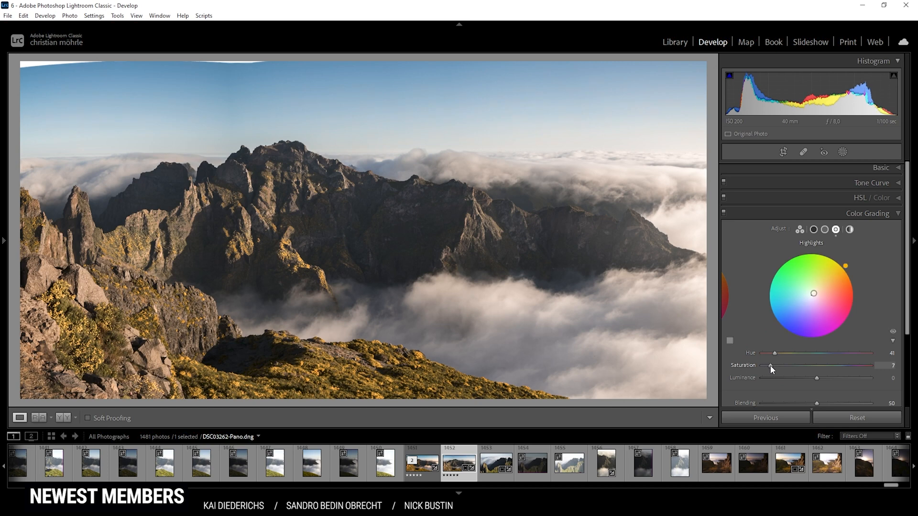
{"action": "left_click_drag", "start_coordinate": [770, 365], "coordinate": [780, 365]}
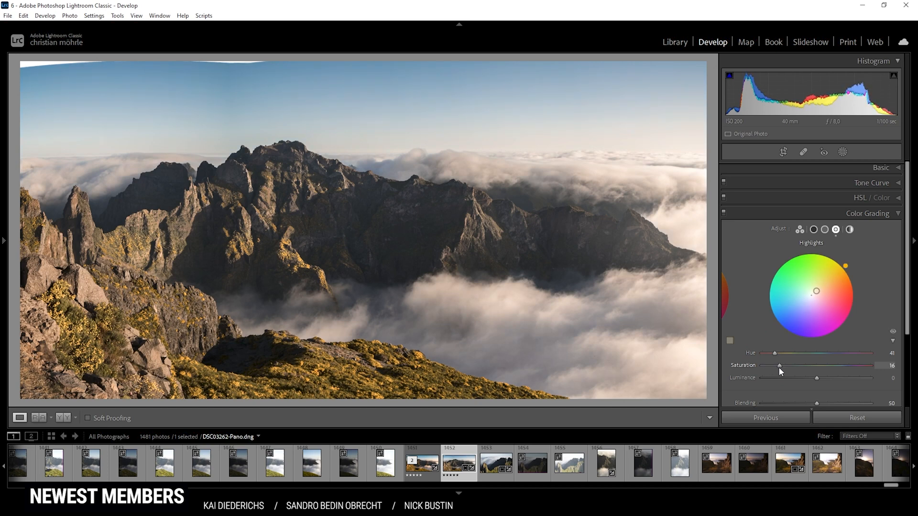
{"action": "left_click_drag", "start_coordinate": [779, 365], "coordinate": [790, 365]}
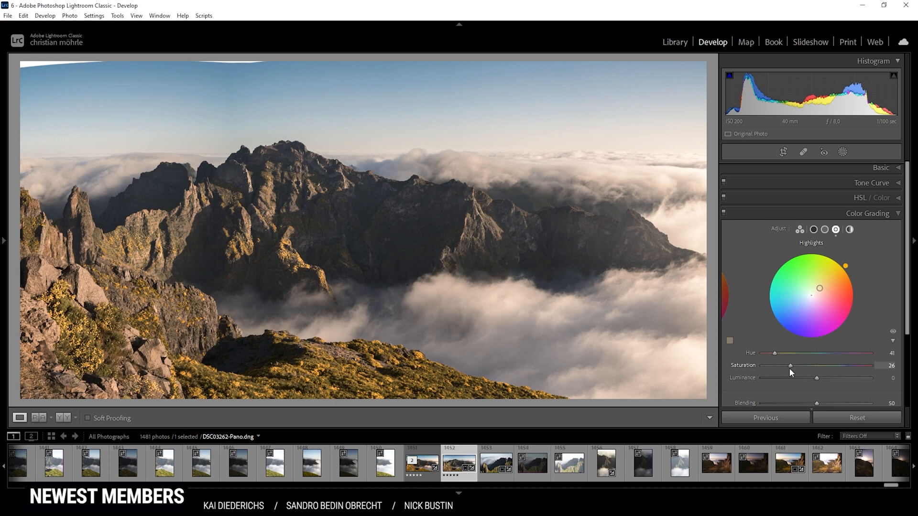
{"action": "left_click_drag", "start_coordinate": [790, 365], "coordinate": [783, 365]}
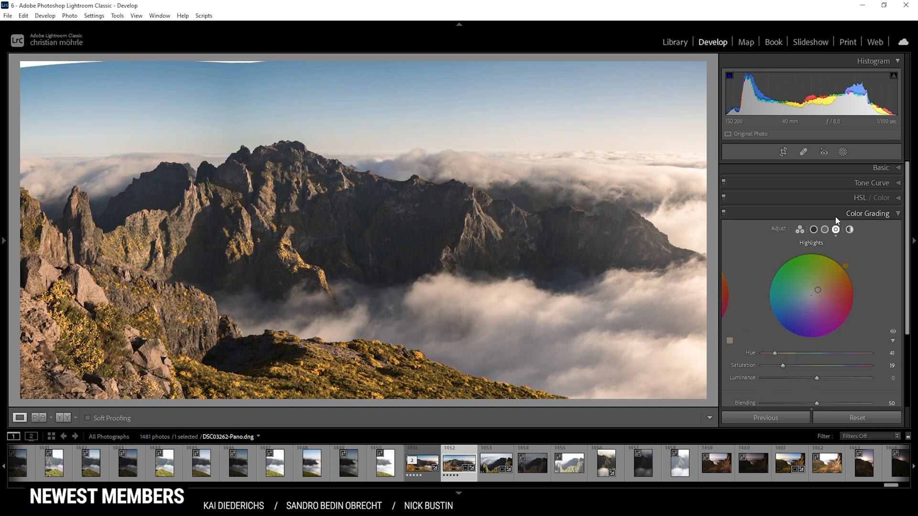
Tint the midtones warm with hue 40 and saturation 7, then collapse Color Grading.
{"action": "left_click", "coordinate": [826, 229]}
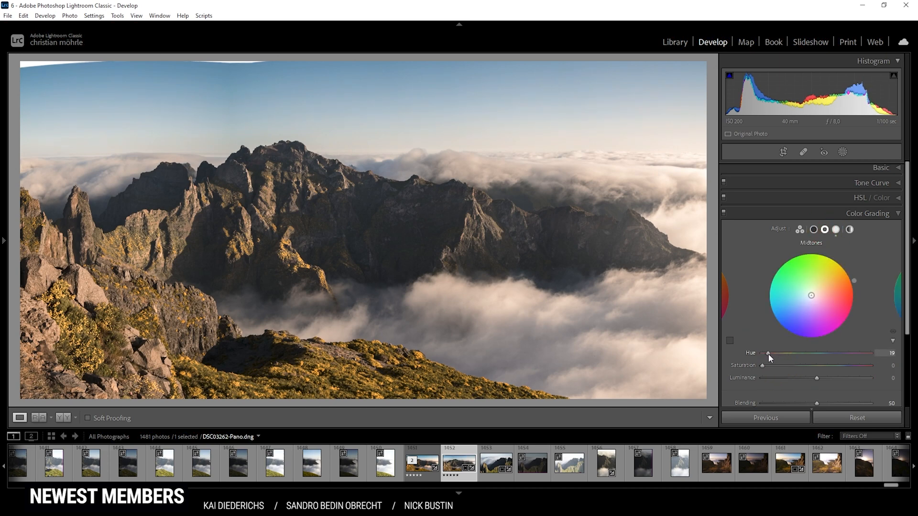
{"action": "left_click_drag", "start_coordinate": [767, 353], "coordinate": [772, 353]}
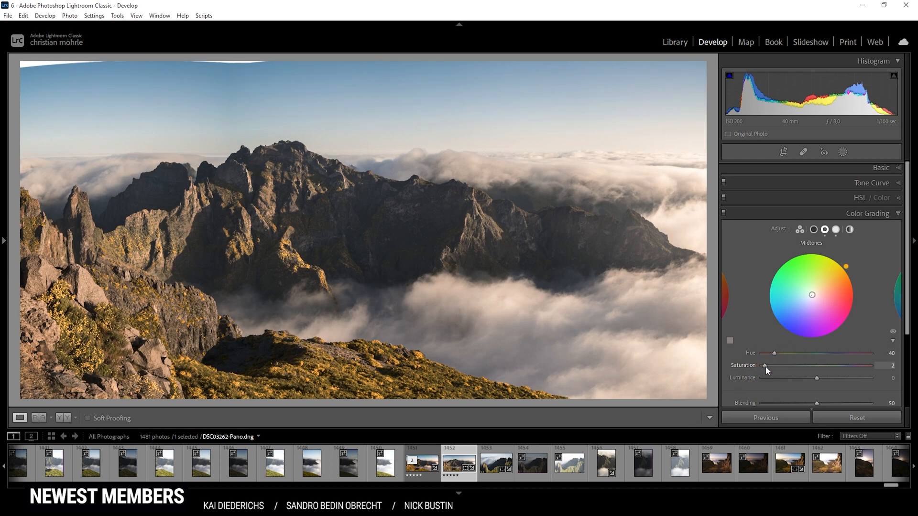
{"action": "left_click_drag", "start_coordinate": [764, 365], "coordinate": [772, 366]}
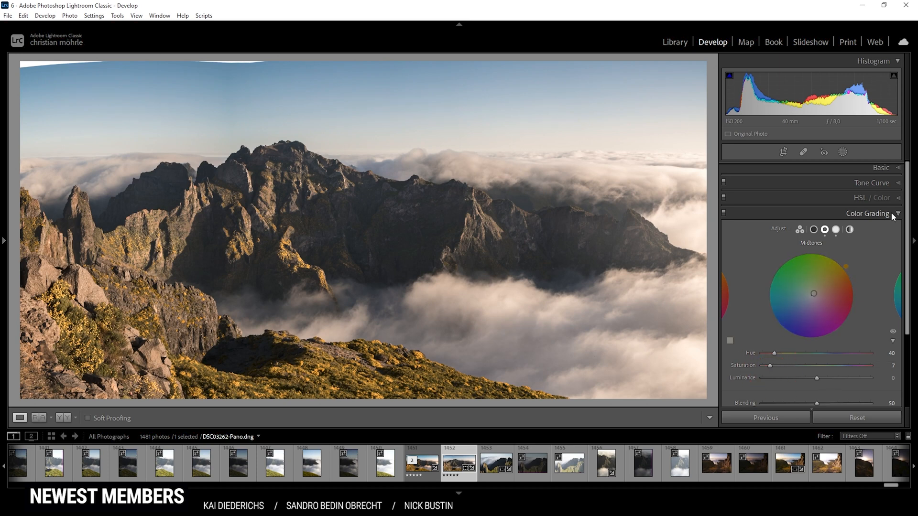
{"action": "left_click", "coordinate": [867, 213]}
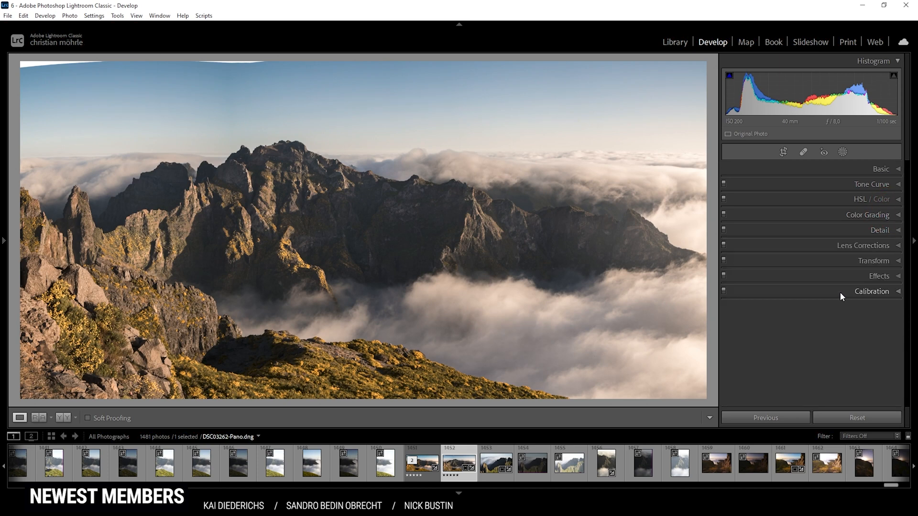
In Calibration, shift Blue Primary hue to −10 and adjust its saturation.
{"action": "left_click", "coordinate": [872, 291]}
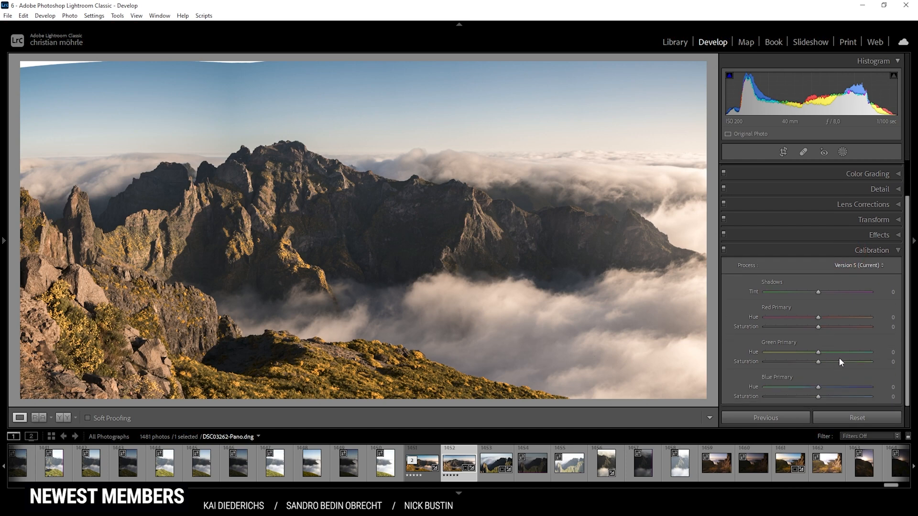
{"action": "left_click_drag", "start_coordinate": [819, 387], "coordinate": [813, 387]}
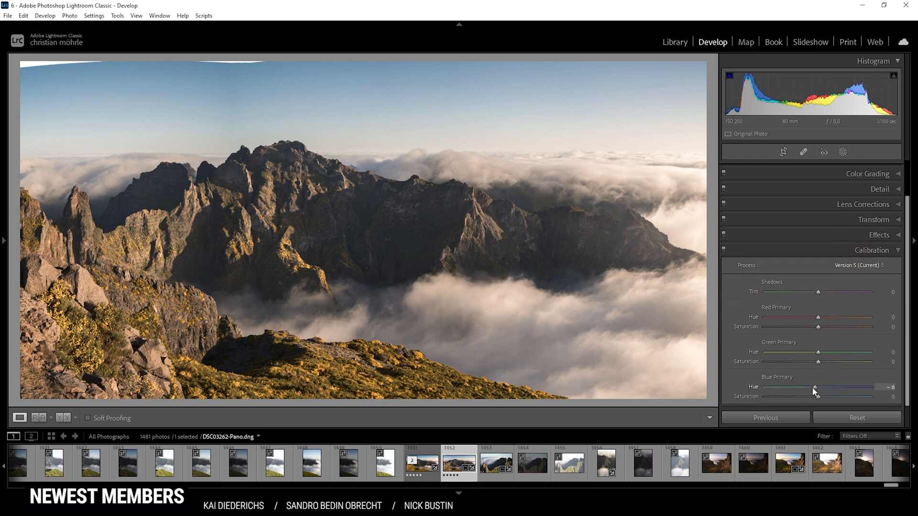
{"action": "left_click_drag", "start_coordinate": [814, 387], "coordinate": [806, 387]}
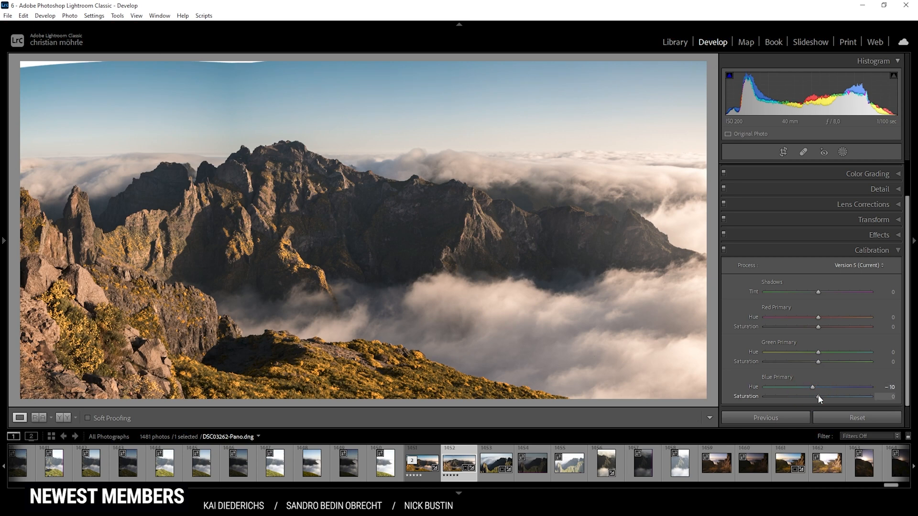
{"action": "left_click_drag", "start_coordinate": [818, 396], "coordinate": [844, 396]}
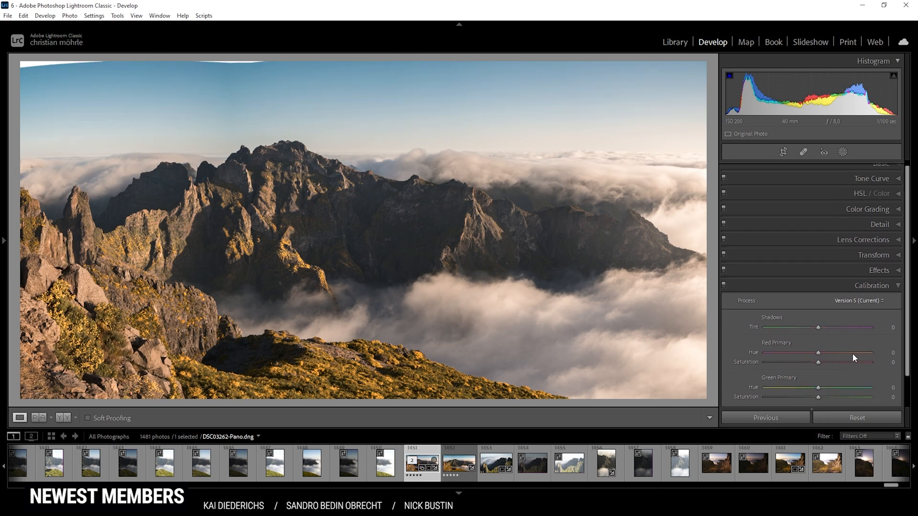
Back in HSL Saturation, raise yellow from −15 up to +15.
{"action": "left_click", "coordinate": [872, 193]}
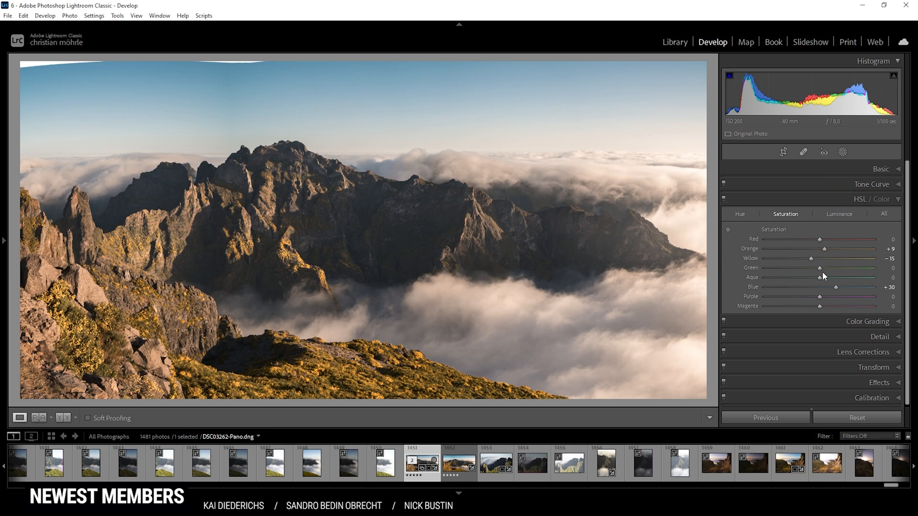
{"action": "left_click_drag", "start_coordinate": [811, 258], "coordinate": [816, 258]}
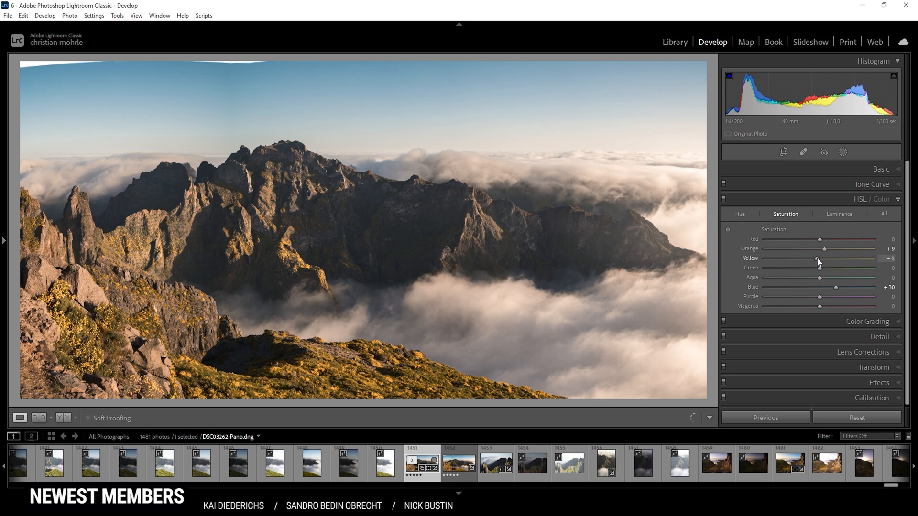
{"action": "left_click_drag", "start_coordinate": [818, 259], "coordinate": [828, 259]}
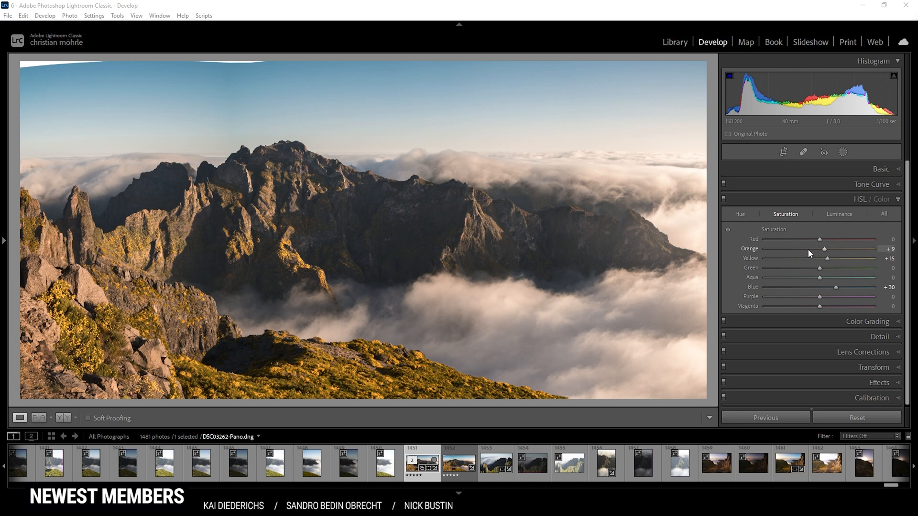
Push orange saturation to maximum, then settle it at +95.
{"action": "left_click_drag", "start_coordinate": [824, 249], "coordinate": [842, 248]}
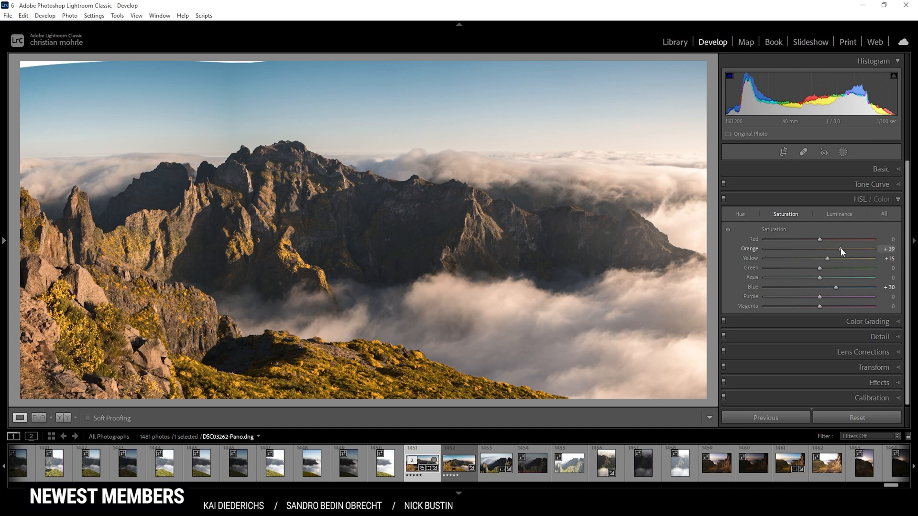
{"action": "left_click_drag", "start_coordinate": [819, 249], "coordinate": [872, 248]}
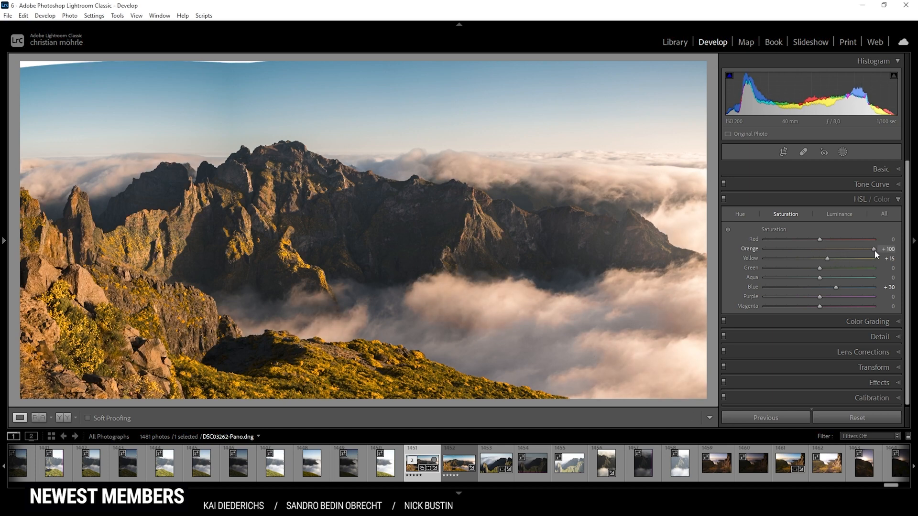
{"action": "left_click_drag", "start_coordinate": [873, 249], "coordinate": [867, 248]}
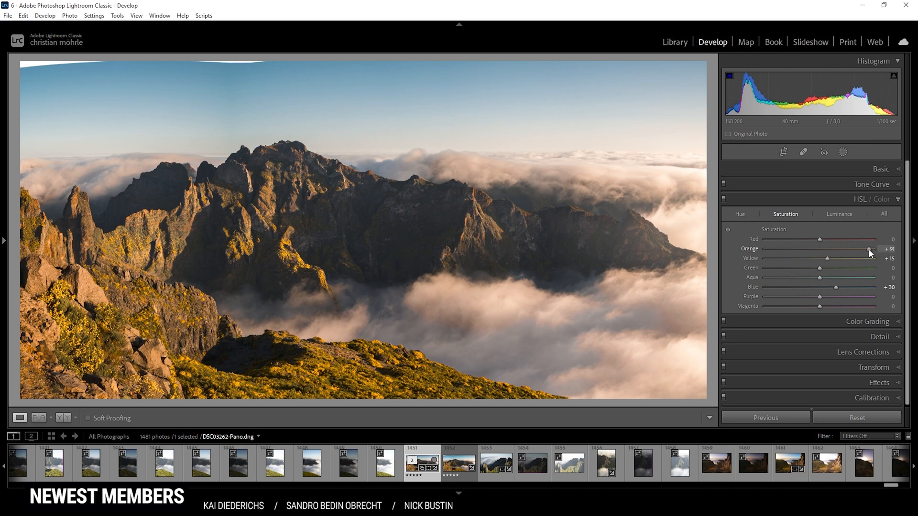
{"action": "left_click_drag", "start_coordinate": [868, 249], "coordinate": [872, 248]}
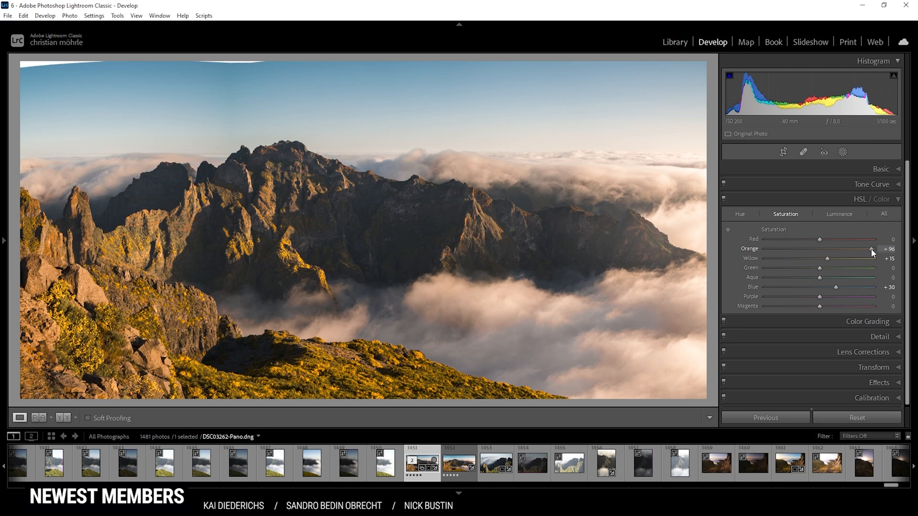
{"action": "left_click_drag", "start_coordinate": [869, 248], "coordinate": [869, 248]}
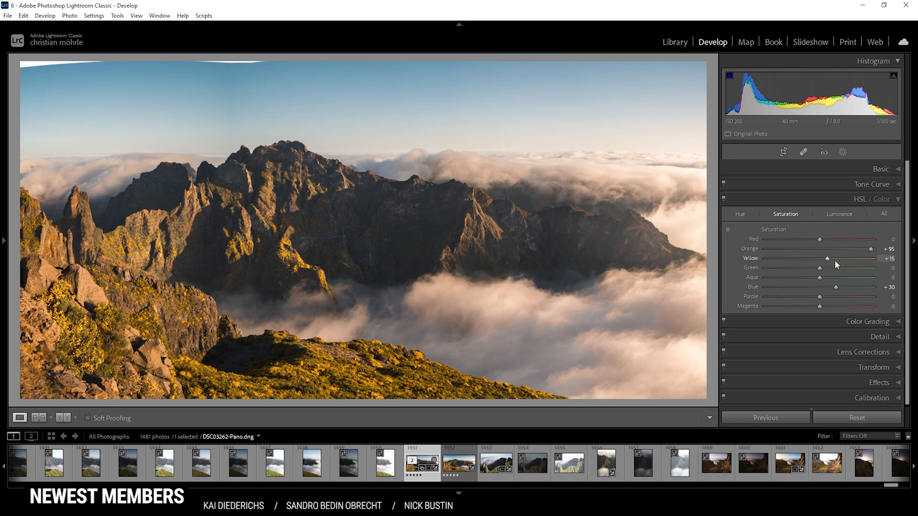
{"action": "mouse_move", "coordinate": [603, 237]}
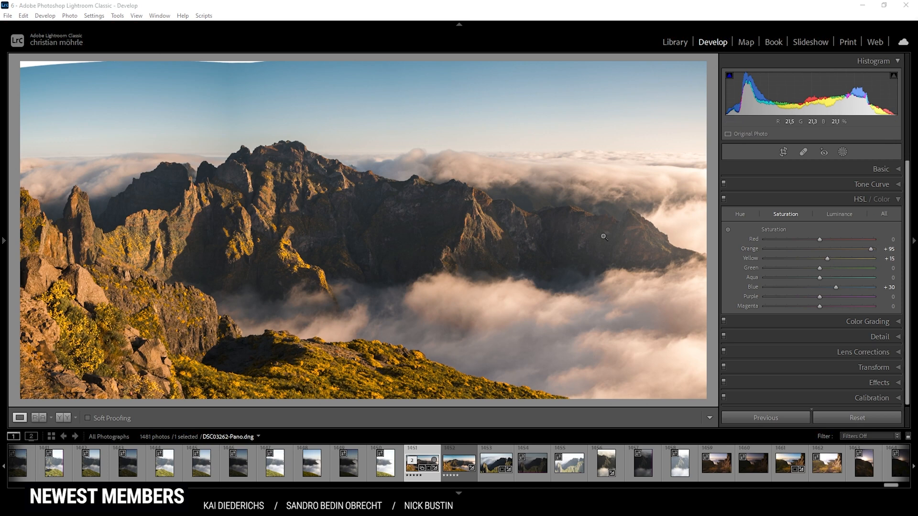
{"action": "mouse_move", "coordinate": [319, 122]}
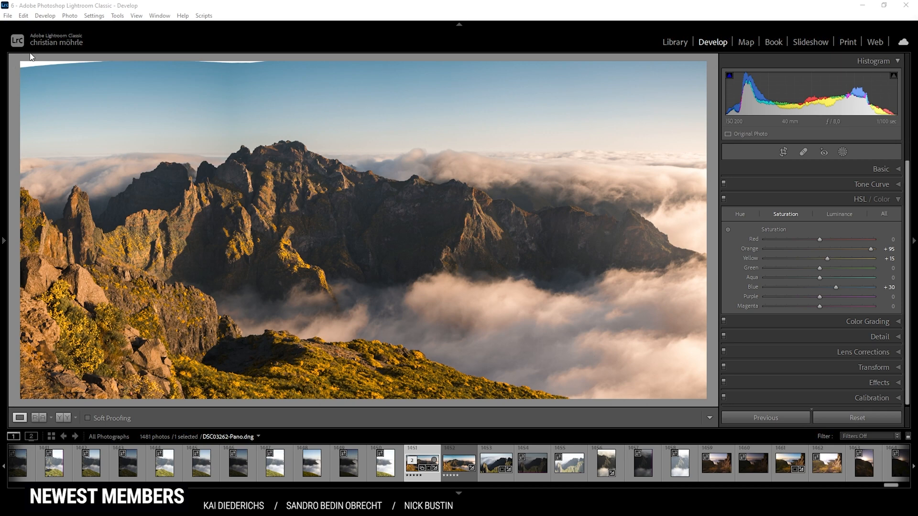
{"action": "mouse_move", "coordinate": [104, 113]}
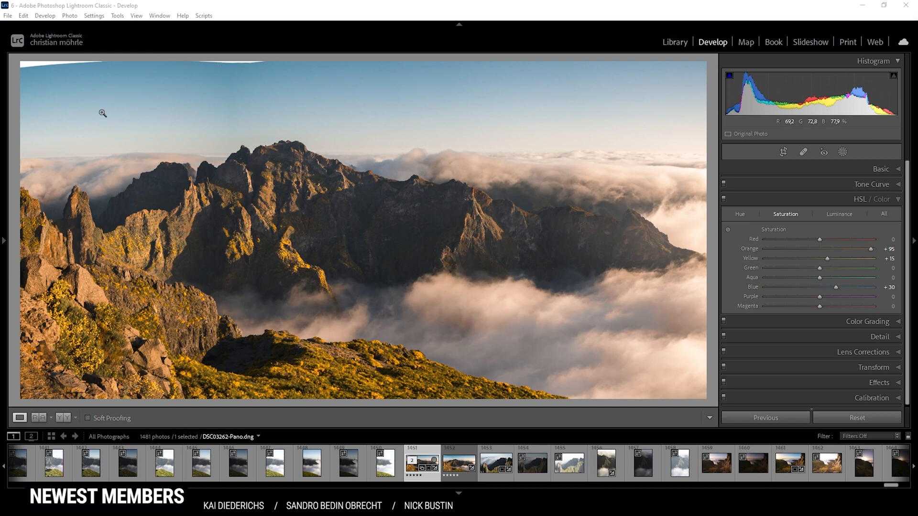
{"action": "mouse_move", "coordinate": [644, 169]}
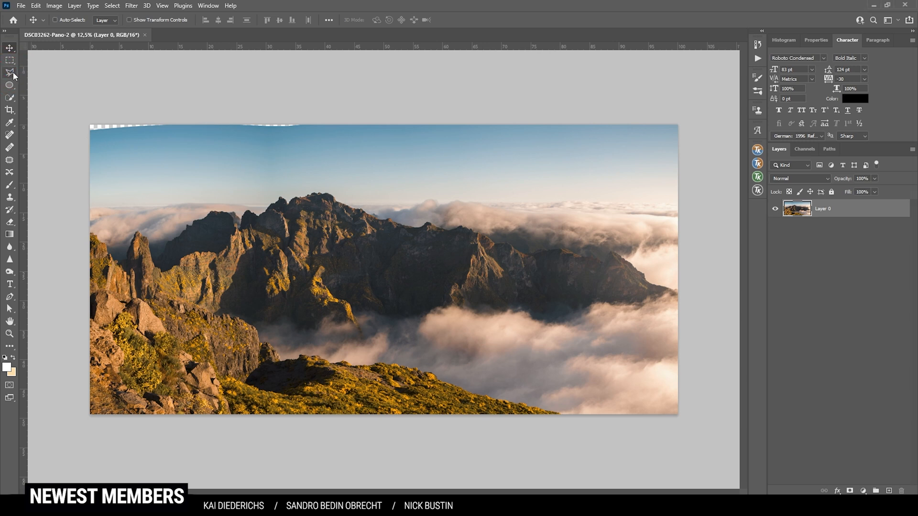
Select the transparent top-edge gaps and fill them with Content-Aware sky.
{"action": "left_click", "coordinate": [9, 73]}
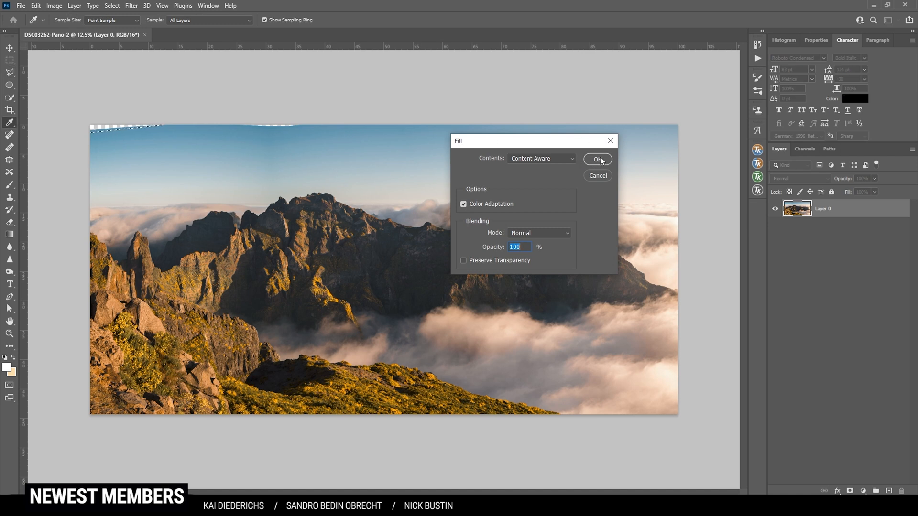
{"action": "left_click", "coordinate": [597, 159]}
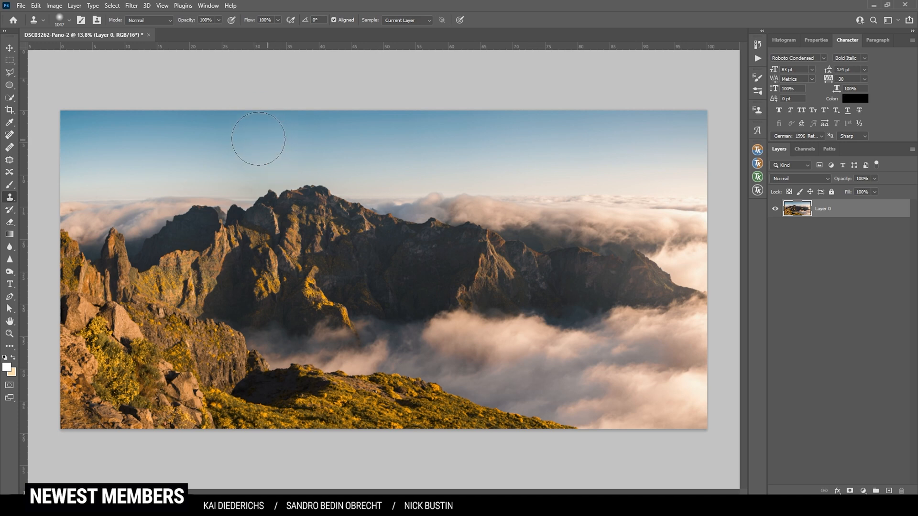
{"action": "mouse_move", "coordinate": [580, 48]}
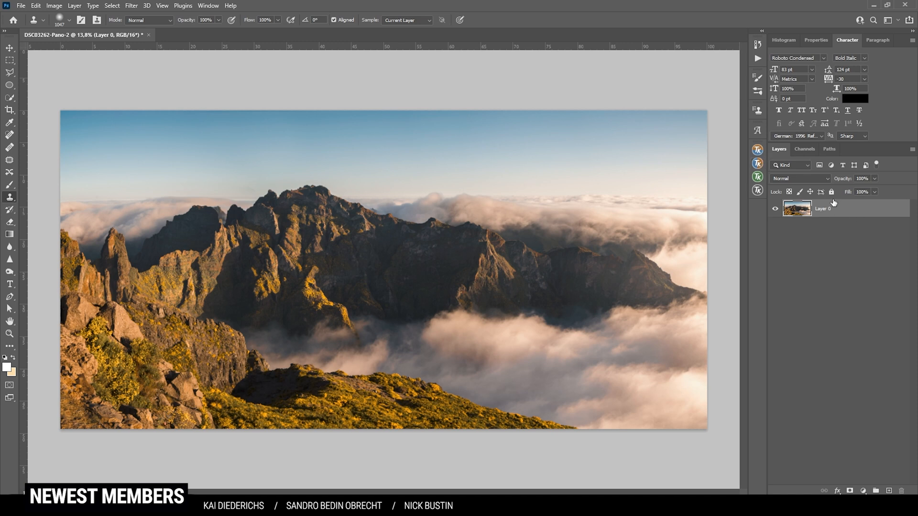
Duplicate the panorama layer and drag a horizontal guide to the horizon height.
{"action": "key", "text": "ctrl+j"}
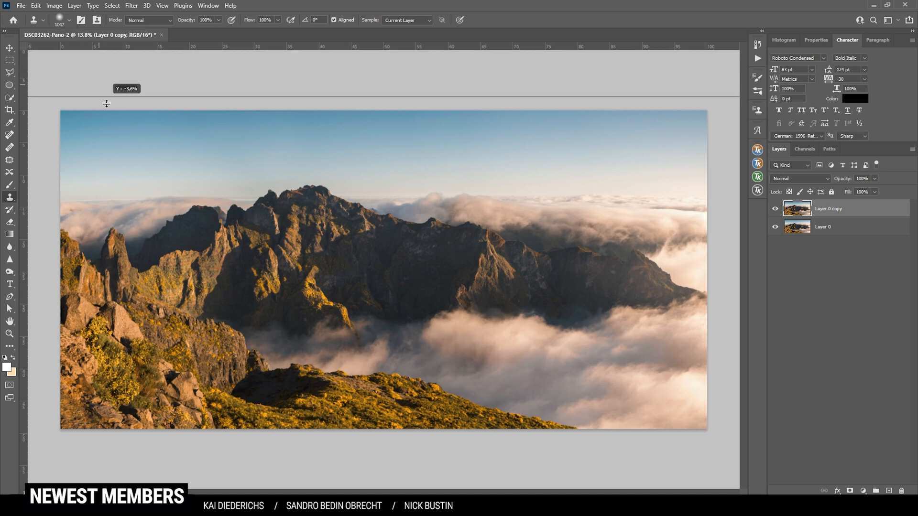
{"action": "left_click_drag", "start_coordinate": [106, 96], "coordinate": [148, 195]}
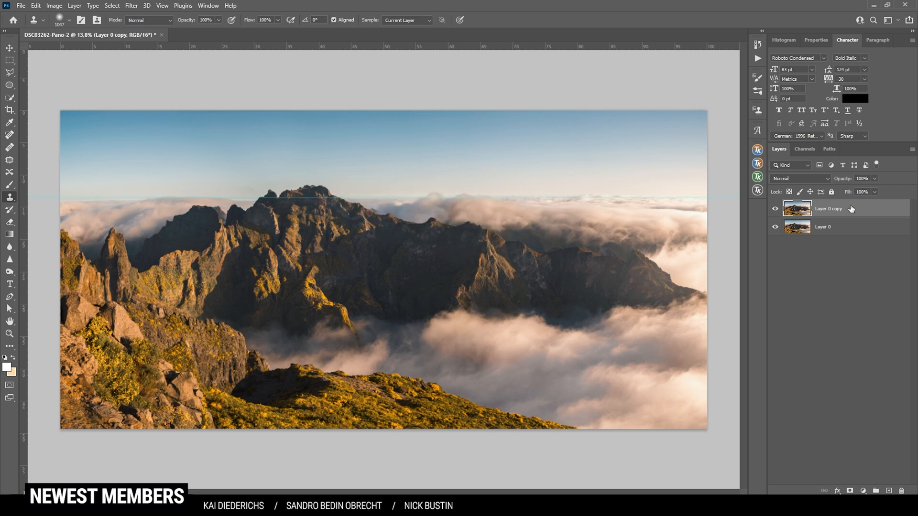
Warp the duplicated layer so the cloud horizon runs level along the guide, and commit.
{"action": "key", "text": "ctrl+t"}
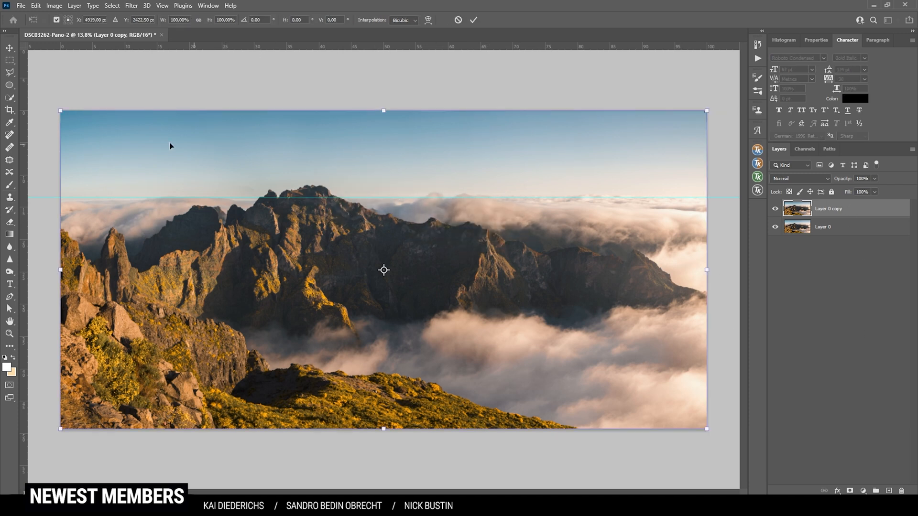
{"action": "right_click", "coordinate": [170, 146]}
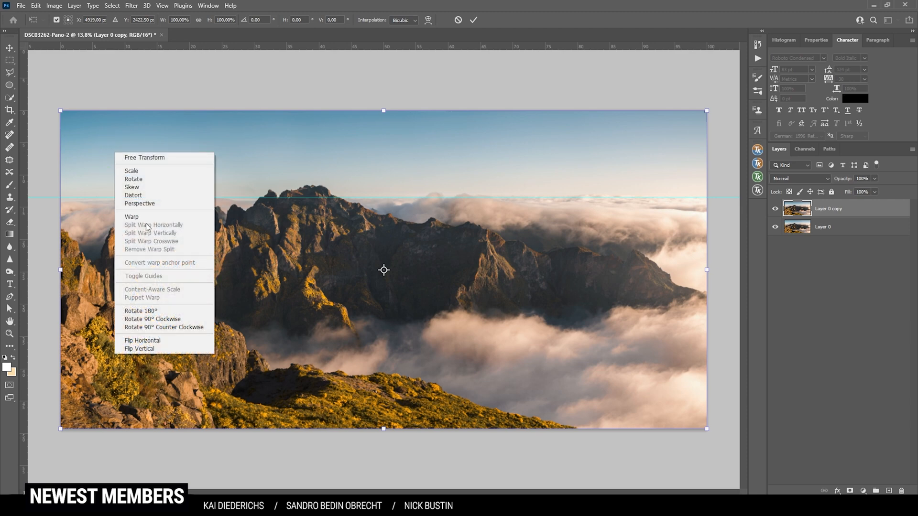
{"action": "left_click", "coordinate": [132, 217]}
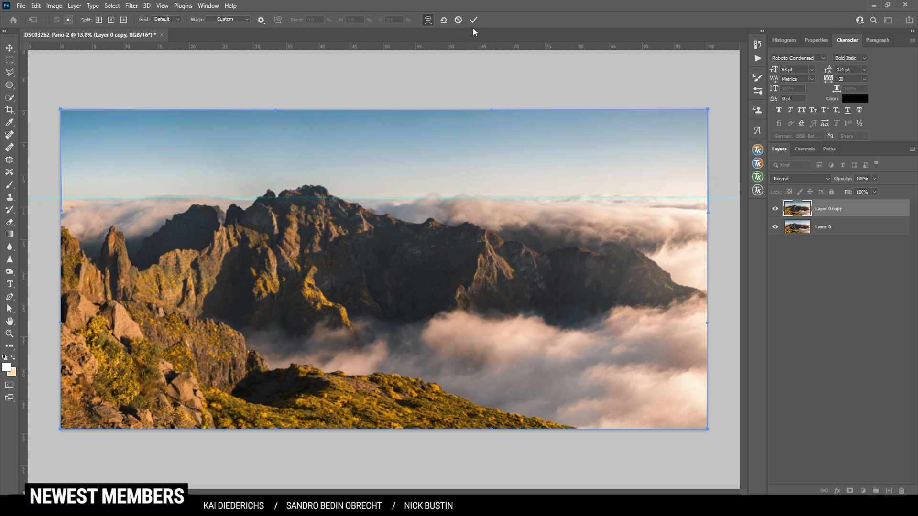
{"action": "left_click", "coordinate": [473, 19]}
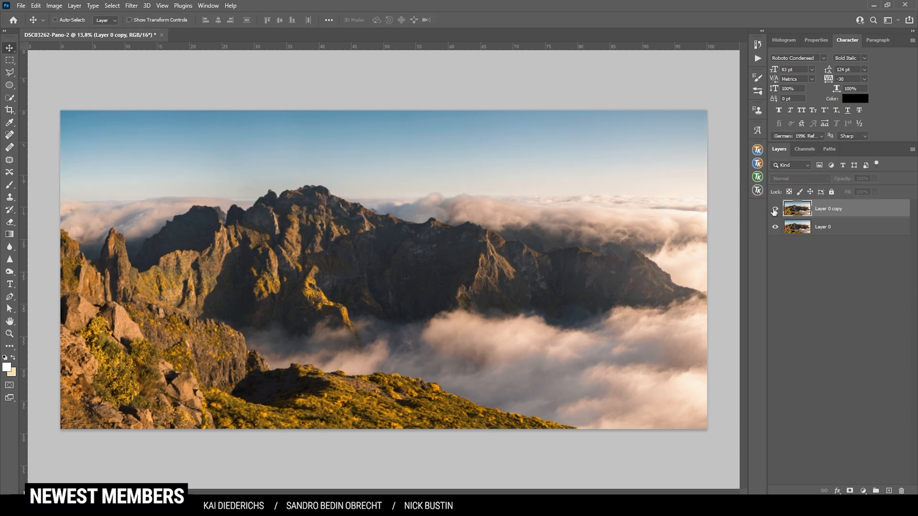
Compare the warp, then stretch the layer taller from the top to about 109% height.
{"action": "left_click", "coordinate": [774, 211]}
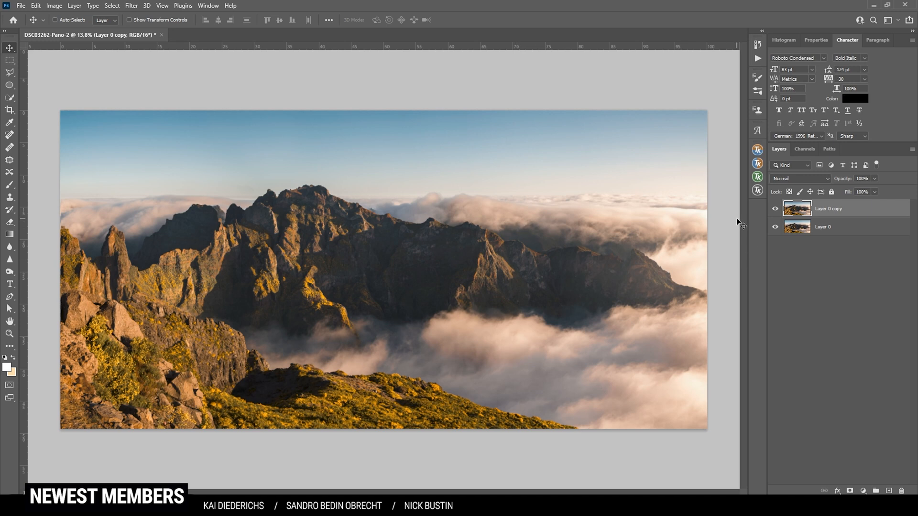
{"action": "key", "text": "ctrl+t"}
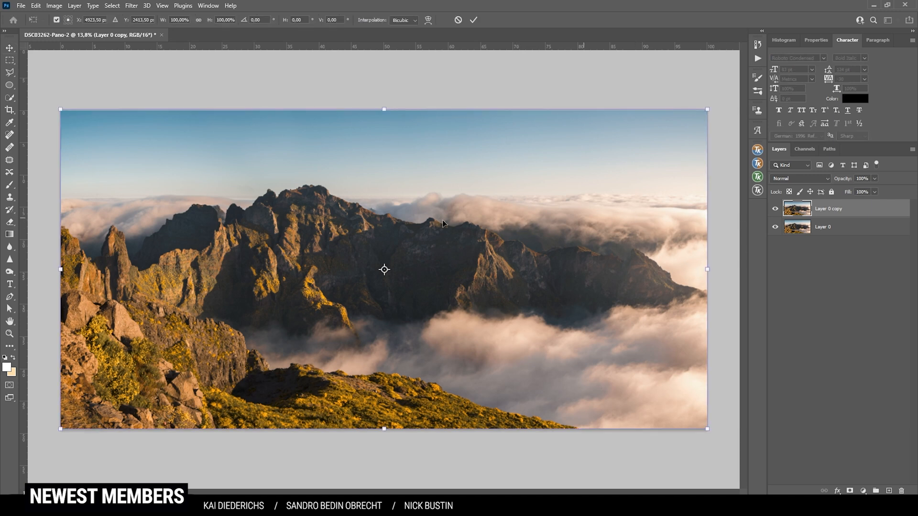
{"action": "mouse_move", "coordinate": [384, 107]}
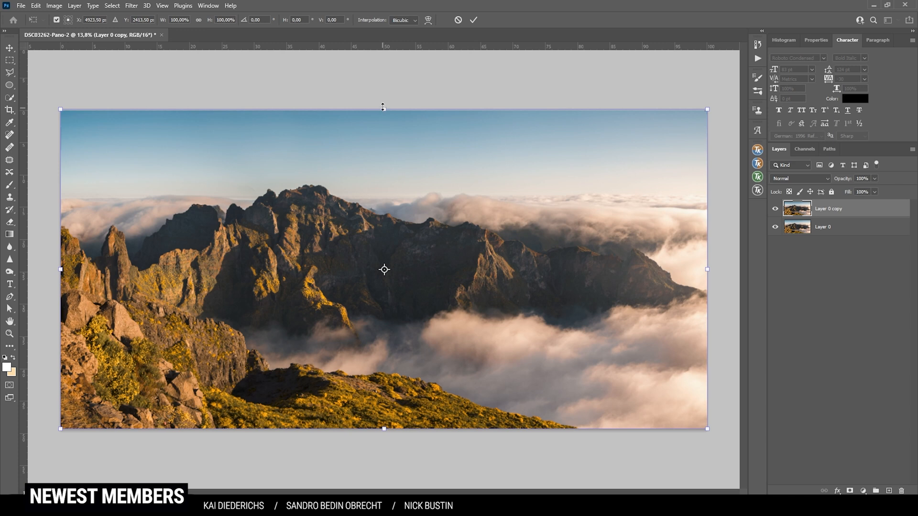
{"action": "left_click_drag", "start_coordinate": [384, 107], "coordinate": [383, 88]}
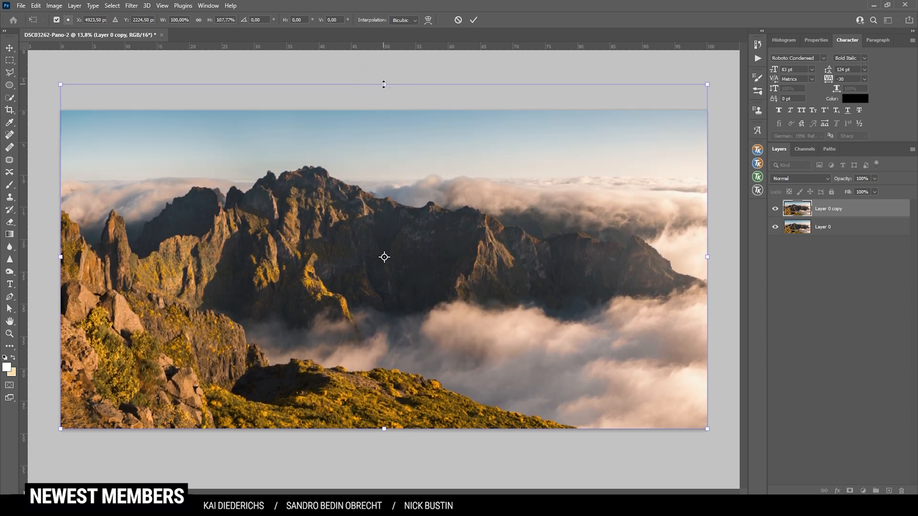
{"action": "left_click_drag", "start_coordinate": [383, 85], "coordinate": [385, 80]}
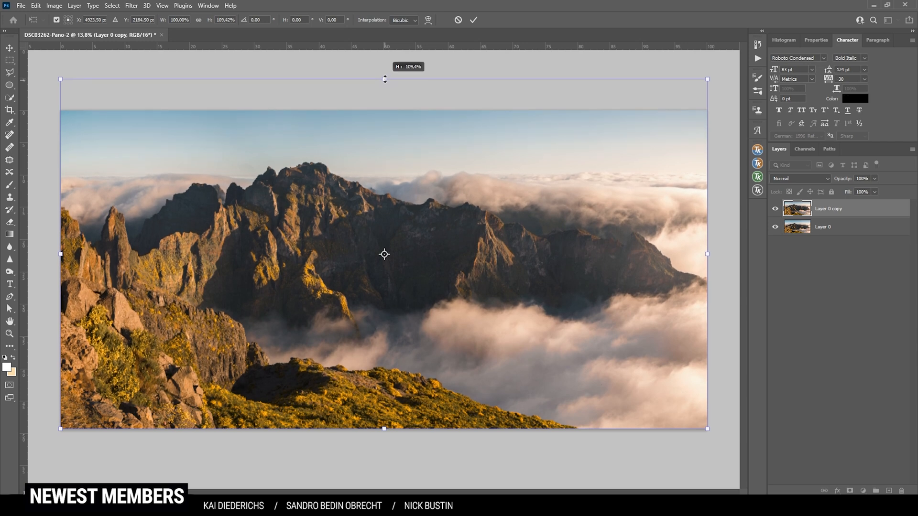
{"action": "left_click_drag", "start_coordinate": [385, 79], "coordinate": [385, 76]}
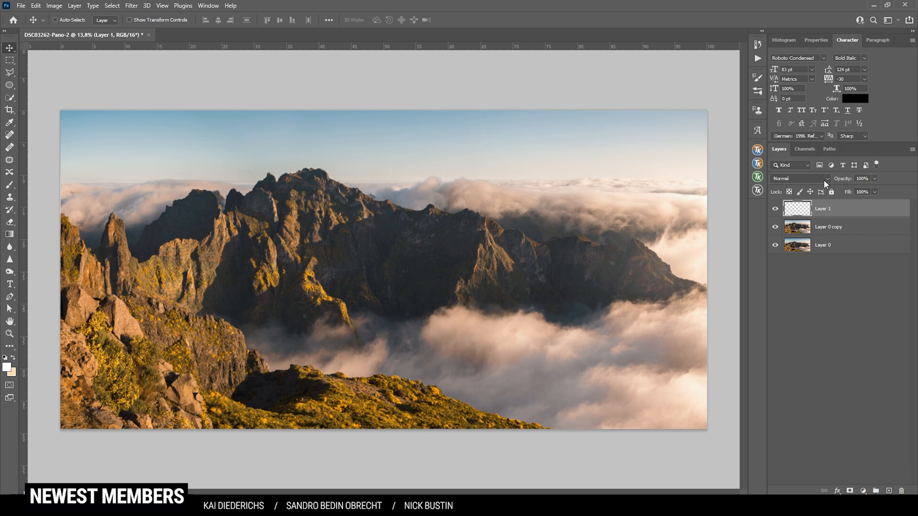
Set Layer 1 to Overlay blending and bring up the TK RapidMask2 masking controls.
{"action": "left_click", "coordinate": [800, 178]}
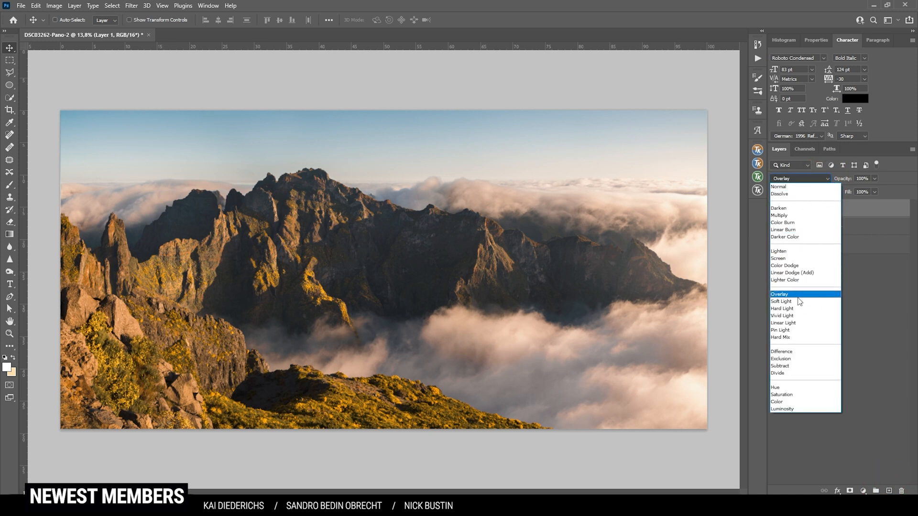
{"action": "left_click", "coordinate": [780, 294]}
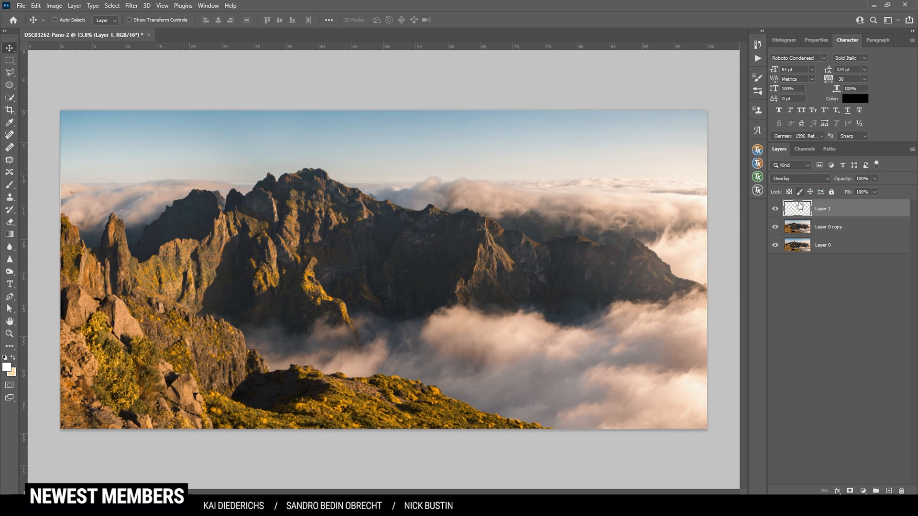
{"action": "left_click", "coordinate": [757, 177]}
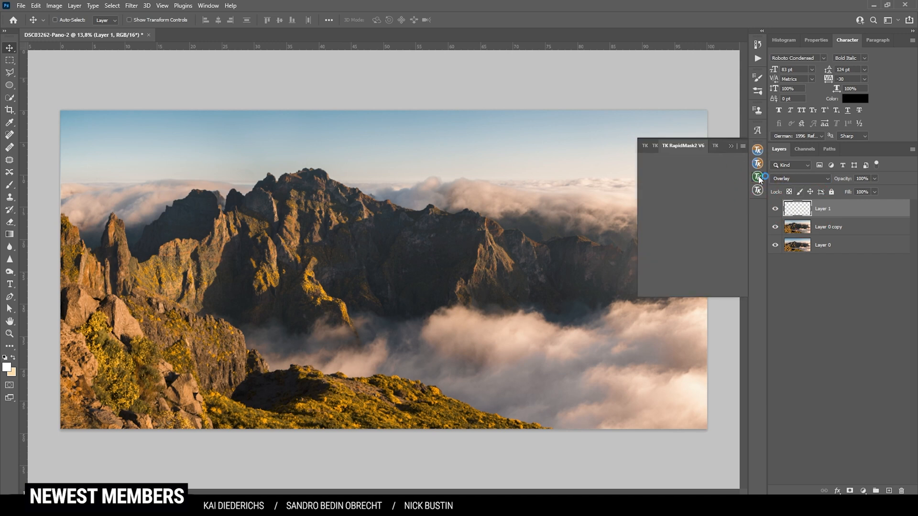
{"action": "left_click", "coordinate": [757, 177]}
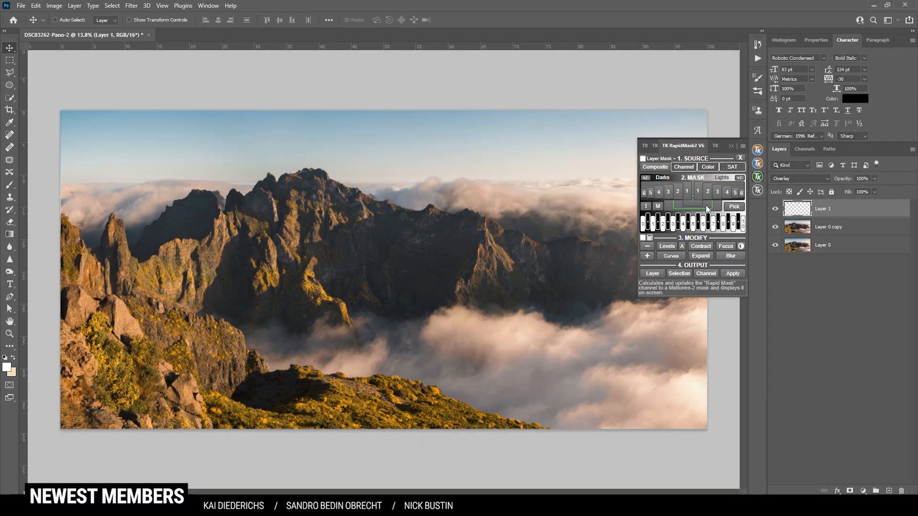
Generate and preview a Lights-2 luminosity mask, then apply it as Layer 1's layer mask.
{"action": "left_click", "coordinate": [708, 191]}
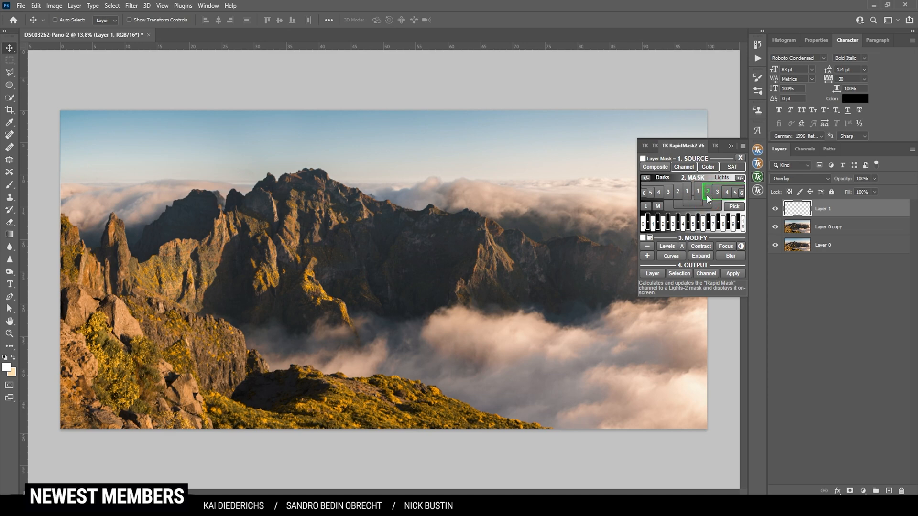
{"action": "left_click", "coordinate": [708, 192]}
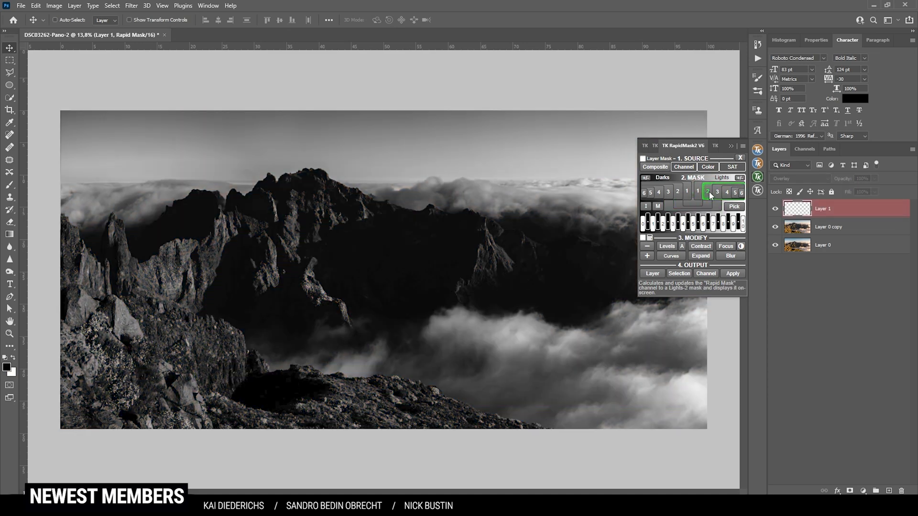
{"action": "left_click", "coordinate": [706, 192]}
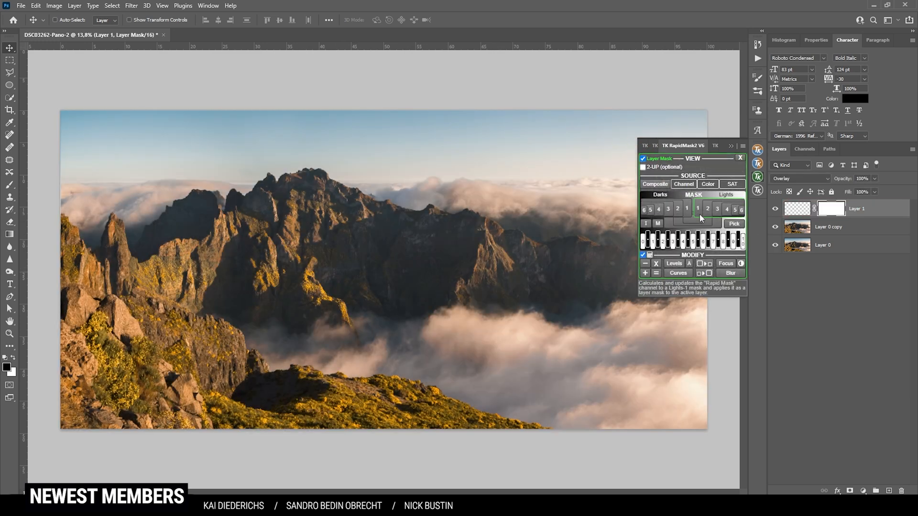
{"action": "left_click", "coordinate": [708, 208]}
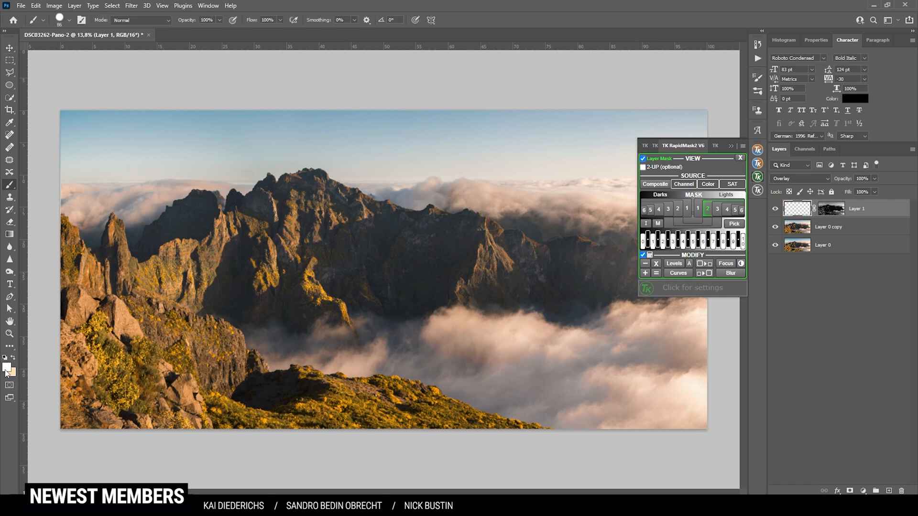
Lower the Brush opacity to about 56% for soft white painting on Layer 1's mask.
{"action": "left_click", "coordinate": [215, 19]}
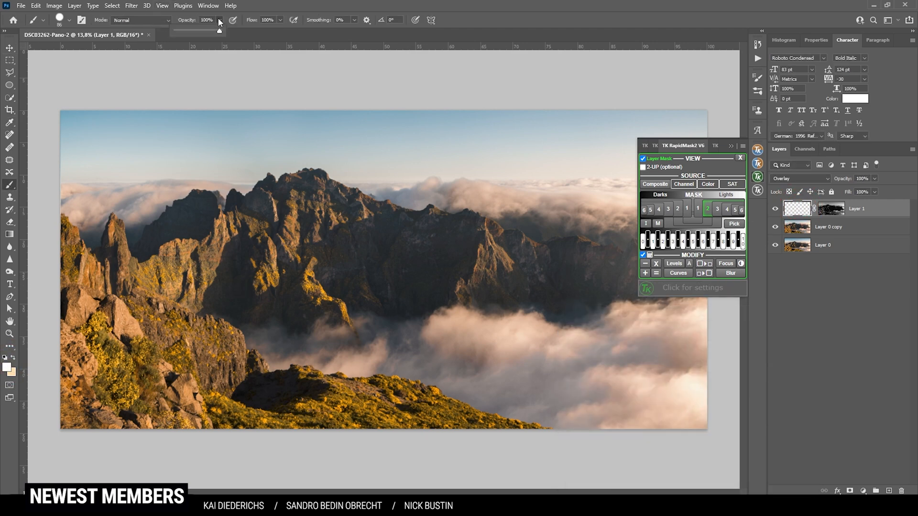
{"action": "left_click_drag", "start_coordinate": [220, 31], "coordinate": [193, 30]}
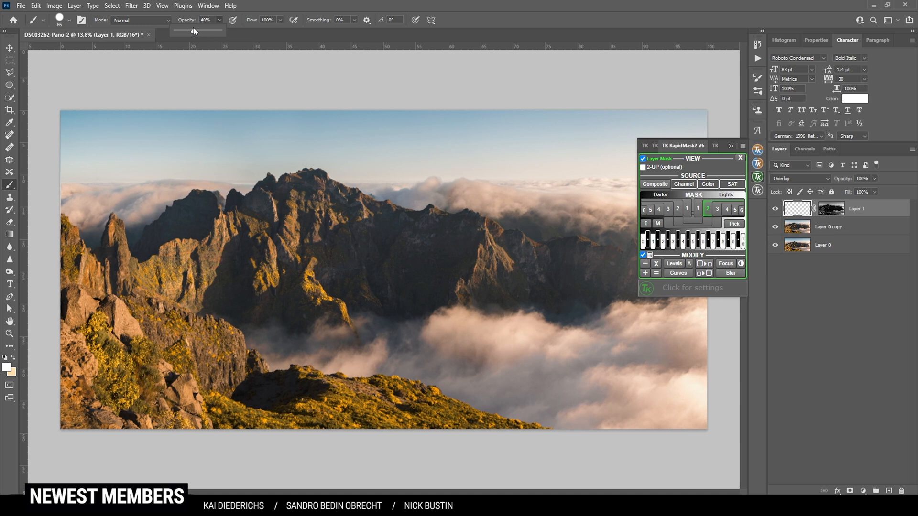
{"action": "left_click_drag", "start_coordinate": [199, 30], "coordinate": [208, 31]}
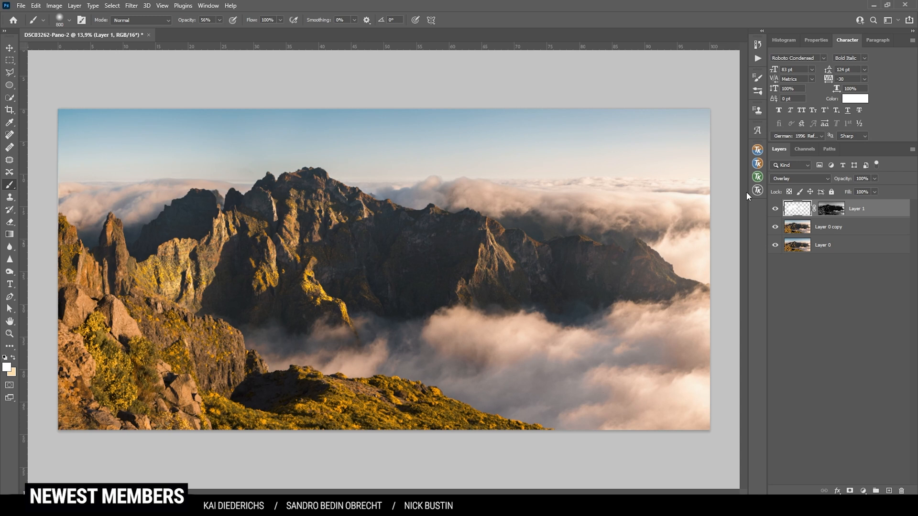
{"action": "mouse_move", "coordinate": [629, 303]}
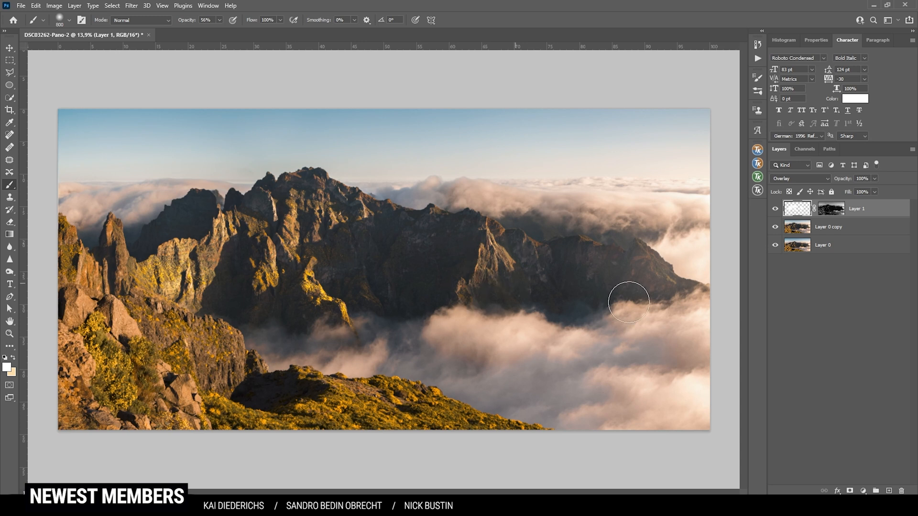
{"action": "mouse_move", "coordinate": [664, 233]}
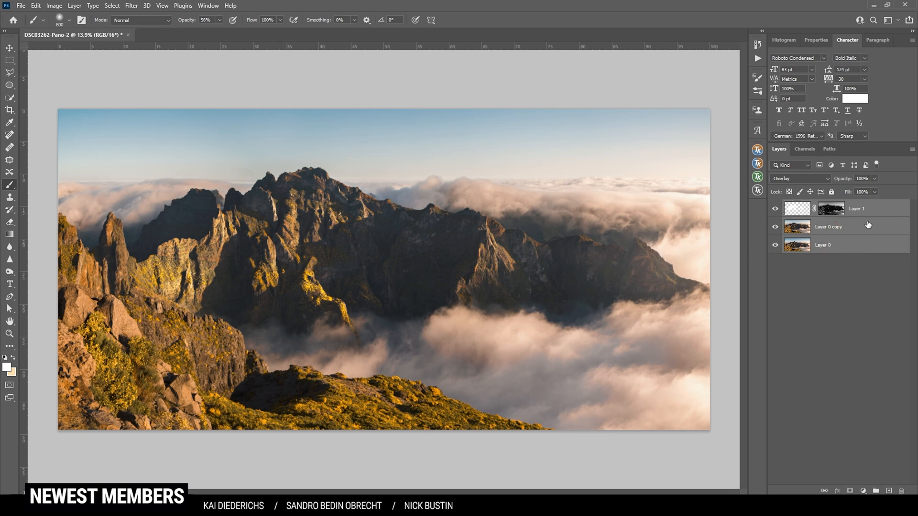
Launch Color Efex Pro 4 on the merged layer and set Pro Contrast's Correct Contrast to 11%.
{"action": "left_click", "coordinate": [131, 5]}
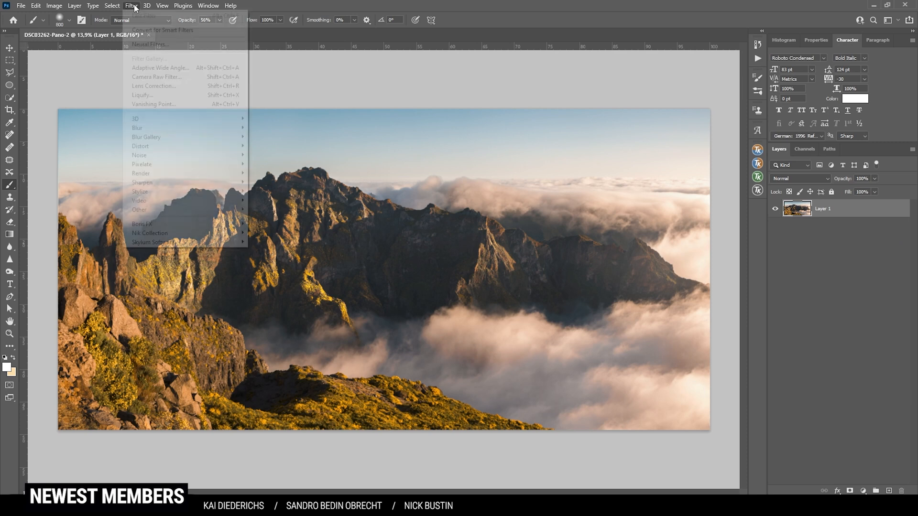
{"action": "mouse_move", "coordinate": [149, 234]}
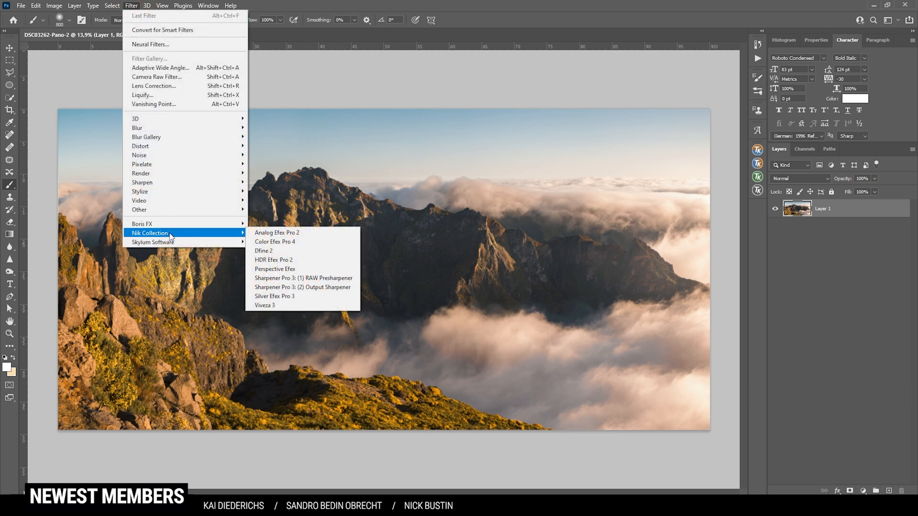
{"action": "left_click", "coordinate": [274, 241]}
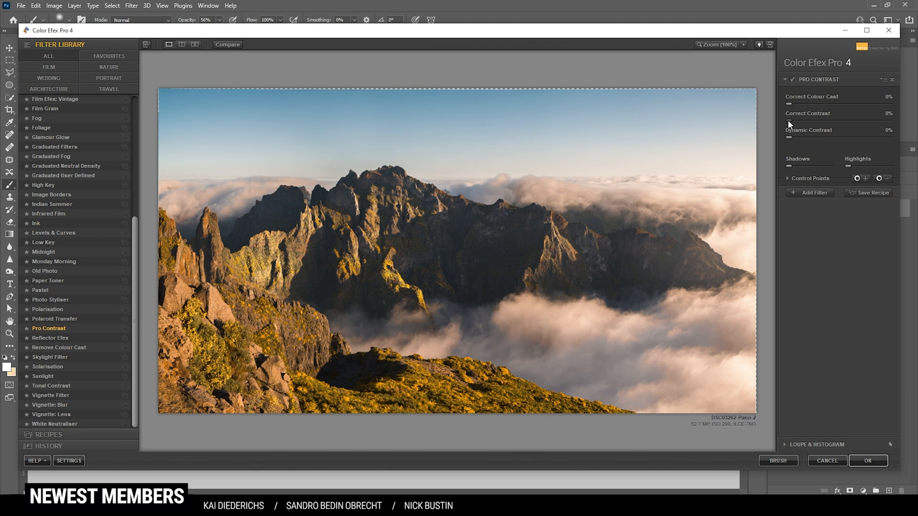
{"action": "left_click_drag", "start_coordinate": [789, 120], "coordinate": [798, 121]}
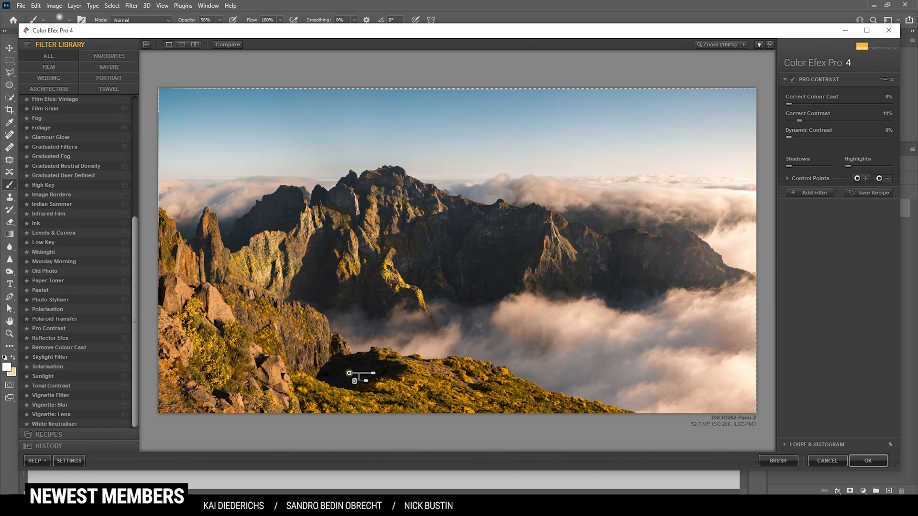
{"action": "left_click", "coordinate": [345, 376]}
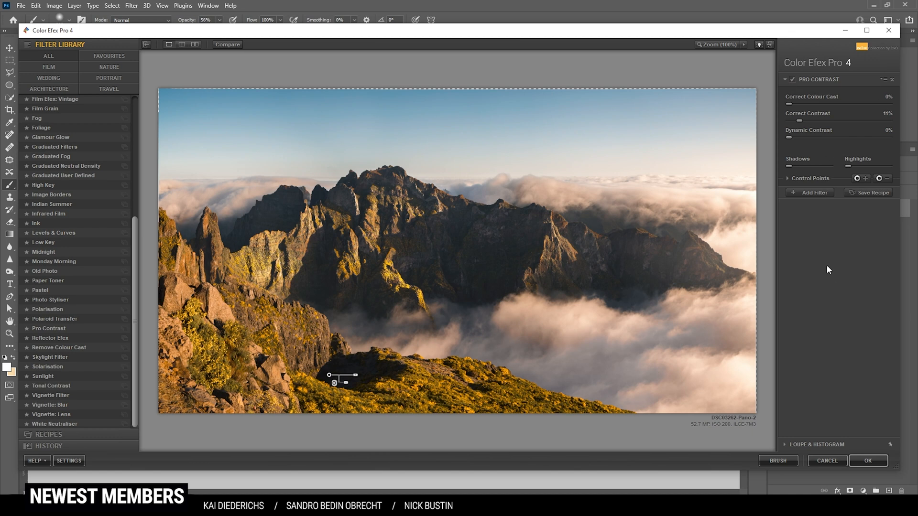
{"action": "mouse_move", "coordinate": [811, 192]}
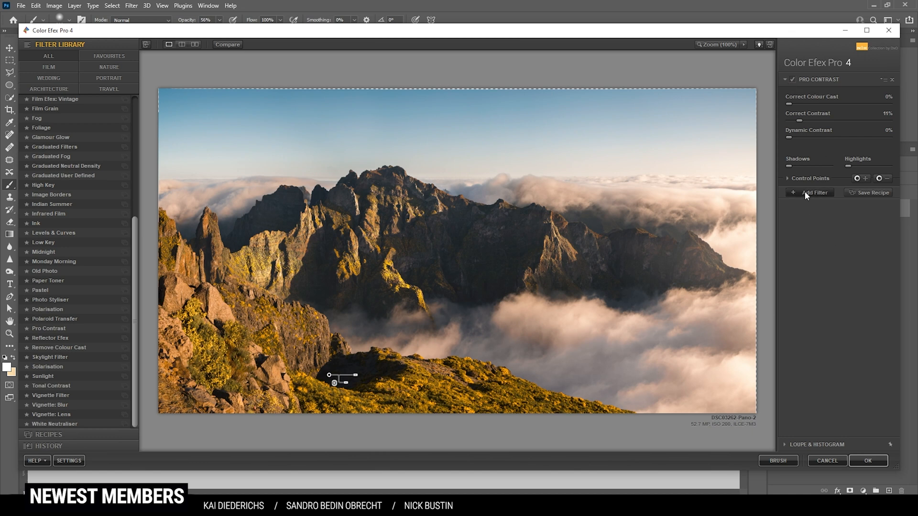
Add a Polarisation filter after Pro Contrast and raise its Strength to 77%.
{"action": "left_click", "coordinate": [810, 192]}
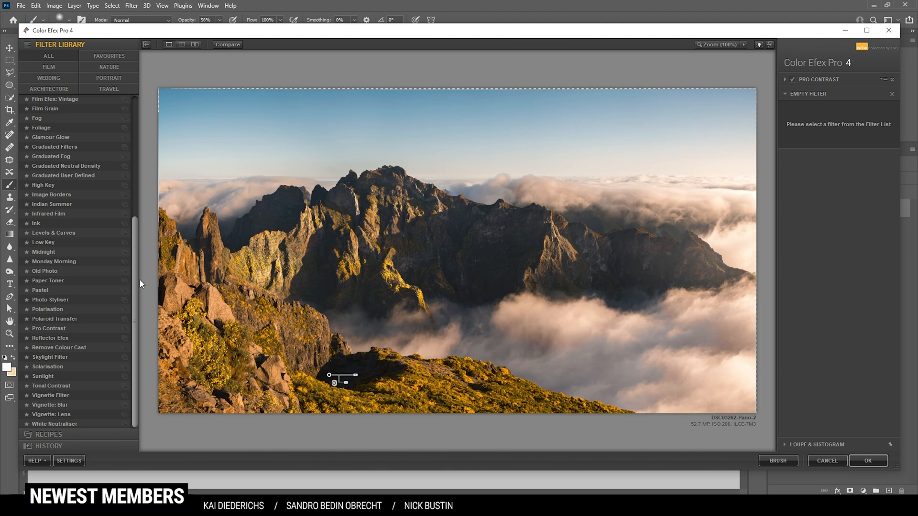
{"action": "left_click", "coordinate": [48, 309]}
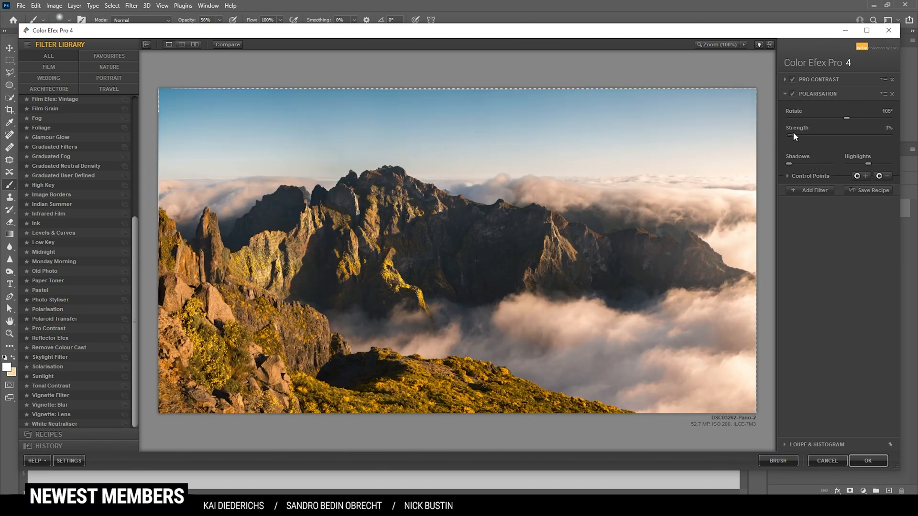
{"action": "left_click_drag", "start_coordinate": [791, 137], "coordinate": [819, 137]}
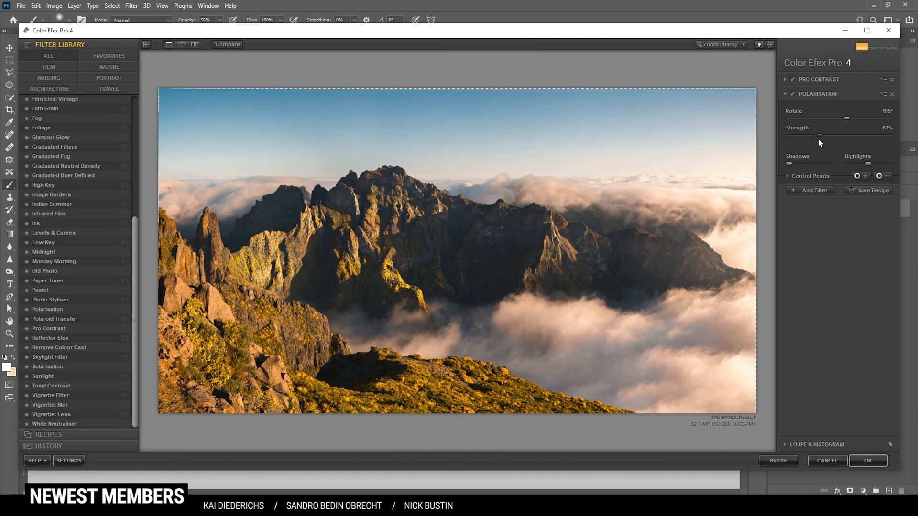
{"action": "left_click_drag", "start_coordinate": [841, 134], "coordinate": [832, 134]}
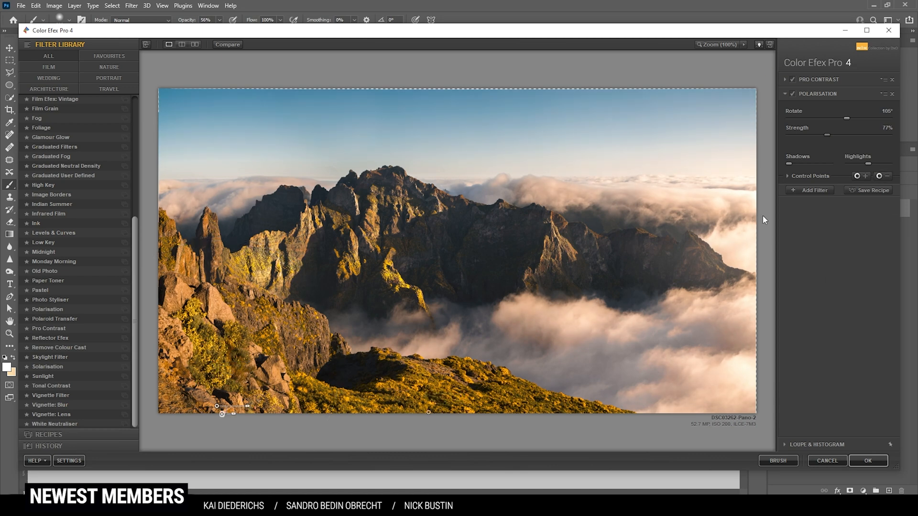
{"action": "mouse_move", "coordinate": [647, 4]}
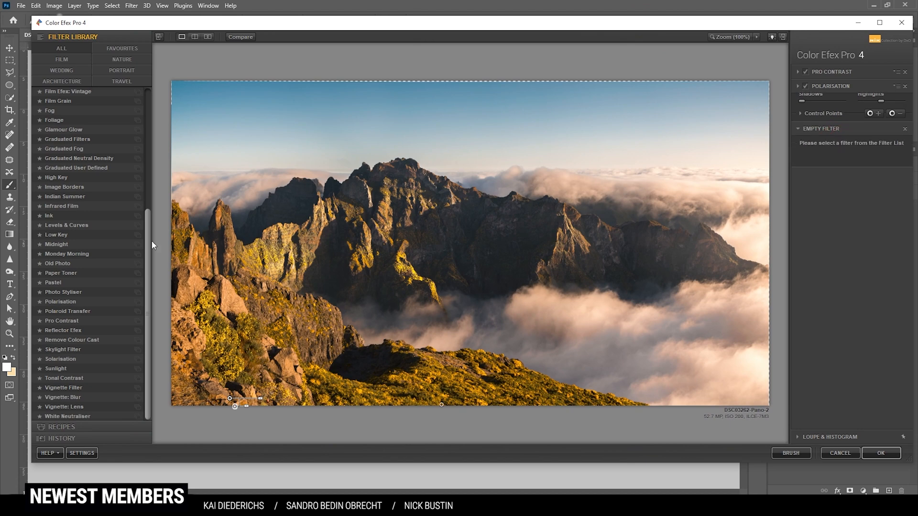
Add a Skylight Filter to the empty slot and settle its Strength at 10%.
{"action": "left_click", "coordinate": [63, 350]}
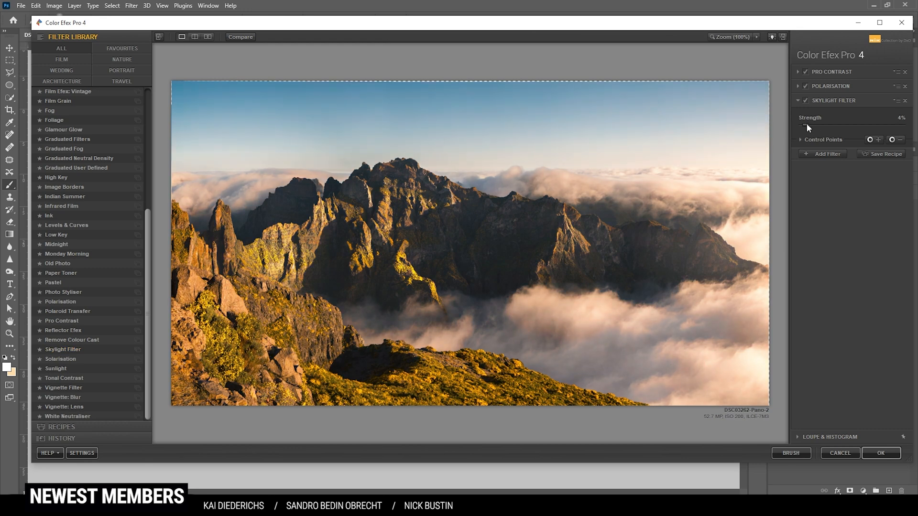
{"action": "left_click_drag", "start_coordinate": [802, 124], "coordinate": [811, 125]}
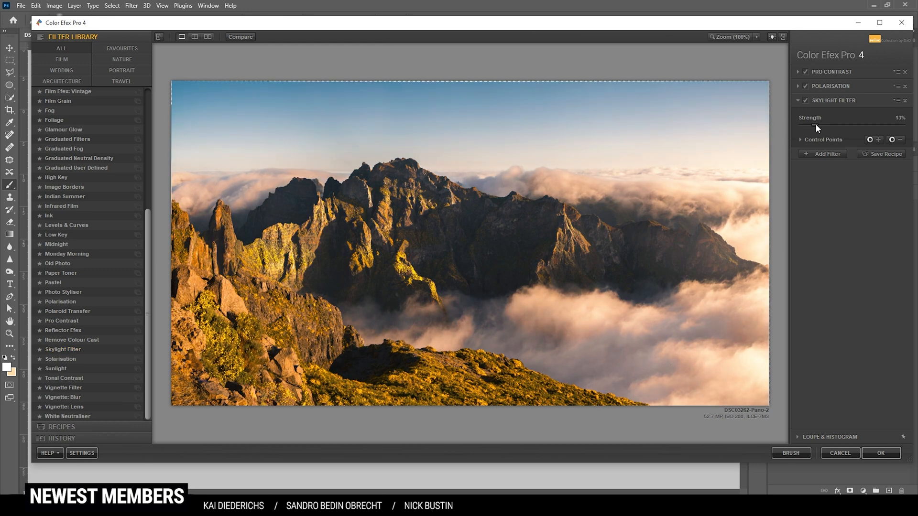
{"action": "left_click_drag", "start_coordinate": [819, 126], "coordinate": [813, 125]}
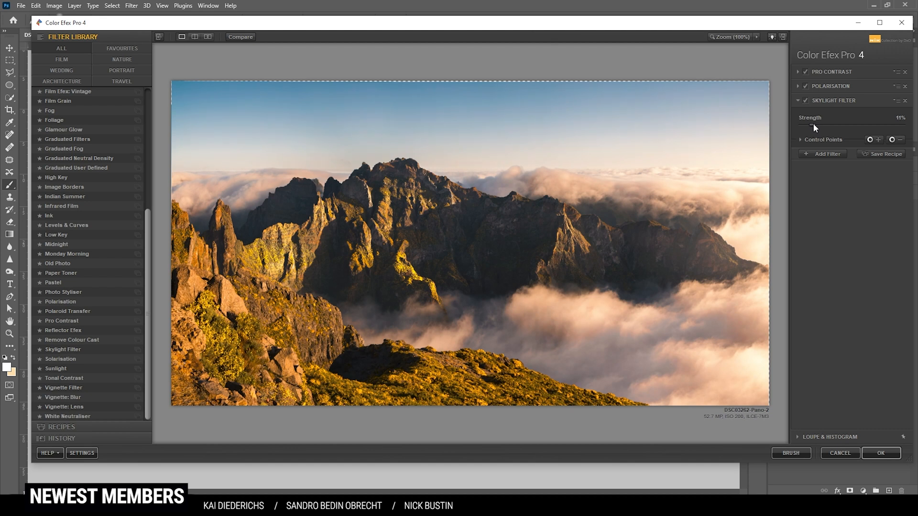
{"action": "left_click_drag", "start_coordinate": [802, 126], "coordinate": [811, 126]}
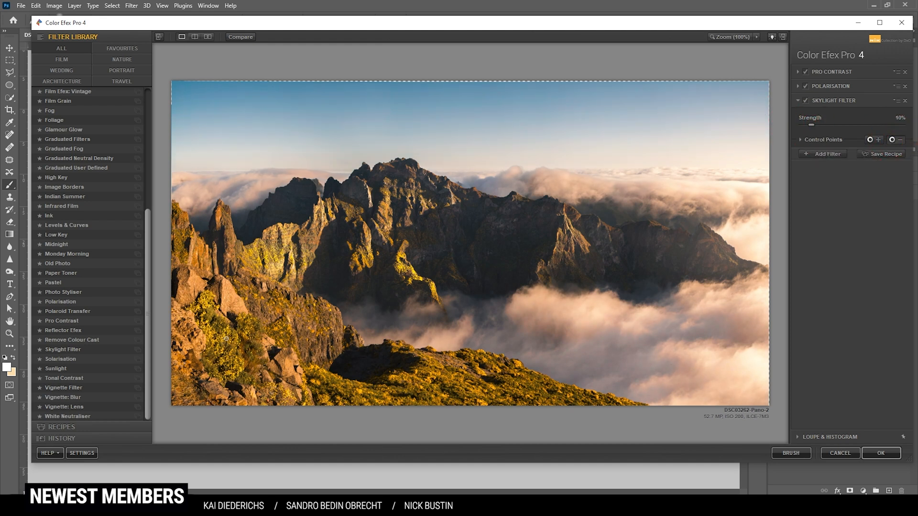
Toggle the Skylight Filter to compare, then OK the filter stack back to Photoshop as a new layer.
{"action": "left_click", "coordinate": [247, 342]}
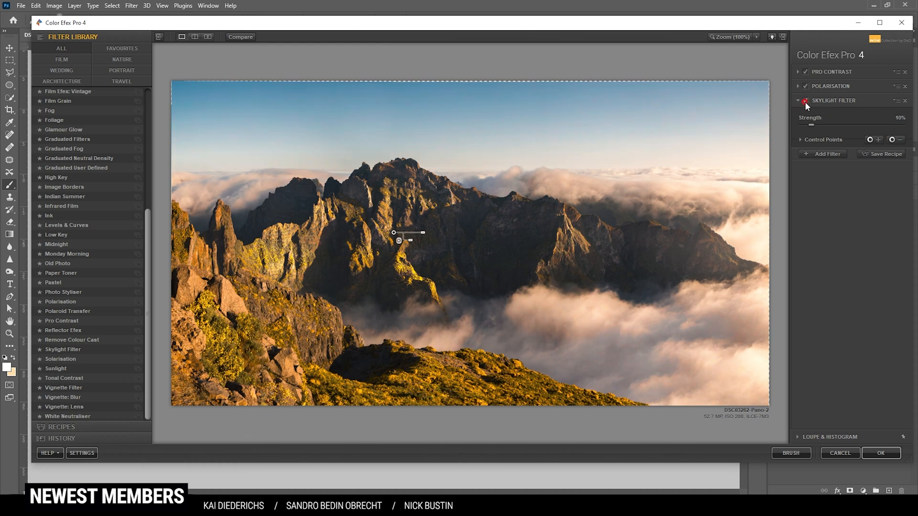
{"action": "left_click", "coordinate": [805, 101]}
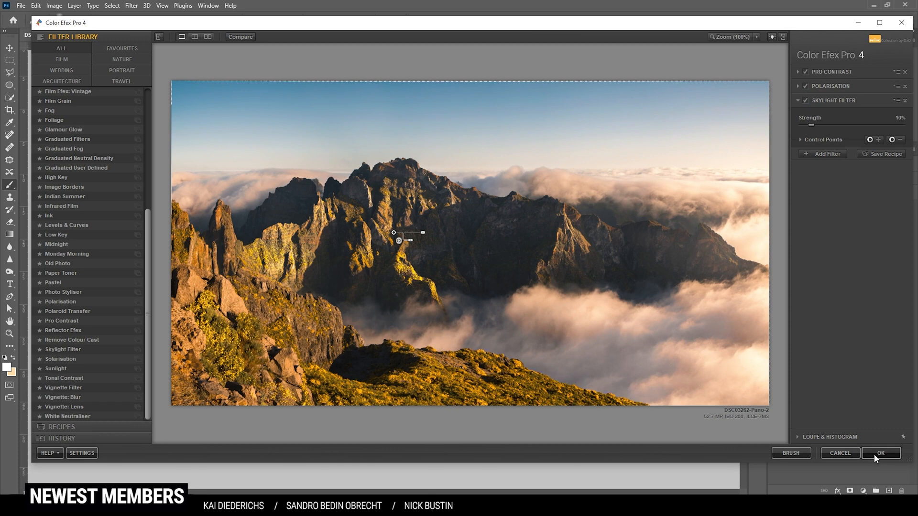
{"action": "left_click", "coordinate": [881, 452]}
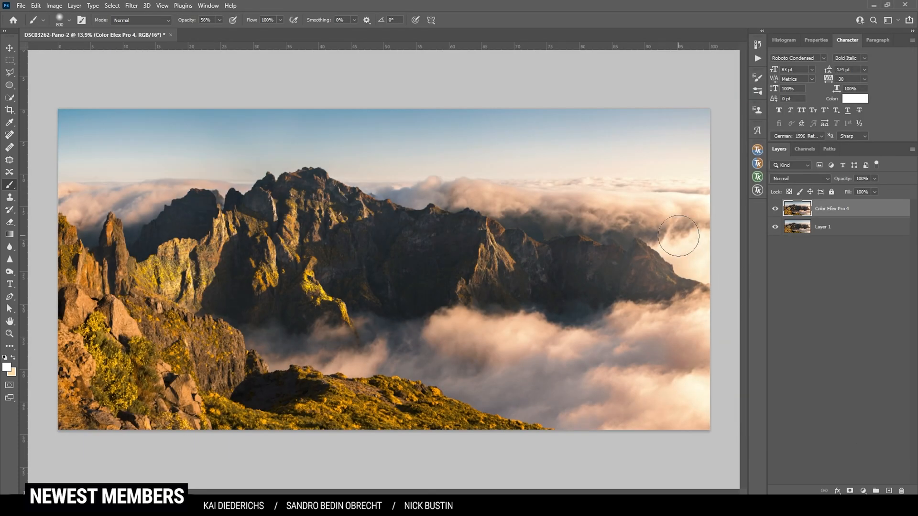